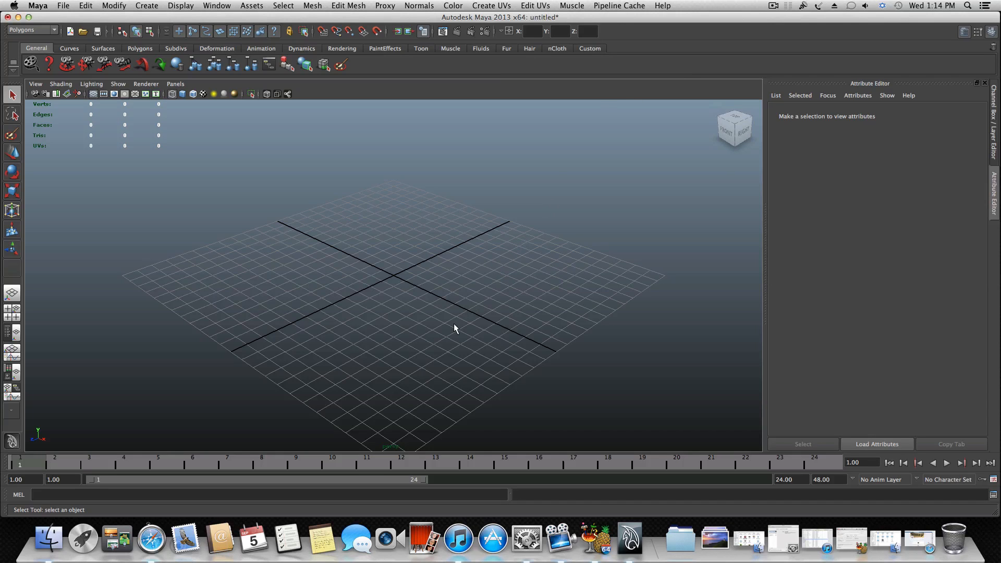
pyautogui.moveTo(404, 291)
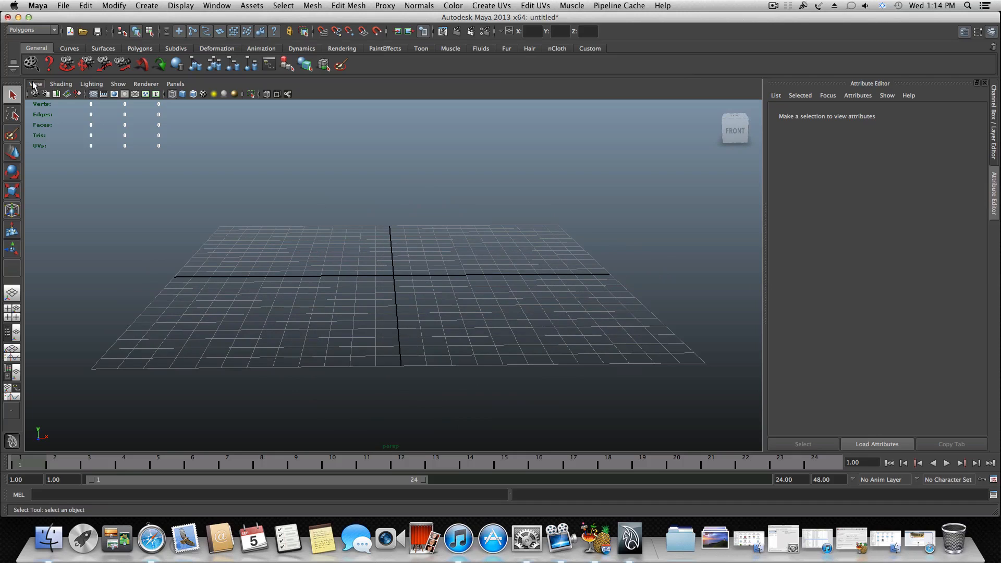
# - Load booktutorial 1.mb via Open Scene, choosing Don't Save for the untitled scene
pyautogui.click(61, 83)
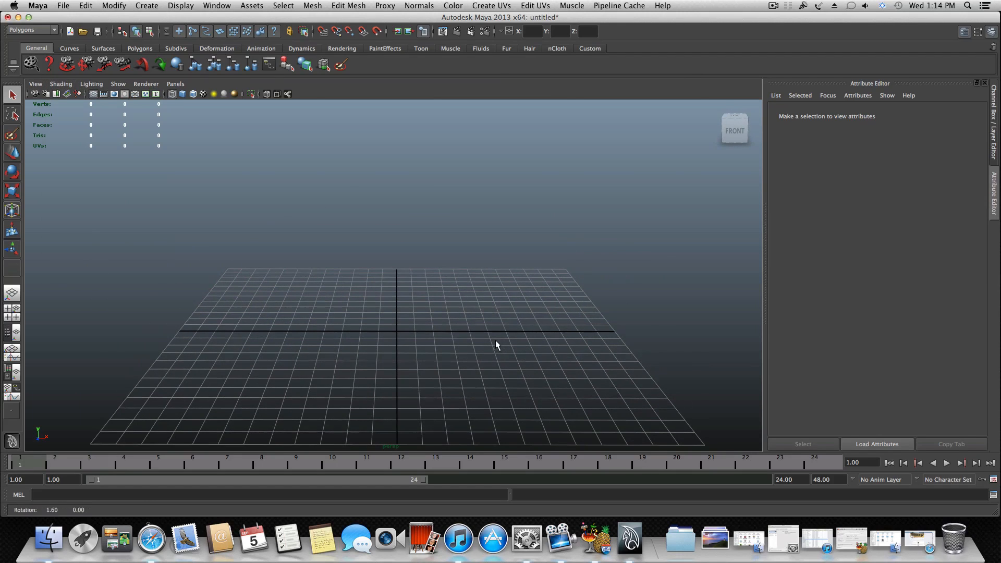
pyautogui.click(63, 5)
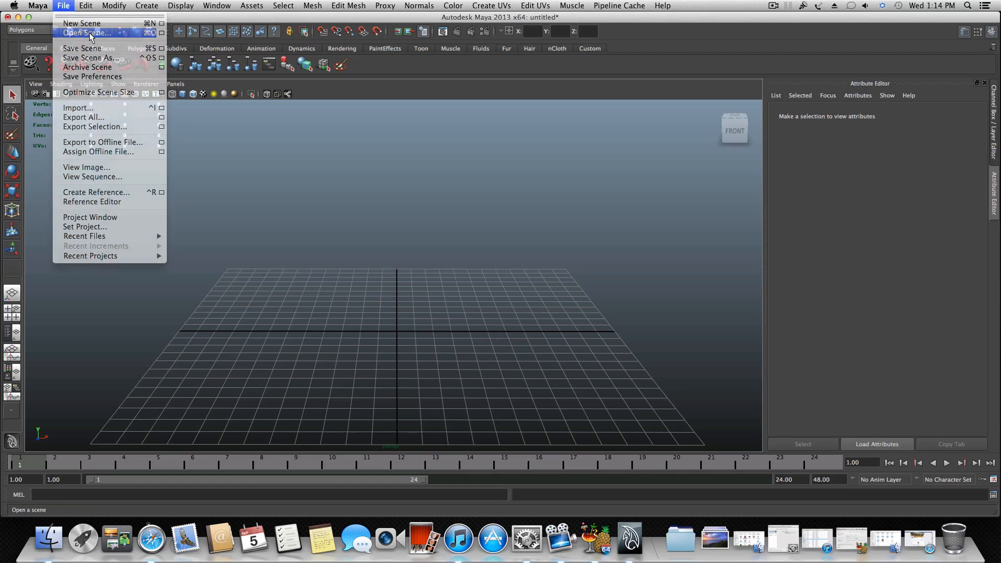
pyautogui.click(88, 32)
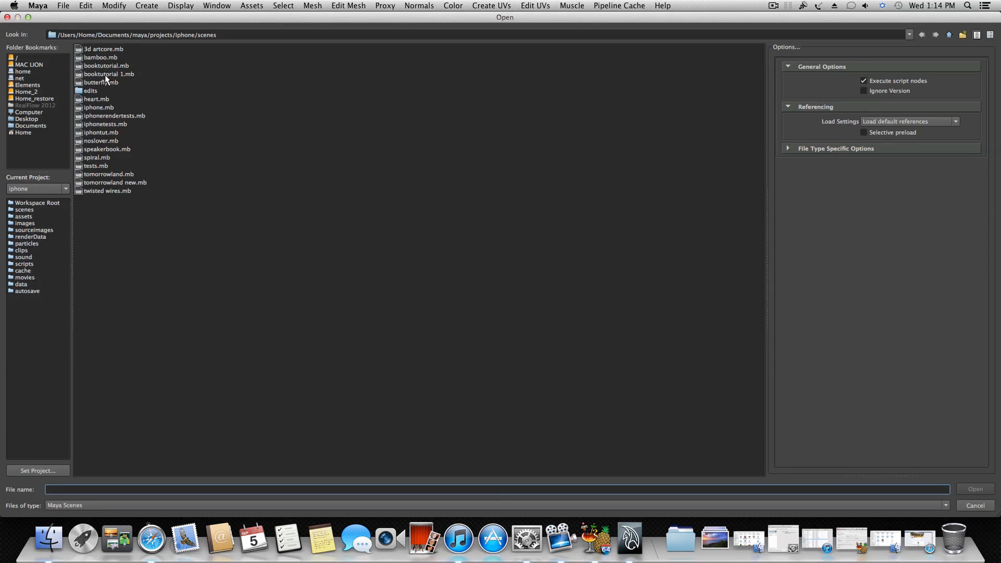
pyautogui.click(109, 73)
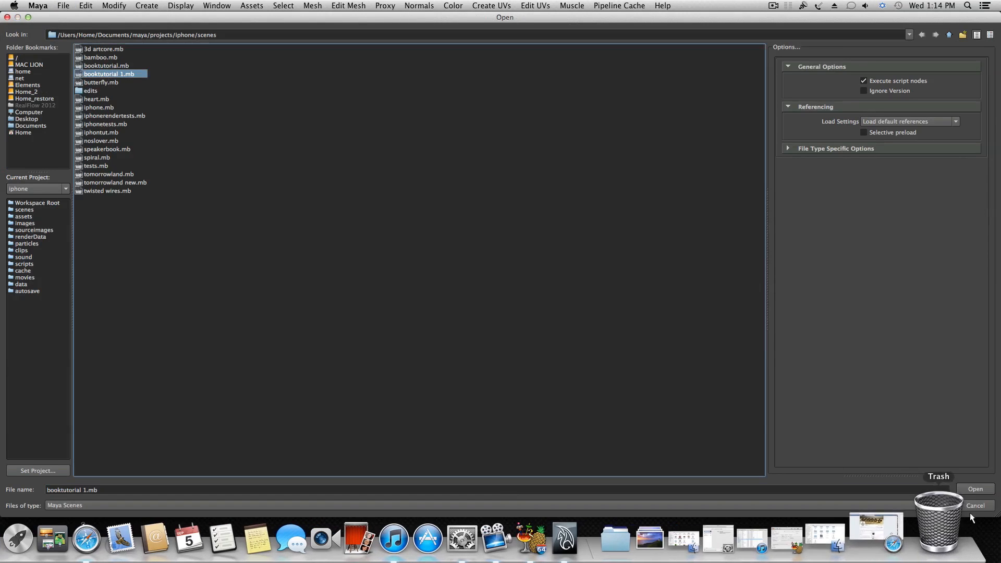
pyautogui.click(975, 489)
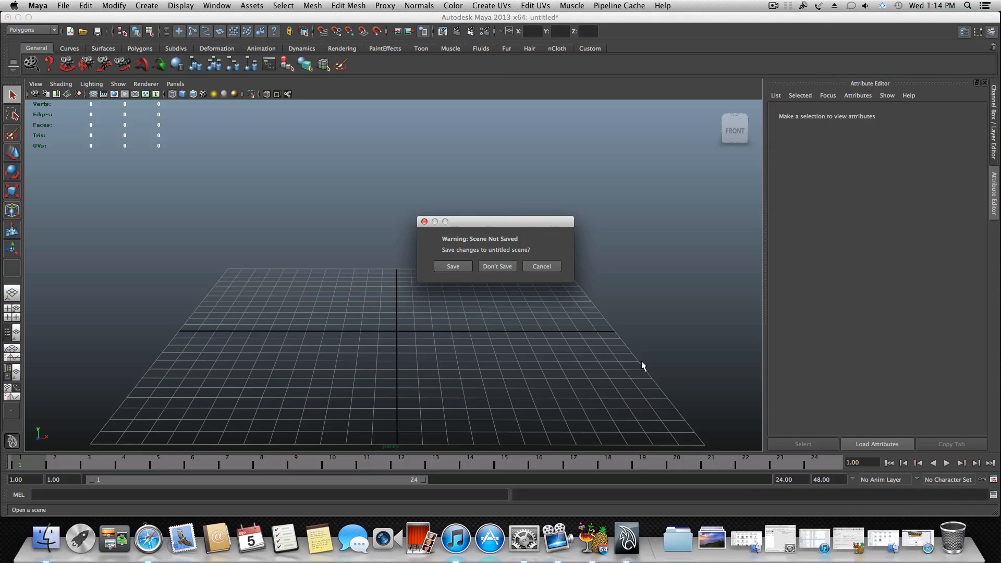
pyautogui.click(496, 266)
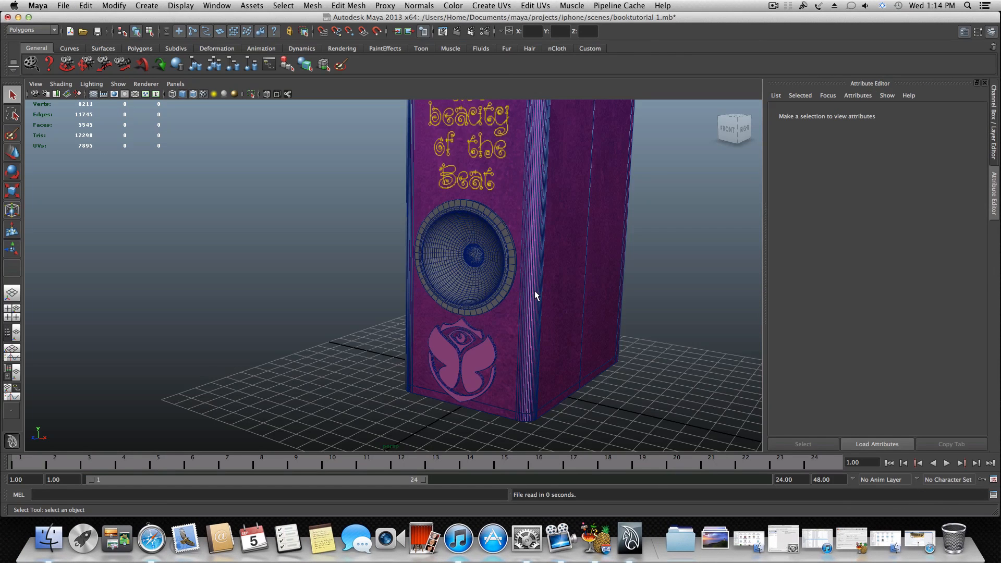
pyautogui.moveTo(536, 295); pyautogui.dragTo(495, 314)
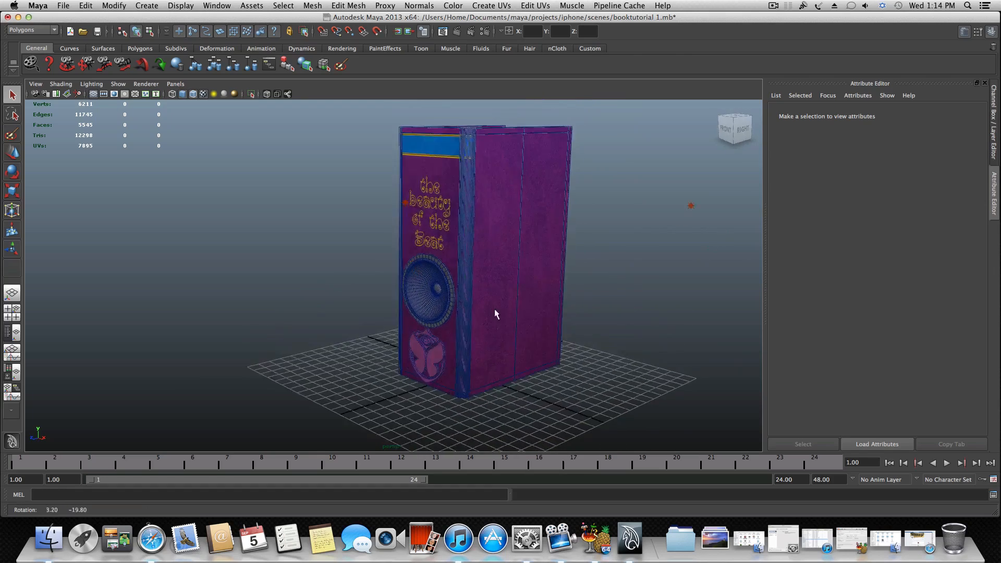
pyautogui.moveTo(494, 314); pyautogui.dragTo(538, 282)
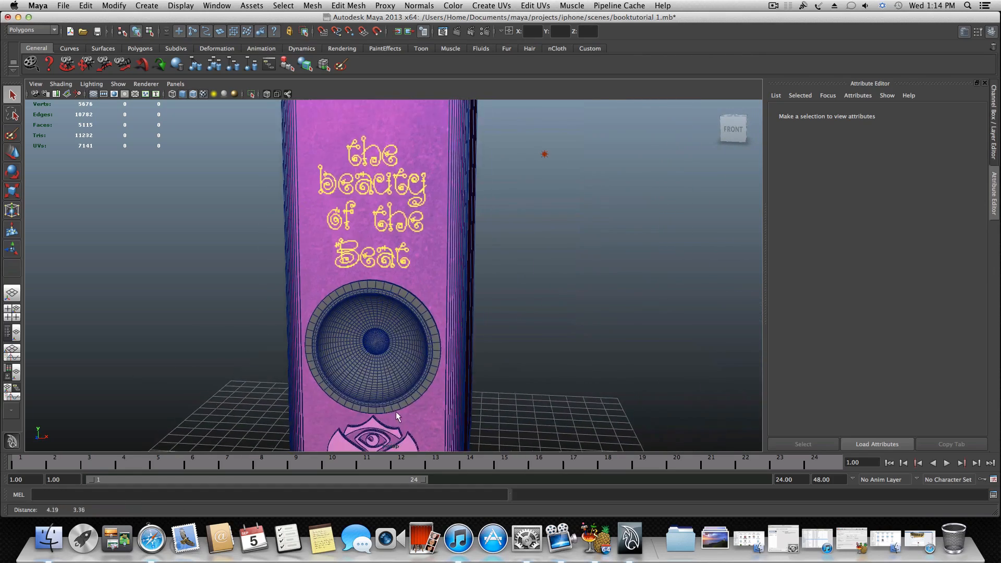
pyautogui.moveTo(396, 319); pyautogui.dragTo(345, 322)
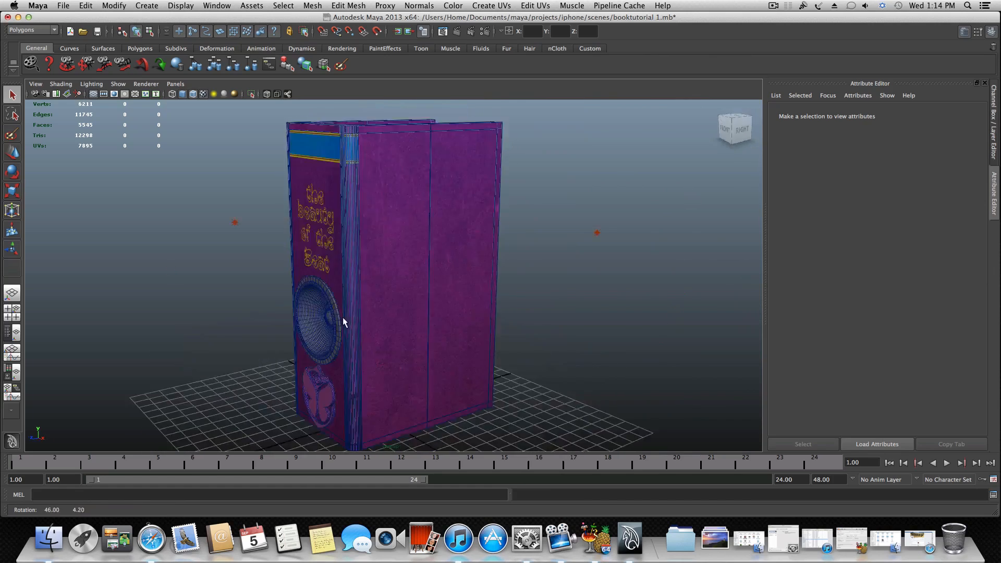
pyautogui.moveTo(343, 322); pyautogui.dragTo(474, 279)
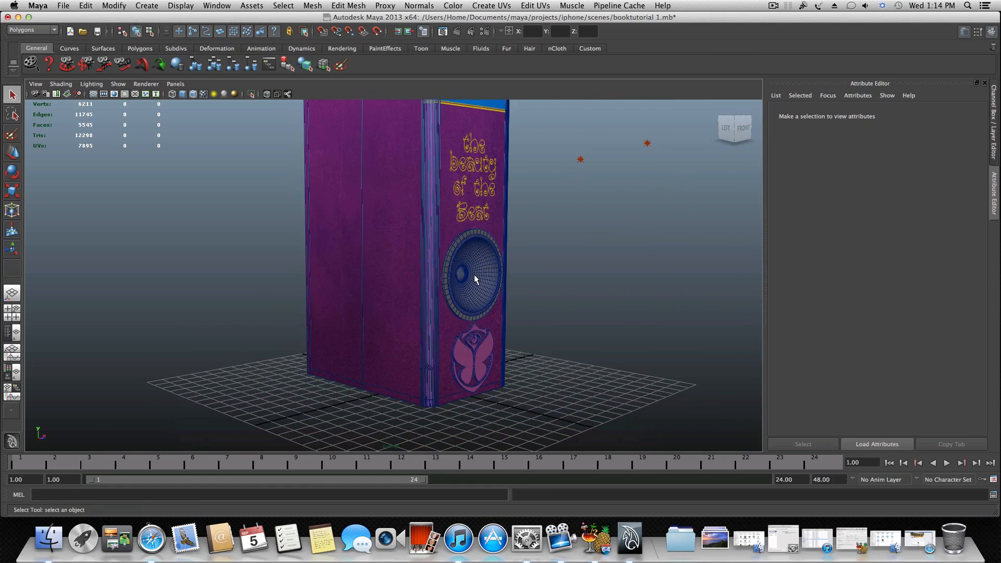
pyautogui.moveTo(473, 280); pyautogui.dragTo(358, 357)
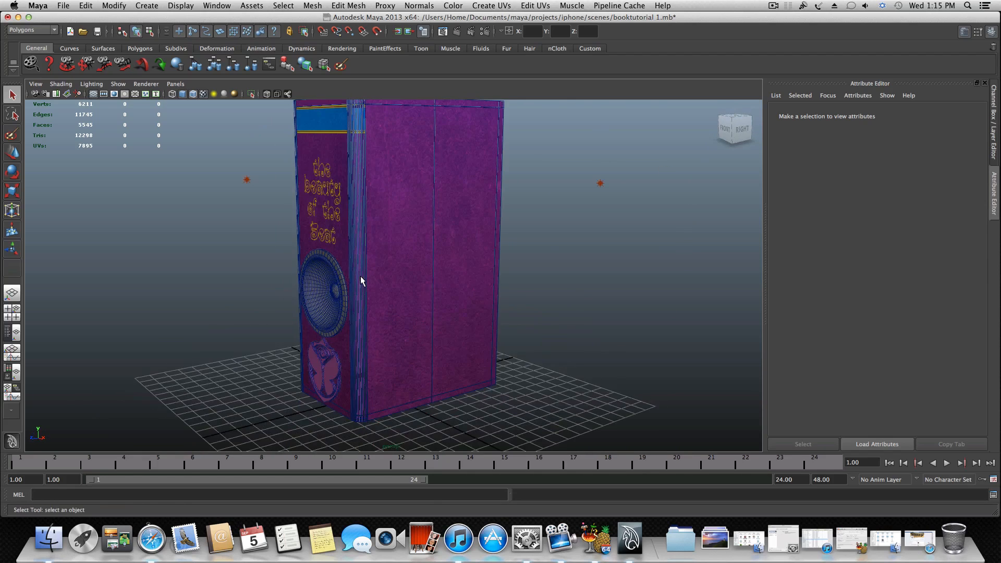
pyautogui.moveTo(361, 280); pyautogui.dragTo(431, 268)
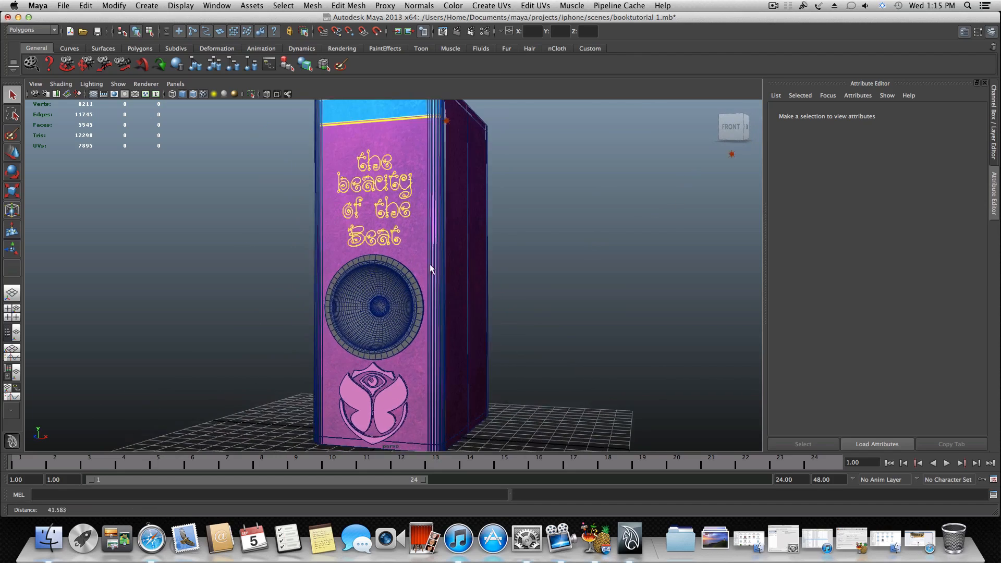
pyautogui.moveTo(431, 269); pyautogui.dragTo(349, 303)
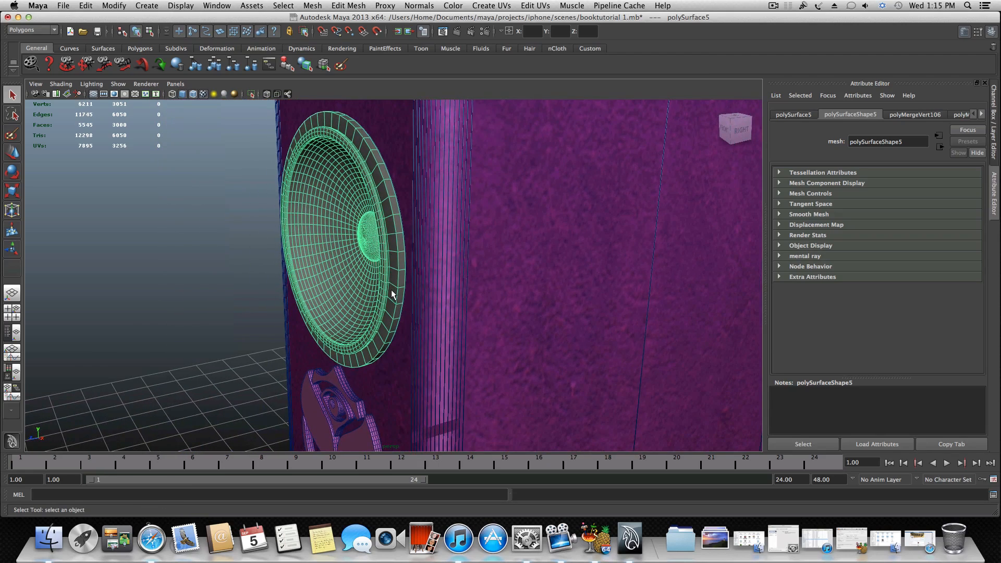
# - Give the speaker's blinn3 material a pale cream colour from its Material Attributes
pyautogui.rightClick(383, 268)
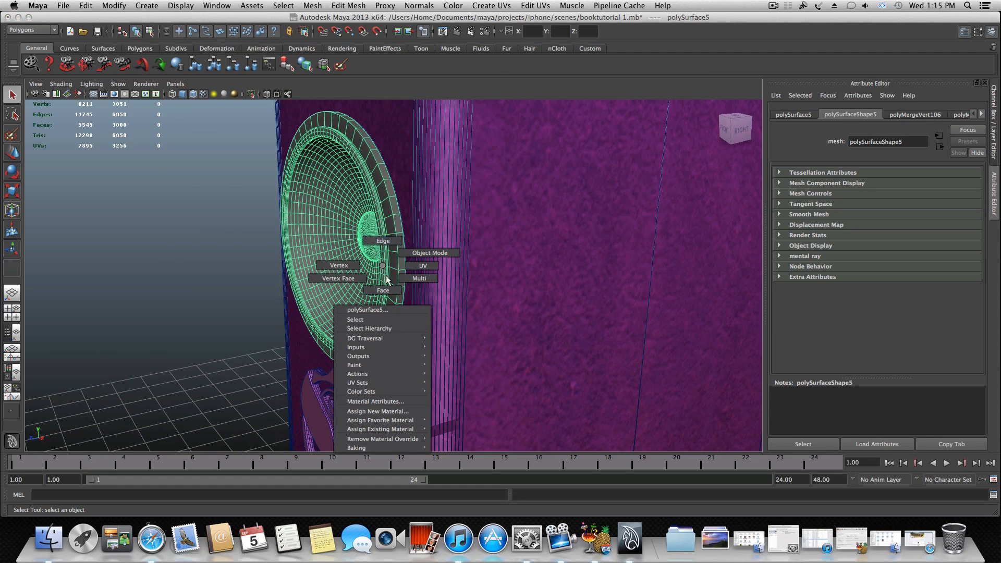
pyautogui.moveTo(382, 268)
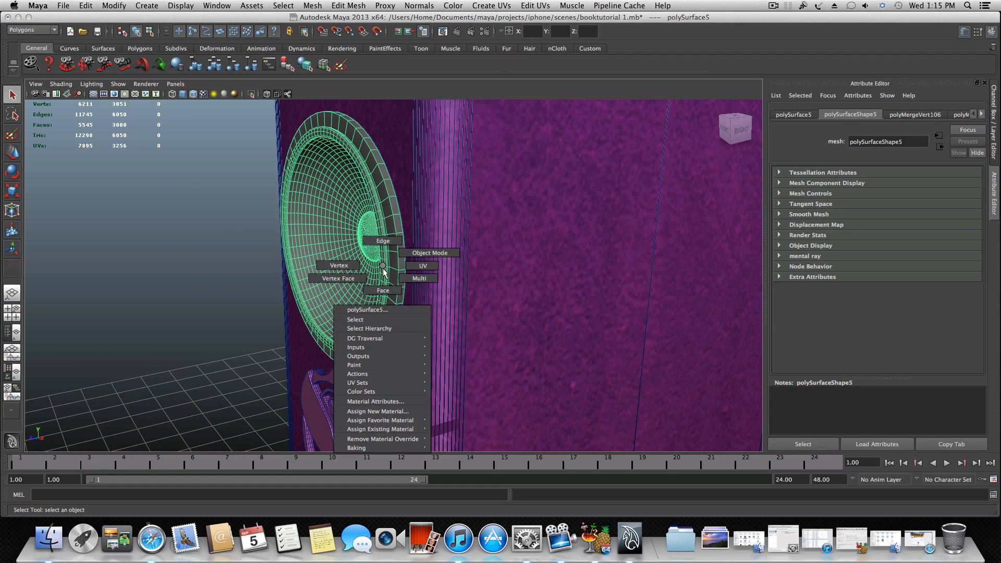
pyautogui.moveTo(380, 420)
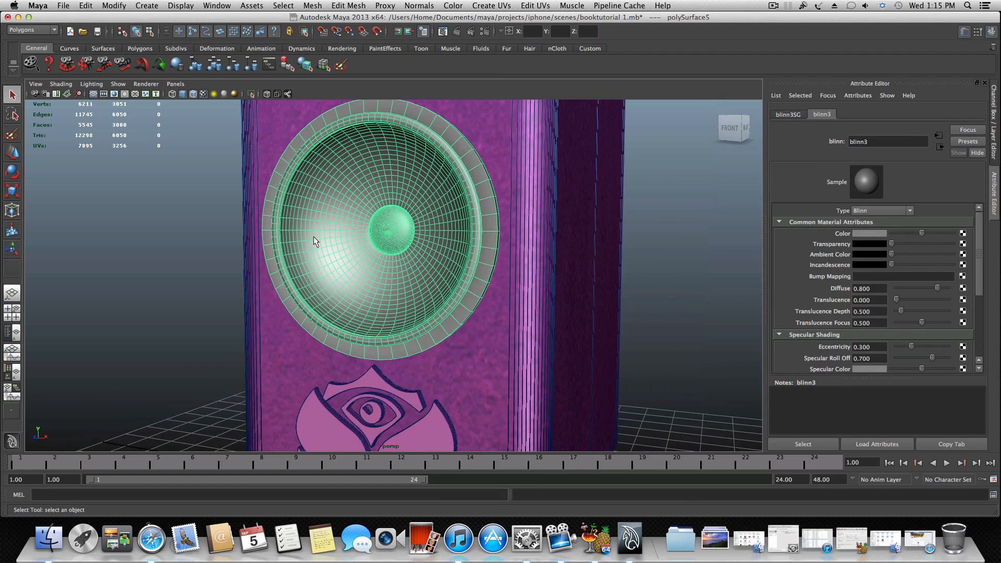
pyautogui.moveTo(351, 250)
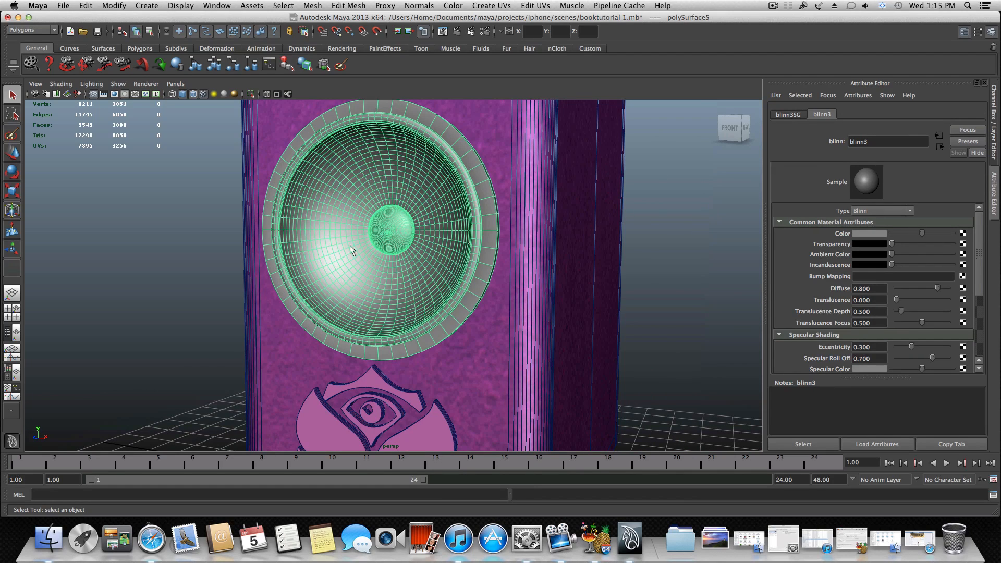
pyautogui.moveTo(866, 325)
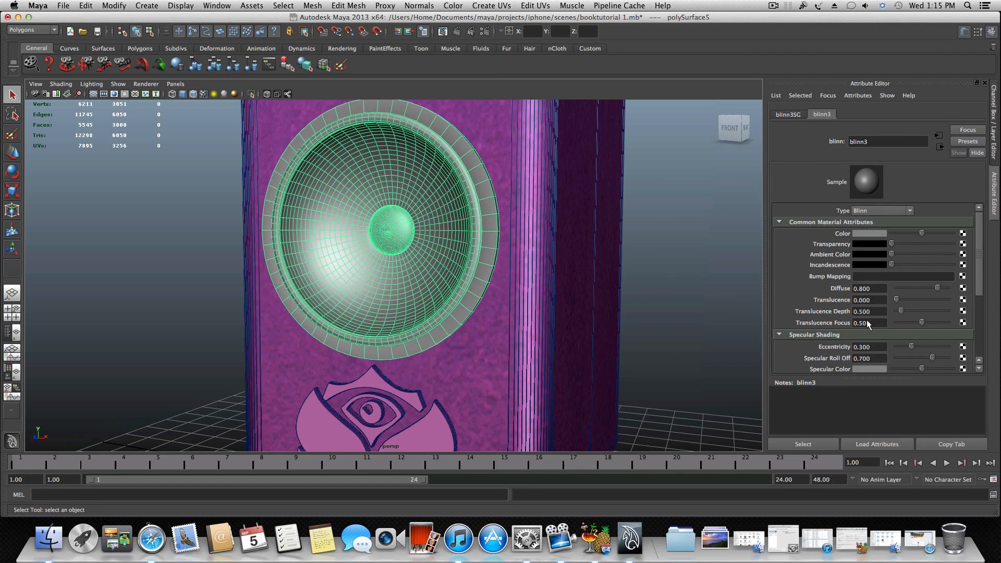
pyautogui.scroll(-3)
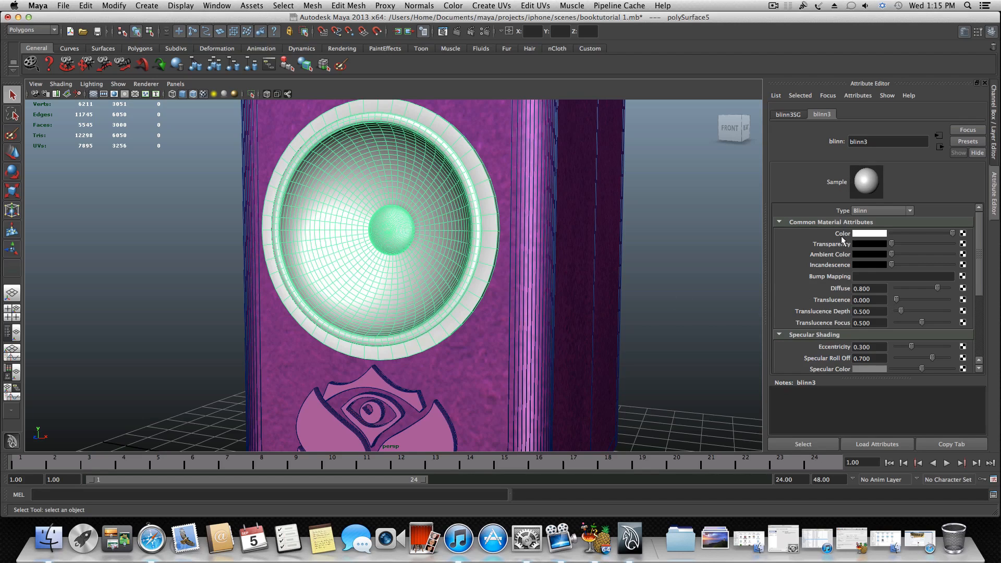
pyautogui.click(869, 234)
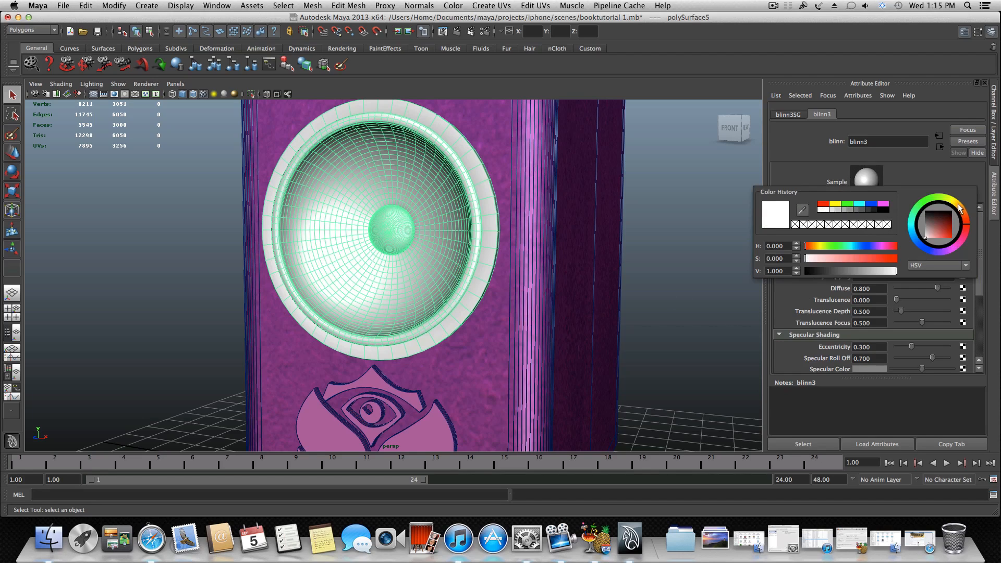
pyautogui.click(929, 232)
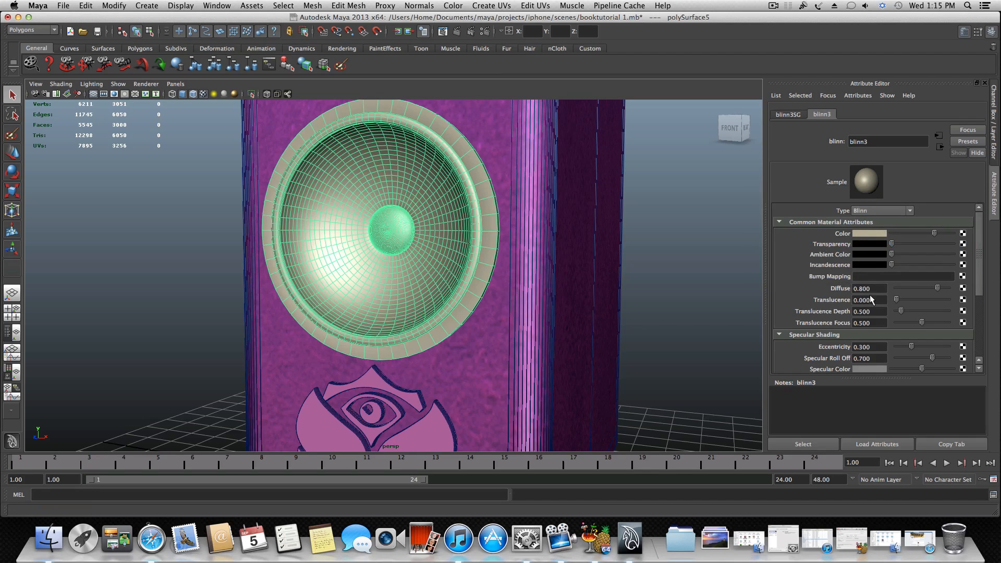
# - Lower the blinn3 material's reflectivity to about 0.111
pyautogui.scroll(-3)
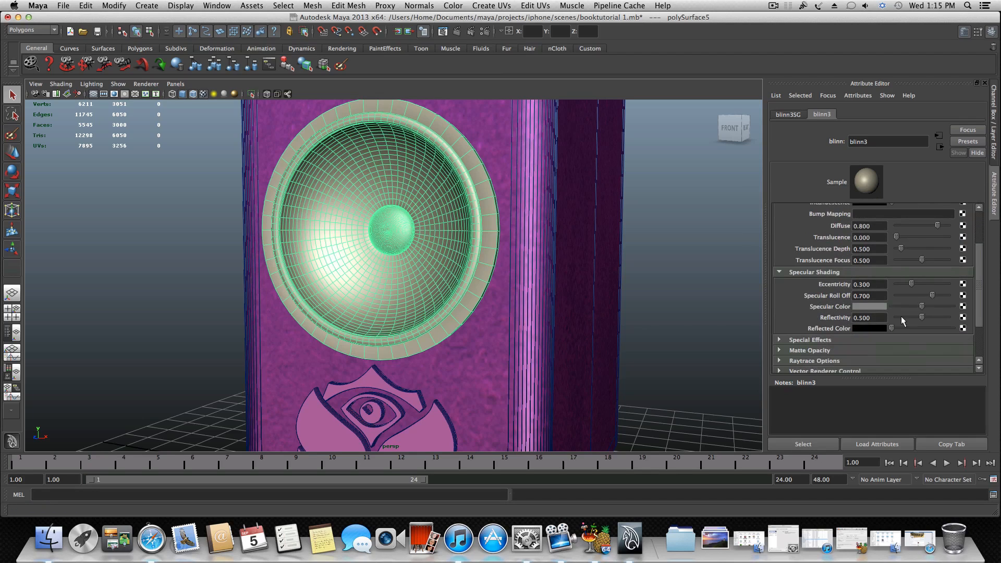
pyautogui.moveTo(920, 317); pyautogui.dragTo(900, 317)
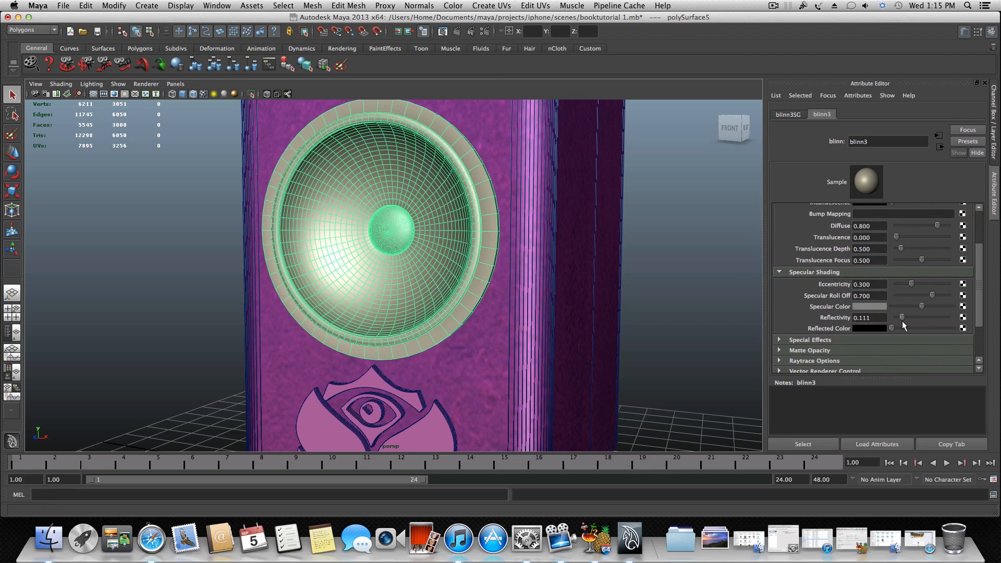
pyautogui.moveTo(902, 317); pyautogui.dragTo(899, 317)
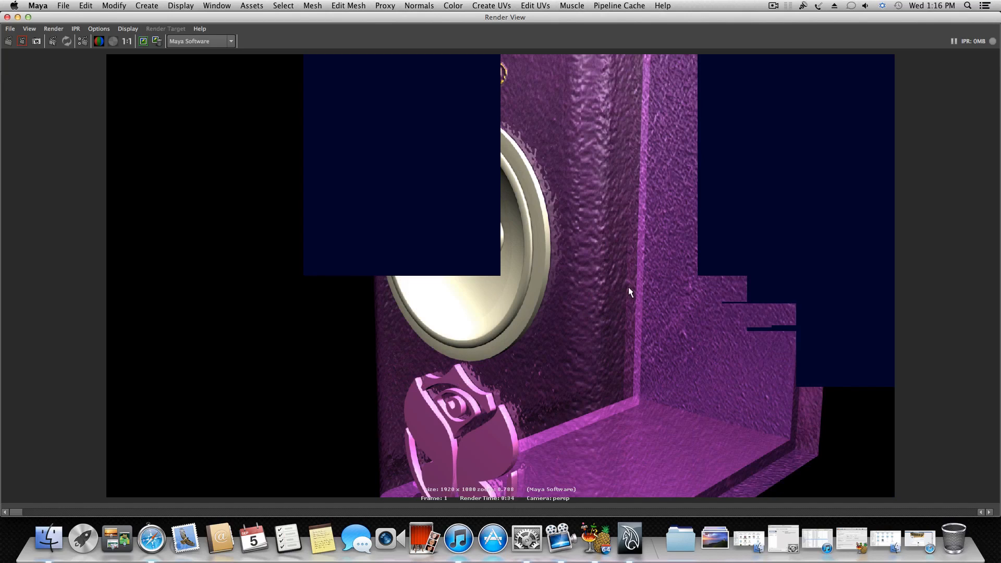
pyautogui.moveTo(135, 79)
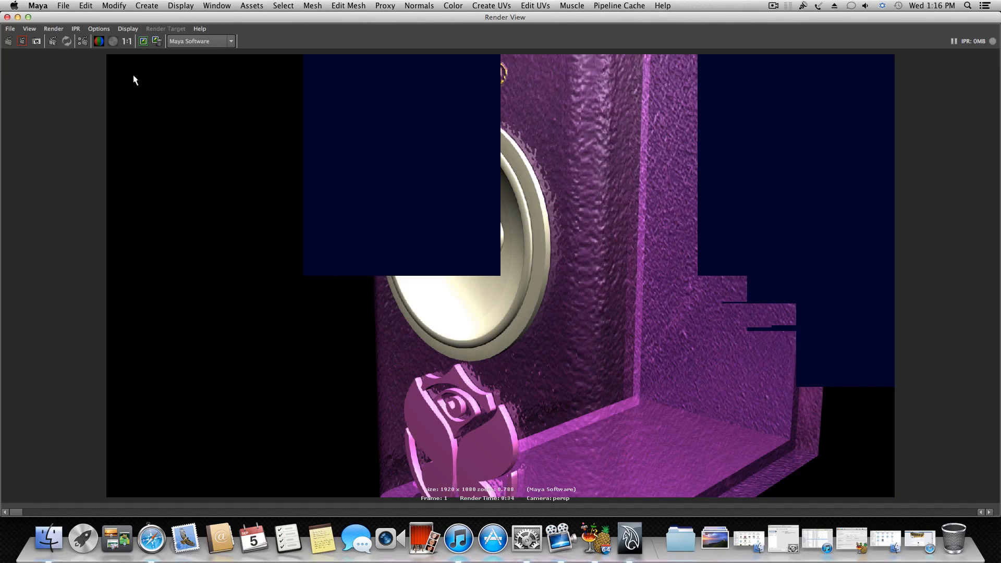
pyautogui.moveTo(99, 21)
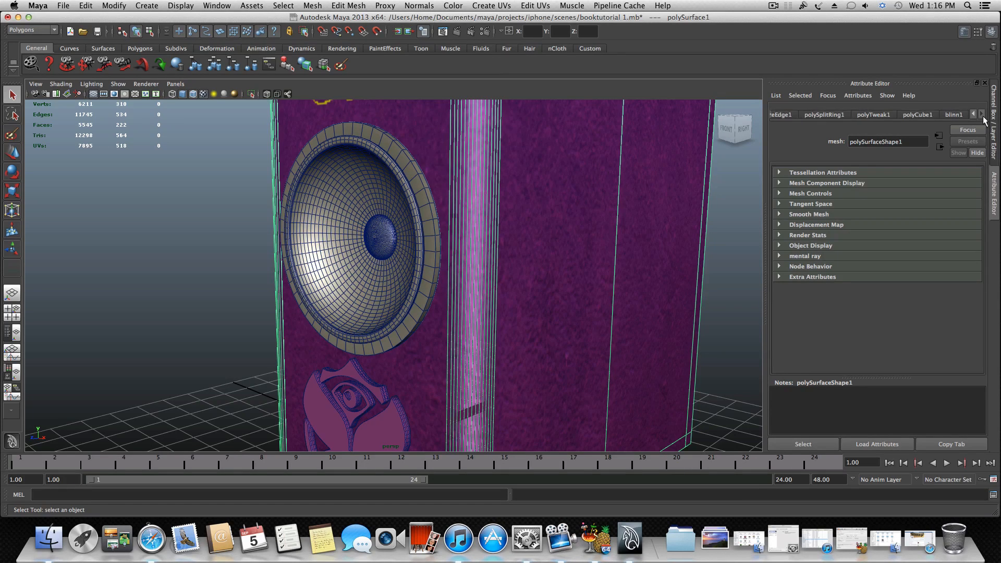
# - Drag blinn3's Specular Roll Off down from 0.700 to about 0.364
pyautogui.click(953, 114)
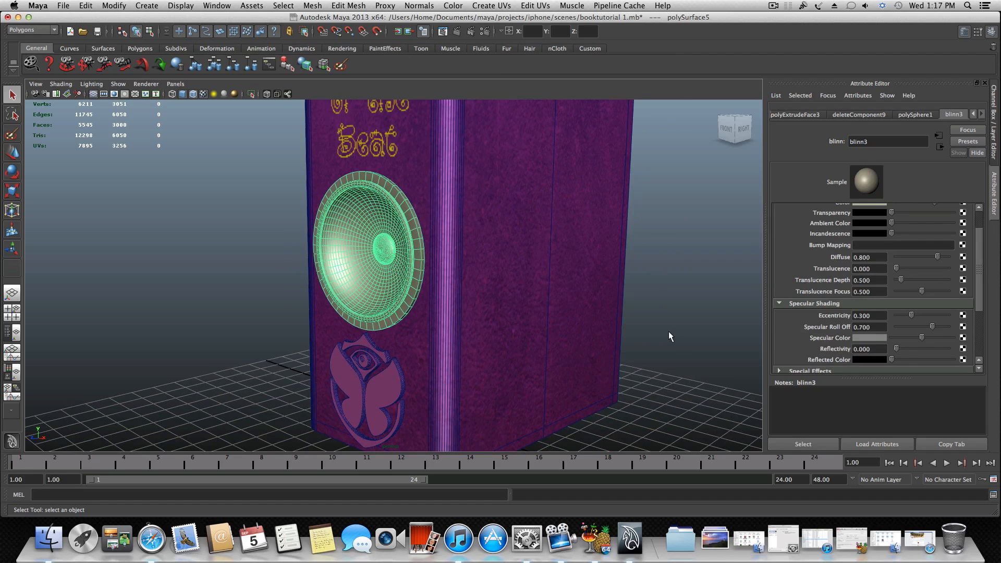
pyautogui.moveTo(921, 339)
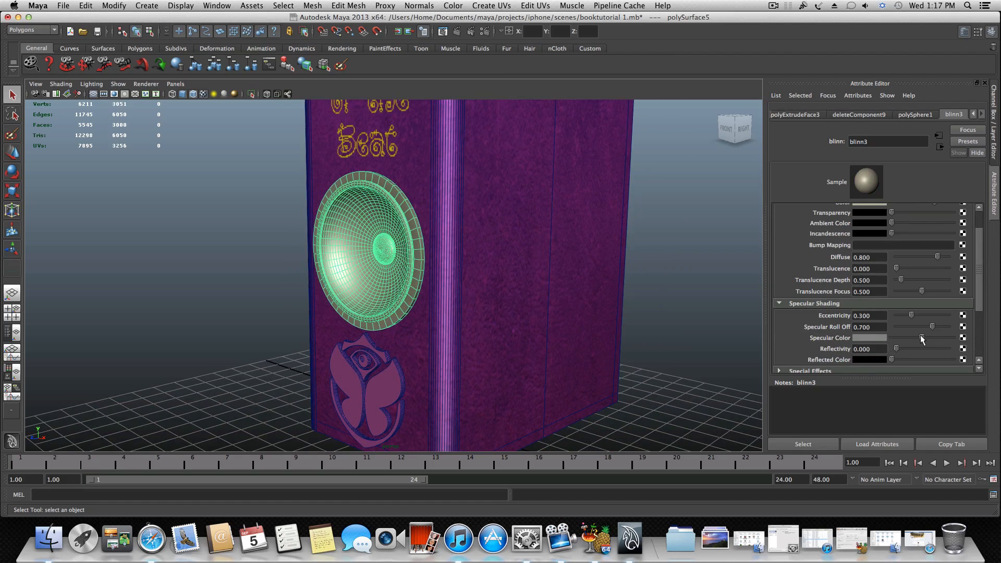
pyautogui.moveTo(926, 327); pyautogui.dragTo(931, 327)
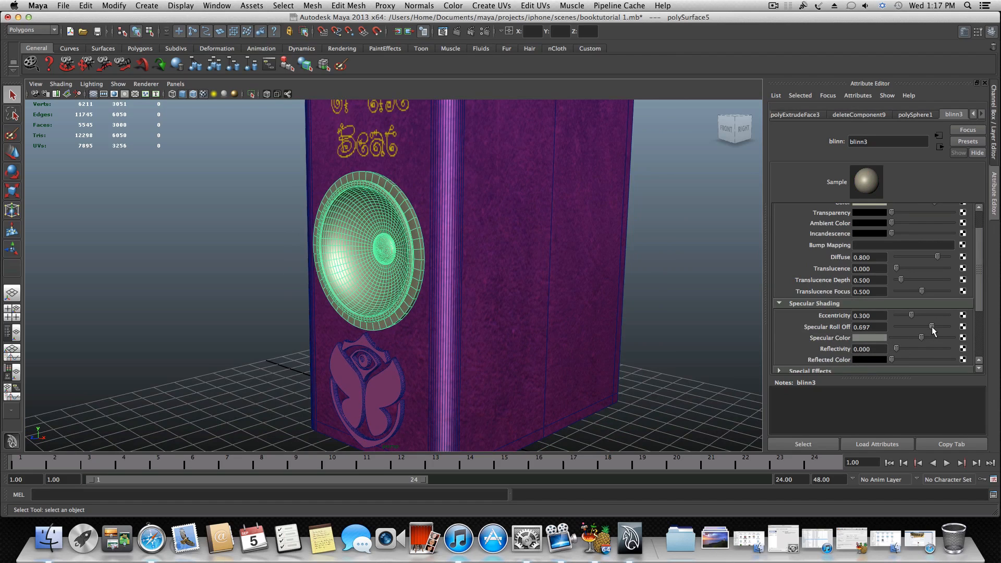
pyautogui.moveTo(931, 327); pyautogui.dragTo(919, 327)
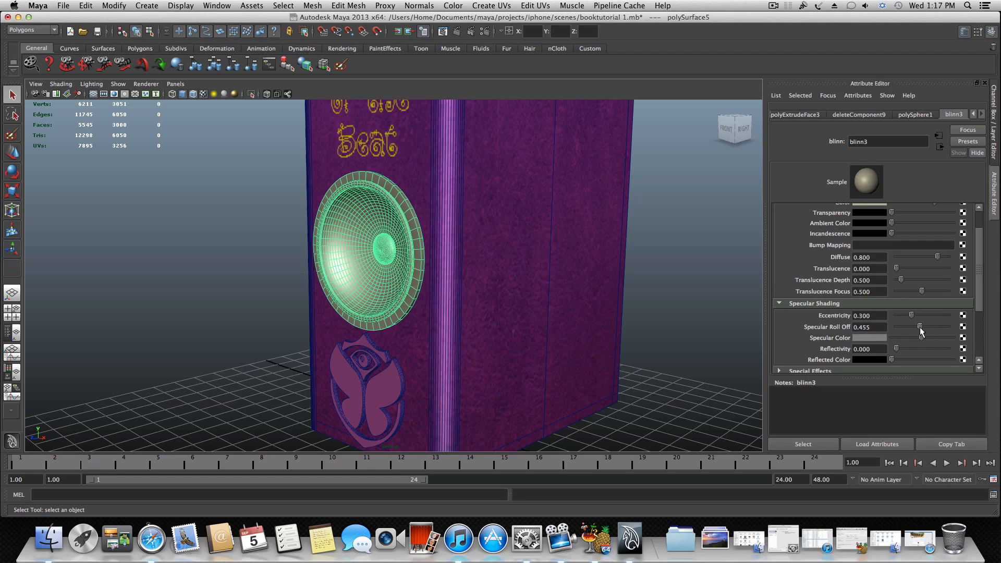
pyautogui.moveTo(923, 327); pyautogui.dragTo(920, 326)
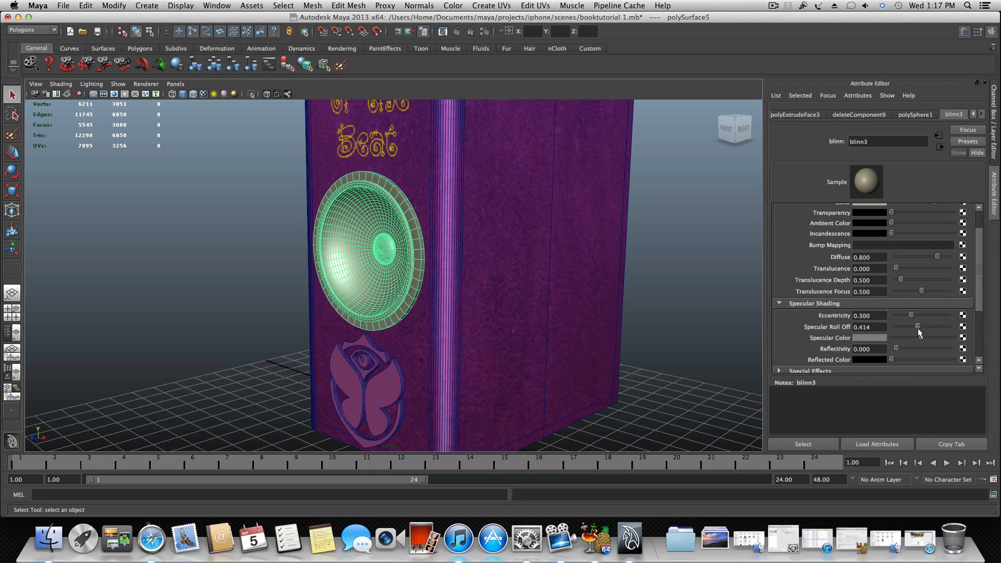
pyautogui.moveTo(917, 326); pyautogui.dragTo(914, 327)
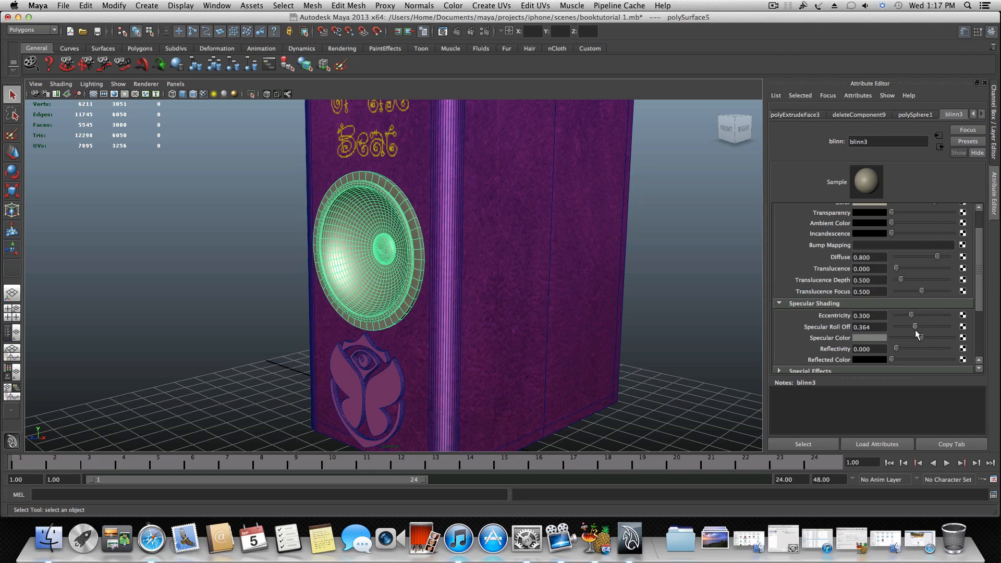
pyautogui.moveTo(917, 327); pyautogui.dragTo(897, 327)
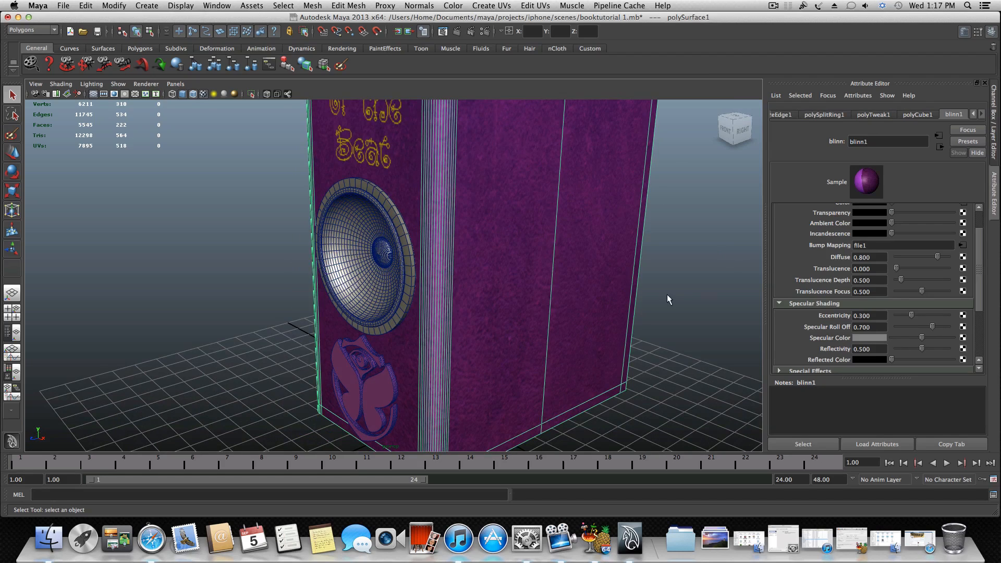
pyautogui.moveTo(865, 300)
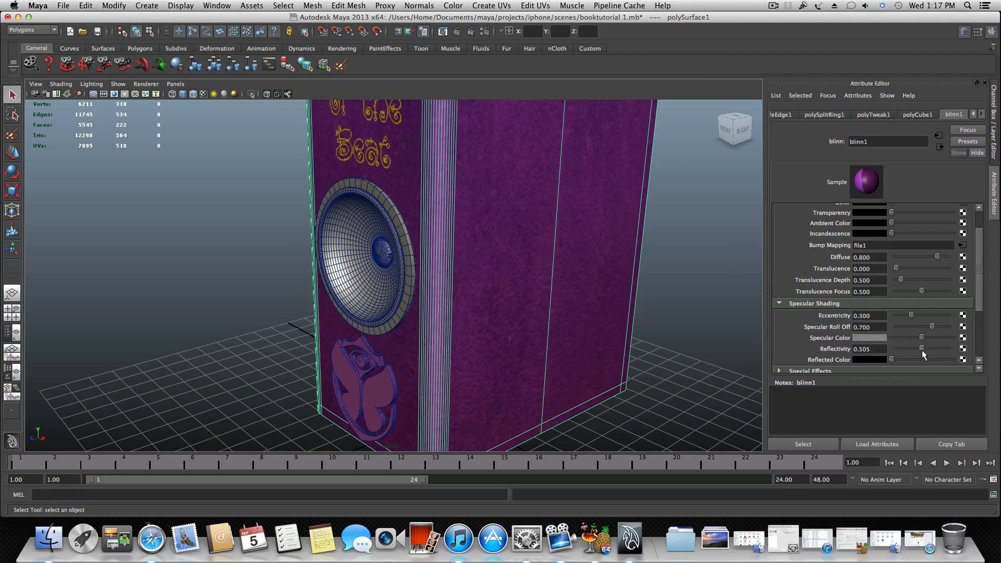
# - Set blinn1 reflectivity to 0.000 and its specular roll-off to about 0.313
pyautogui.moveTo(923, 348); pyautogui.dragTo(894, 348)
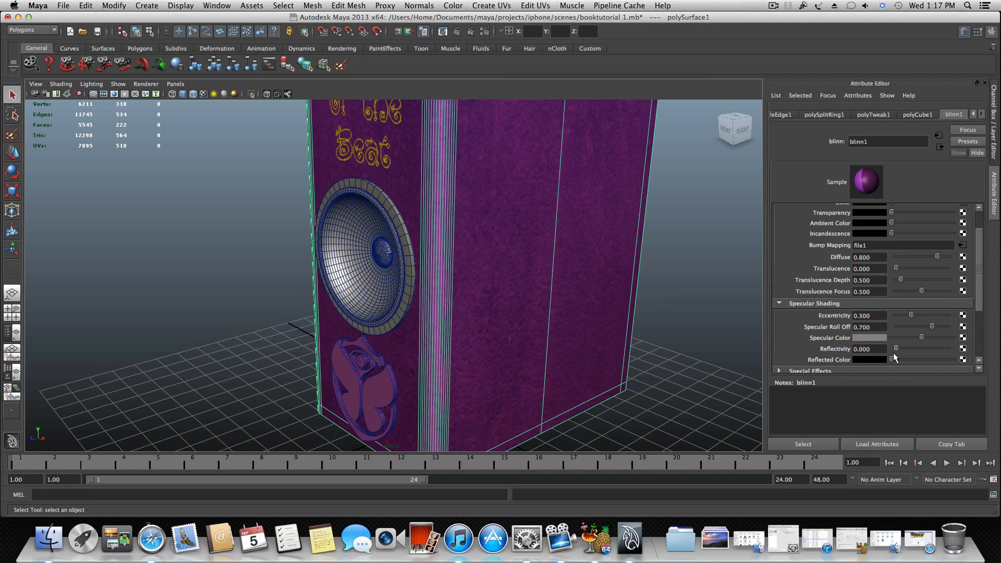
pyautogui.moveTo(921, 337); pyautogui.dragTo(932, 330)
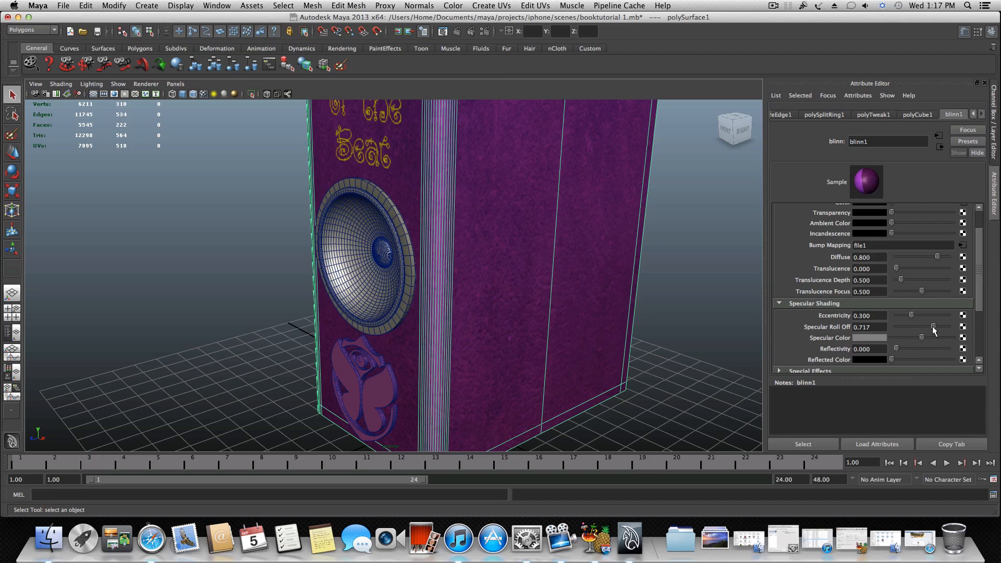
pyautogui.moveTo(932, 326); pyautogui.dragTo(916, 334)
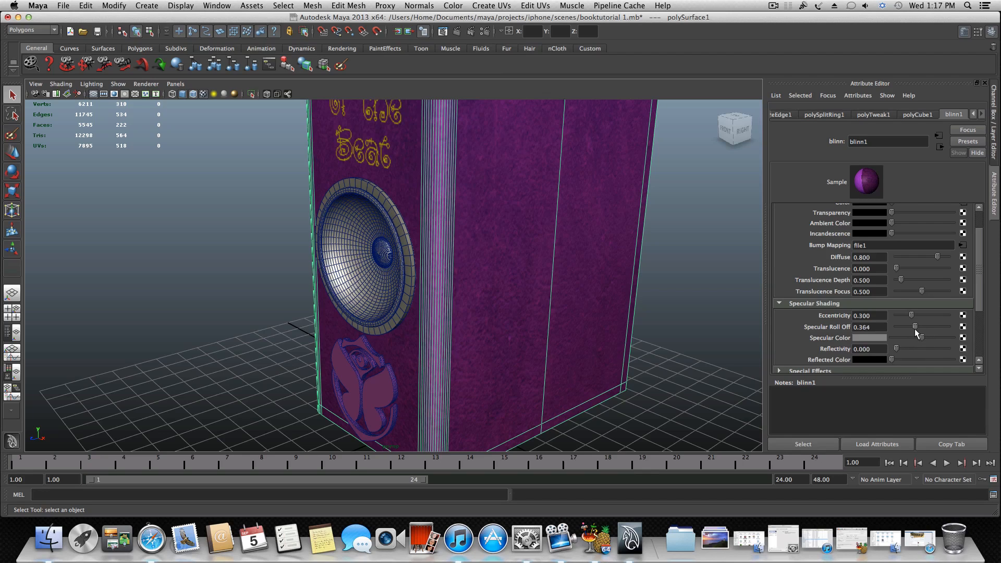
pyautogui.moveTo(915, 326); pyautogui.dragTo(921, 337)
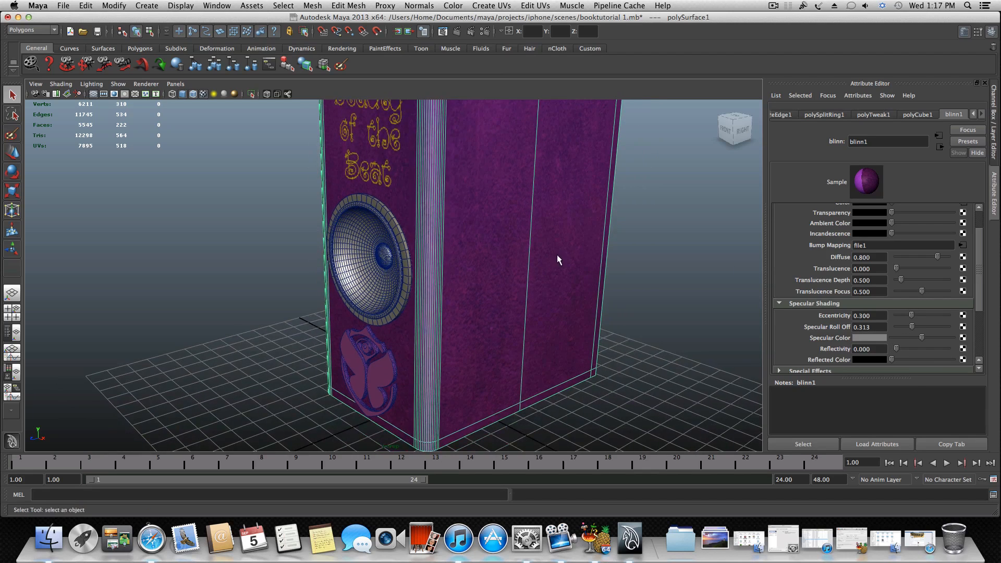
pyautogui.scroll(-3)
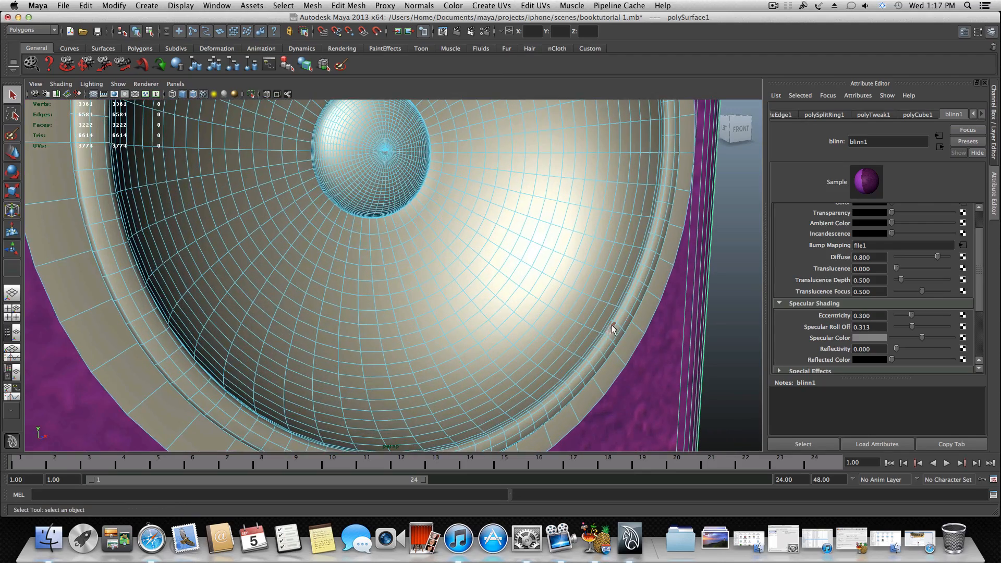
# - Move in on the speaker rim and pick the first rim faces
pyautogui.moveTo(612, 330); pyautogui.dragTo(610, 357)
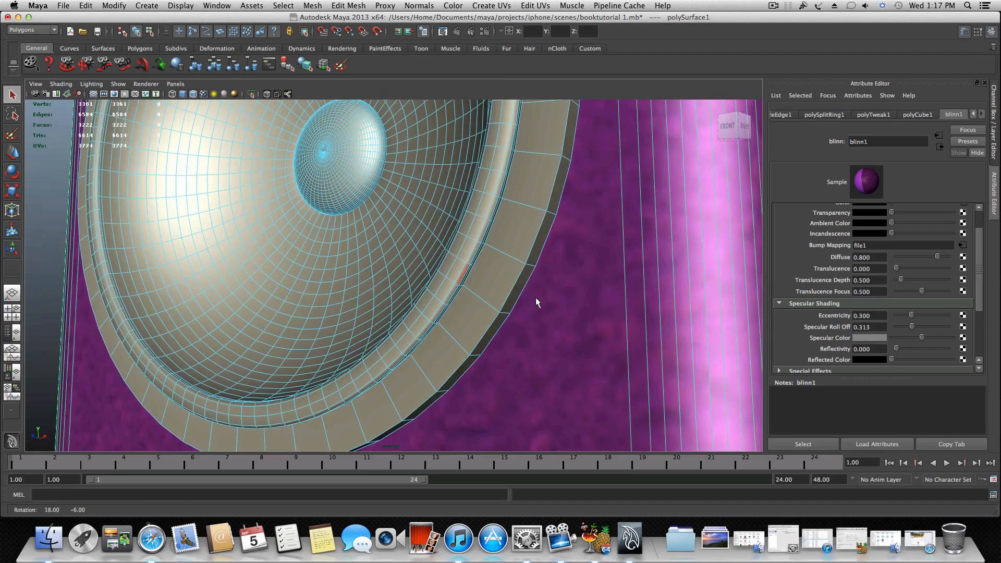
pyautogui.moveTo(536, 303); pyautogui.dragTo(383, 234)
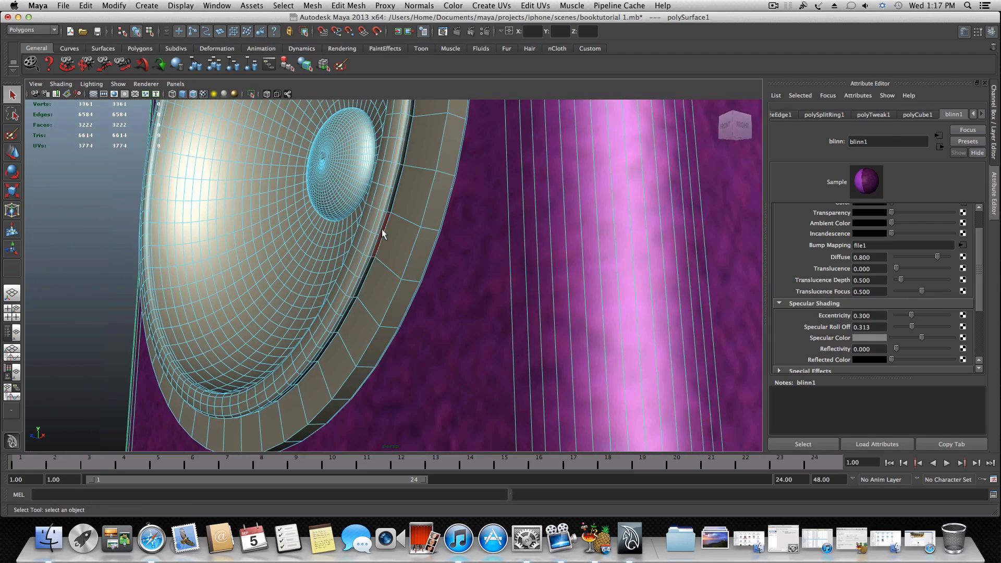
pyautogui.click(382, 232)
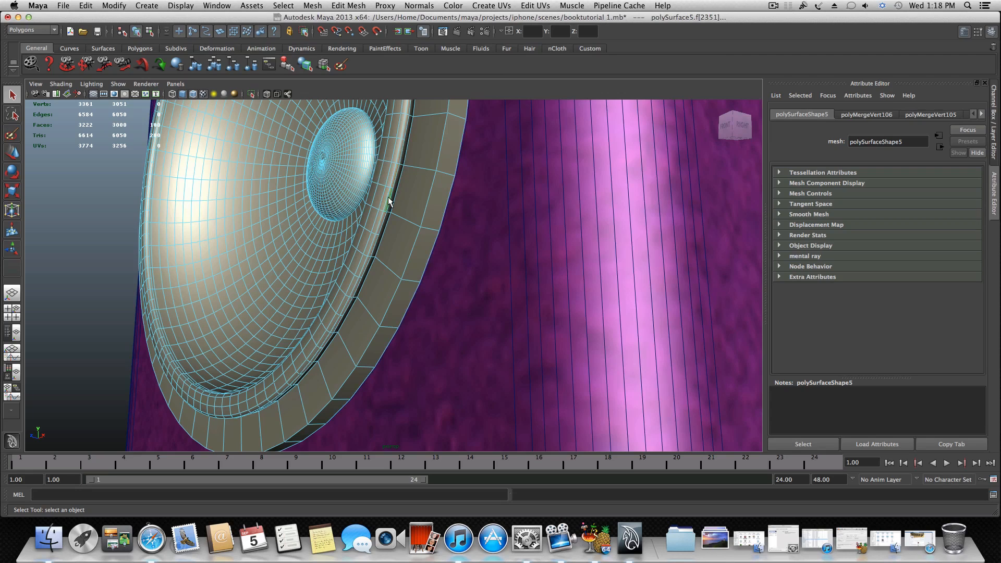
pyautogui.moveTo(394, 185)
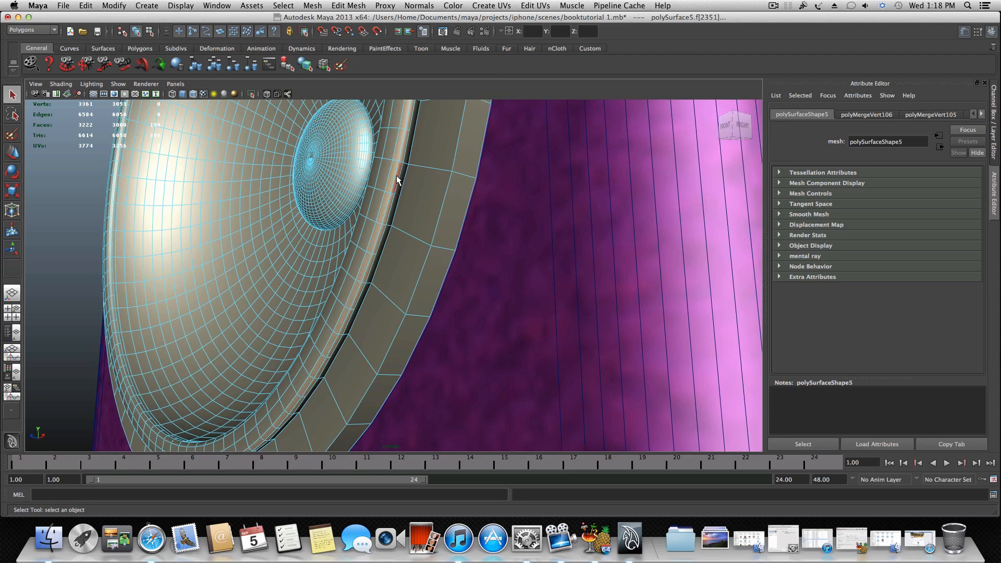
pyautogui.click(379, 205)
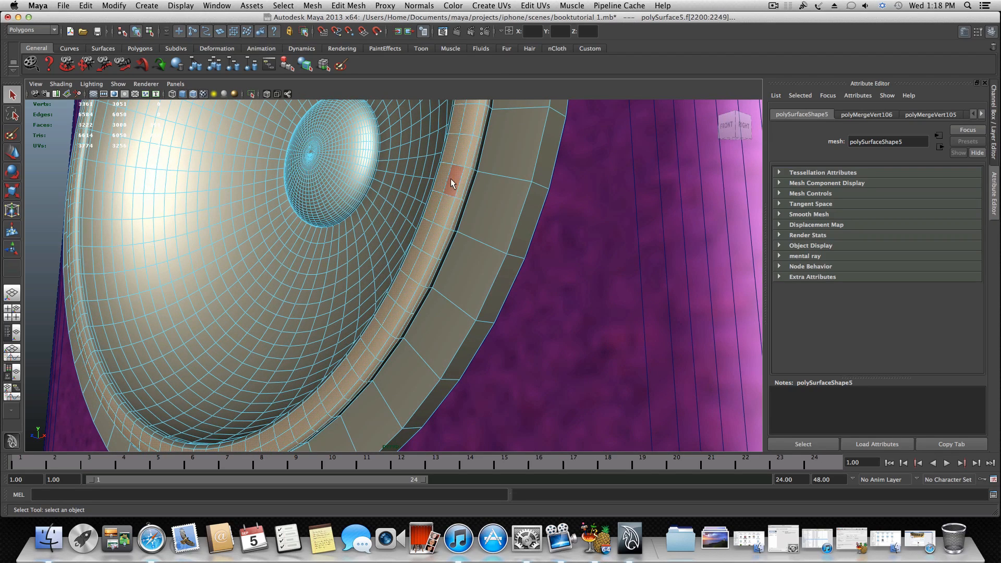
# - Add neighbouring rim faces, building the polySurface5 2200–2249 band
pyautogui.moveTo(450, 184); pyautogui.dragTo(501, 228)
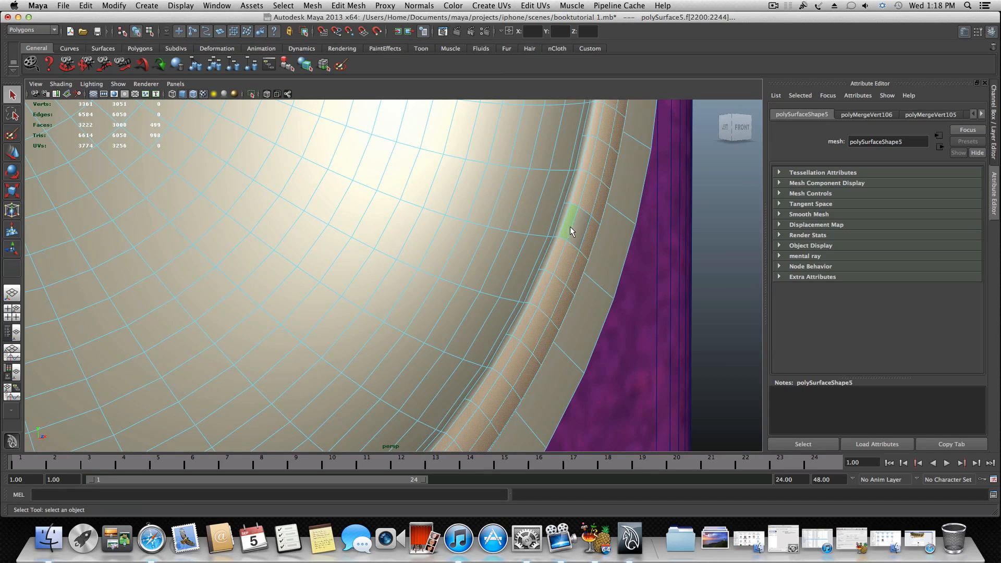
pyautogui.click(565, 226)
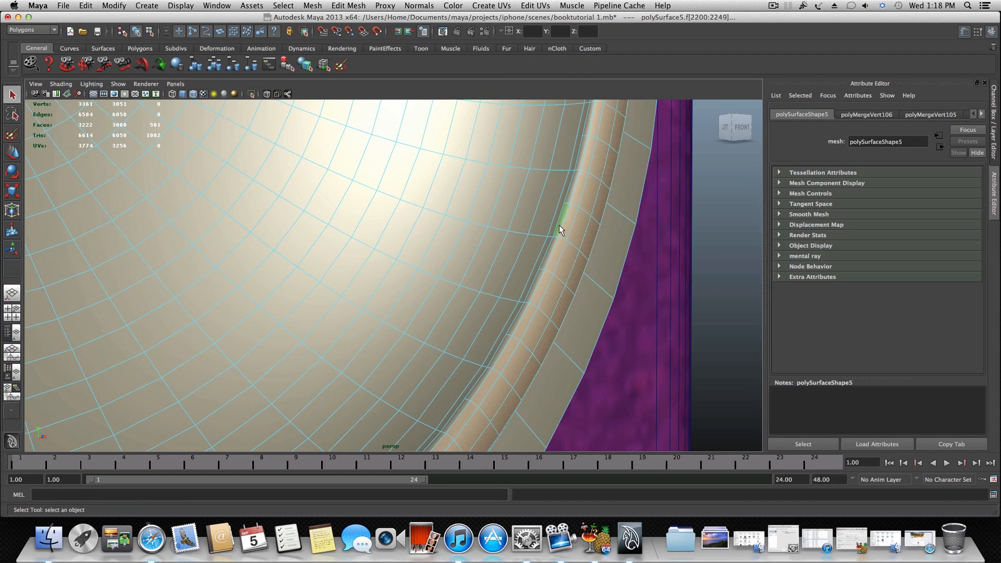
pyautogui.click(577, 182)
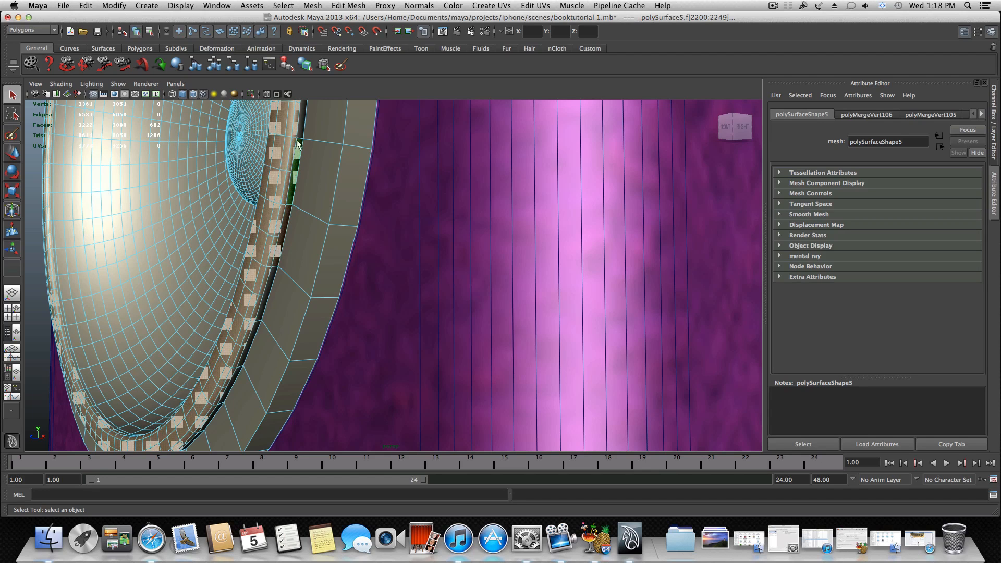
pyautogui.moveTo(297, 145); pyautogui.dragTo(259, 211)
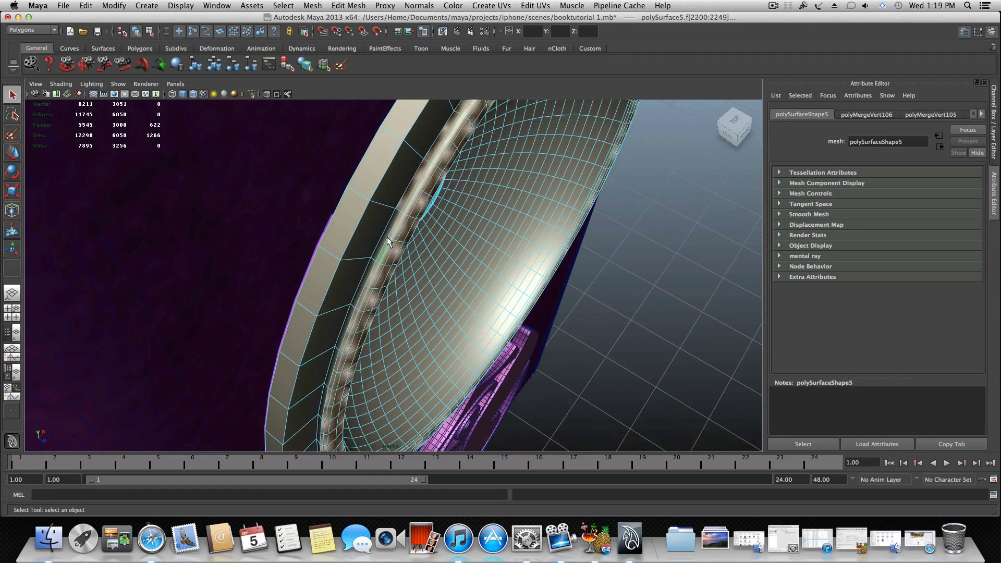
# - Shift-select further rim faces while orbiting around the whole ring
pyautogui.click(372, 345)
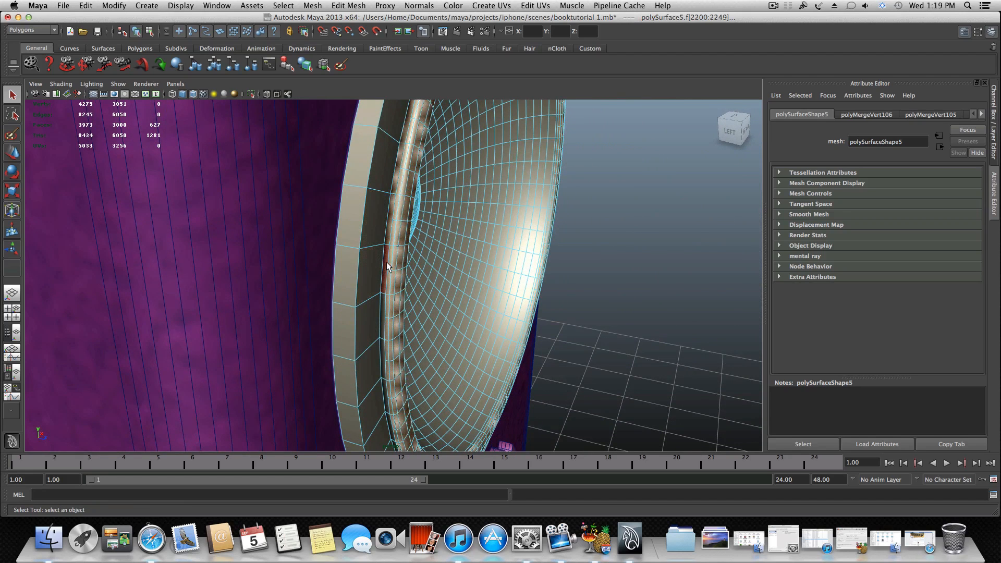
pyautogui.moveTo(385, 266); pyautogui.dragTo(380, 310)
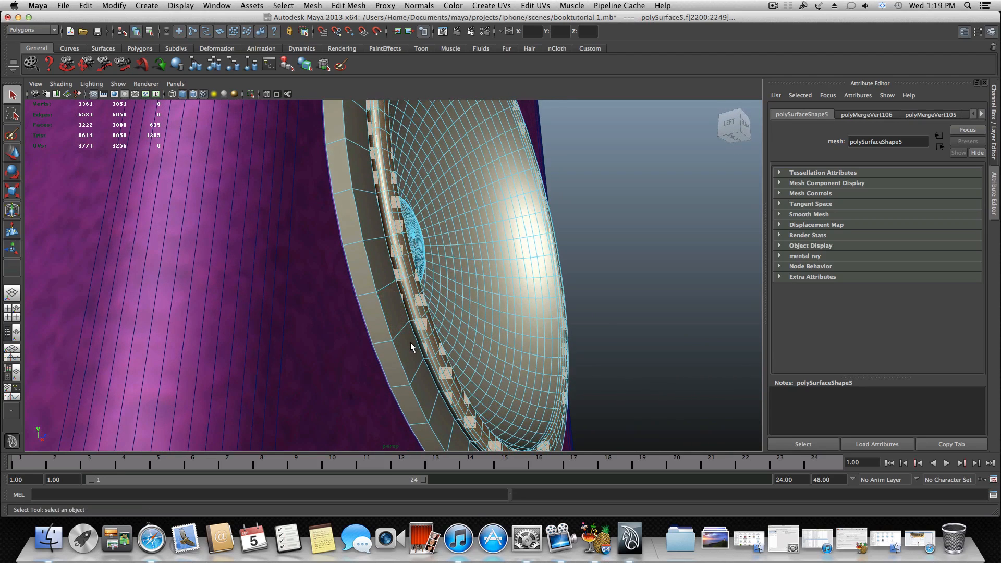
pyautogui.click(411, 357)
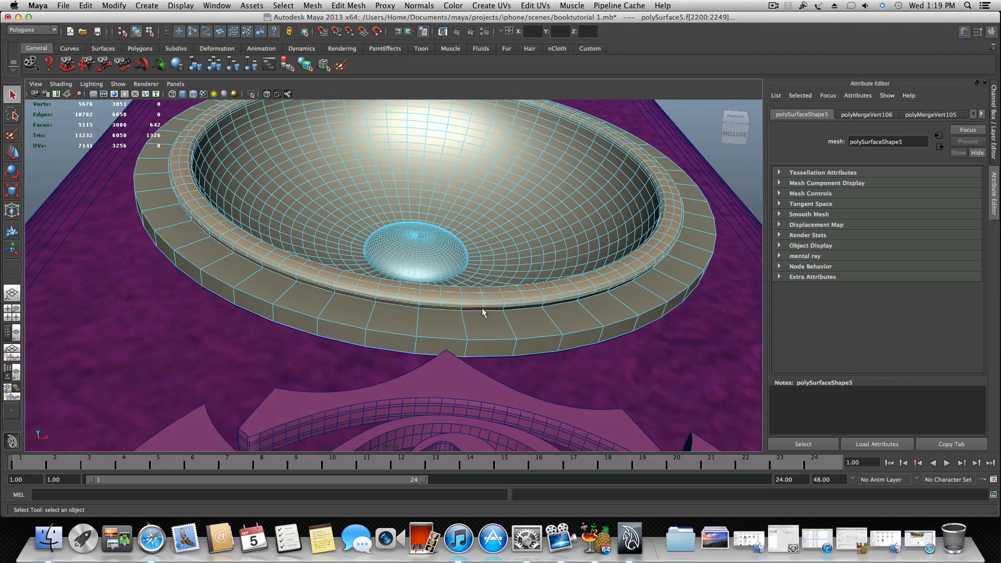
pyautogui.moveTo(482, 311); pyautogui.dragTo(454, 322)
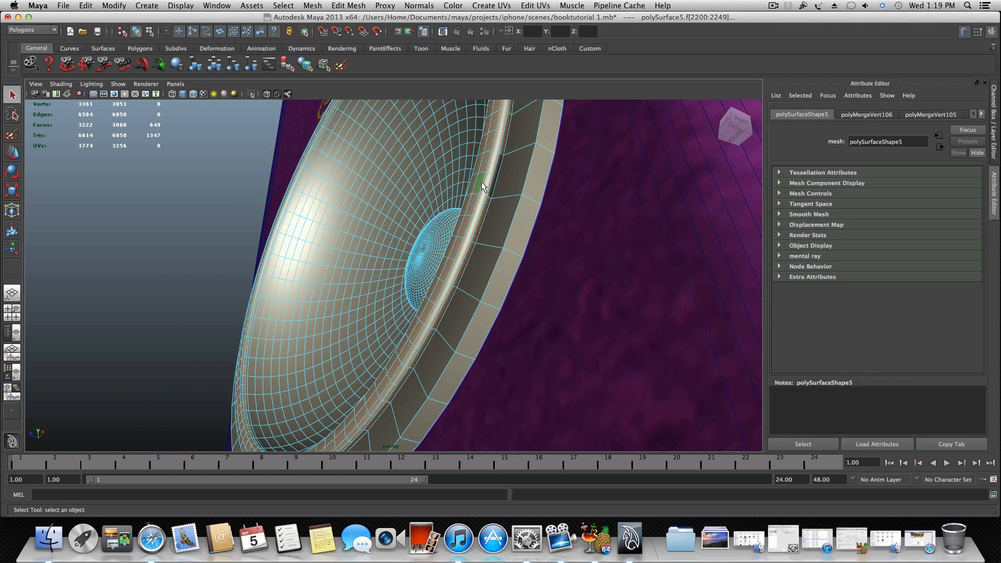
pyautogui.moveTo(482, 185); pyautogui.dragTo(466, 221)
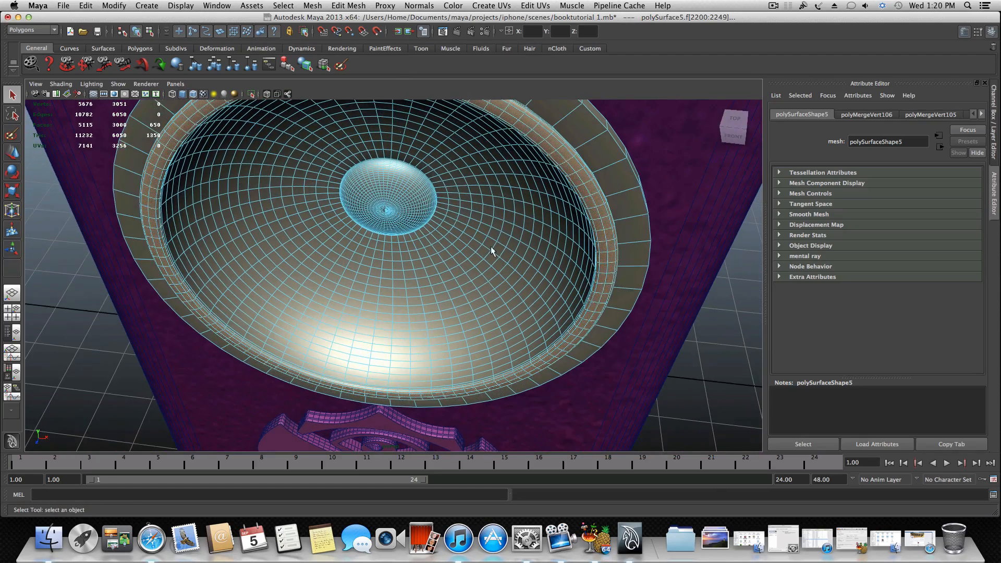
# - Separate the selected rim faces into their own mesh, polySurface8, from the Mesh menu
pyautogui.click(311, 6)
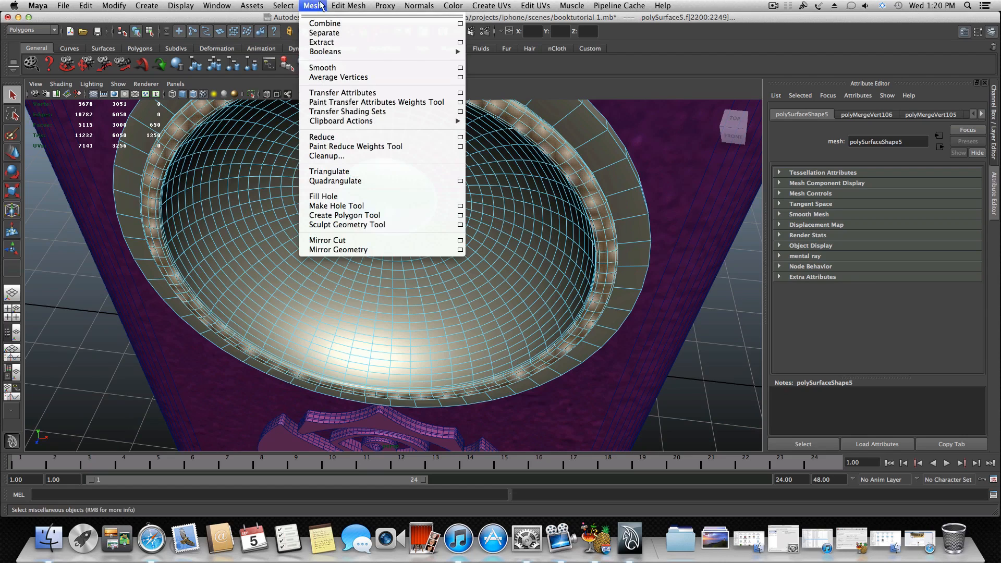
pyautogui.click(349, 6)
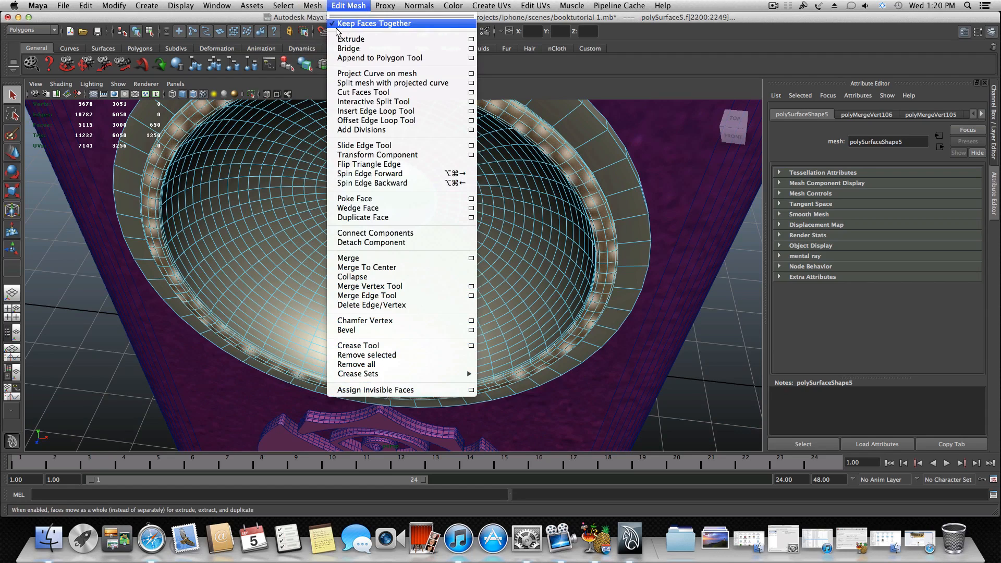
pyautogui.click(312, 7)
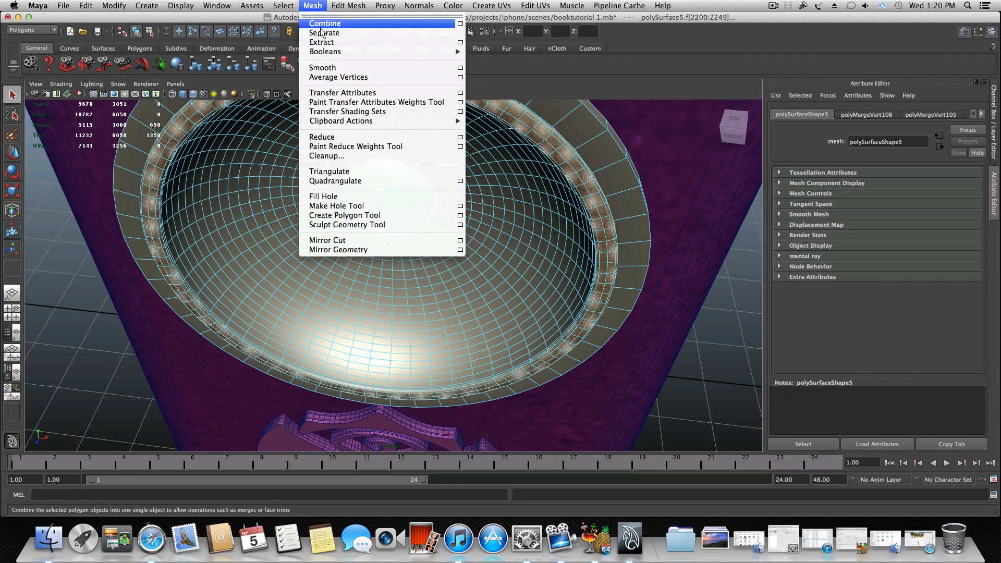
pyautogui.click(323, 32)
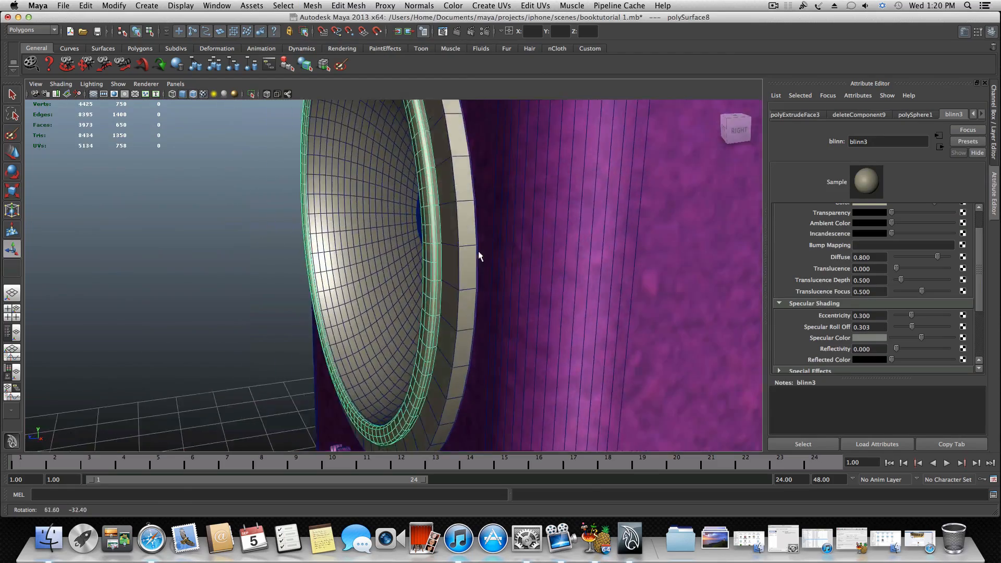
# - Assign a favourite Blinn material to the cone, then undo it
pyautogui.moveTo(479, 256); pyautogui.dragTo(520, 266)
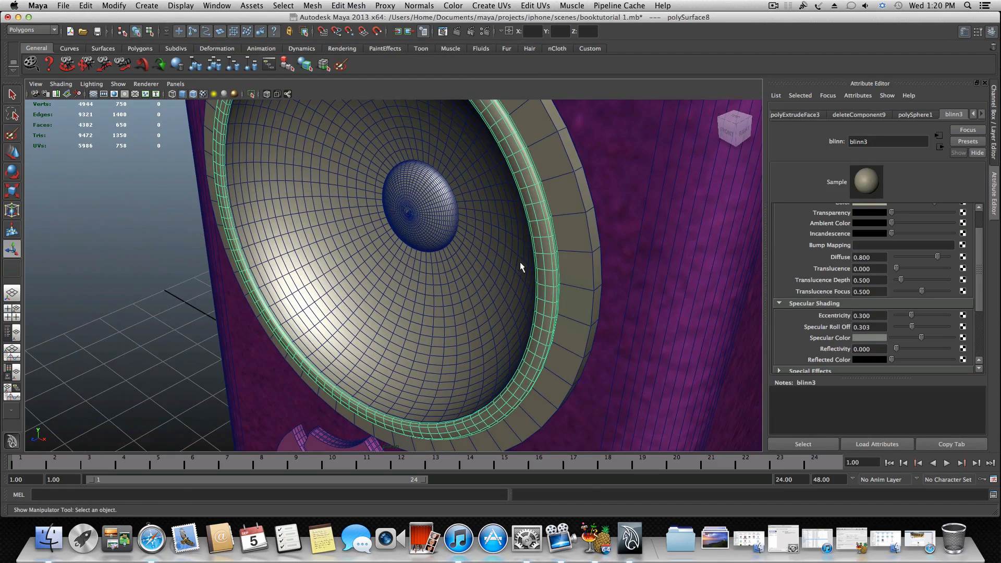
pyautogui.rightClick(520, 267)
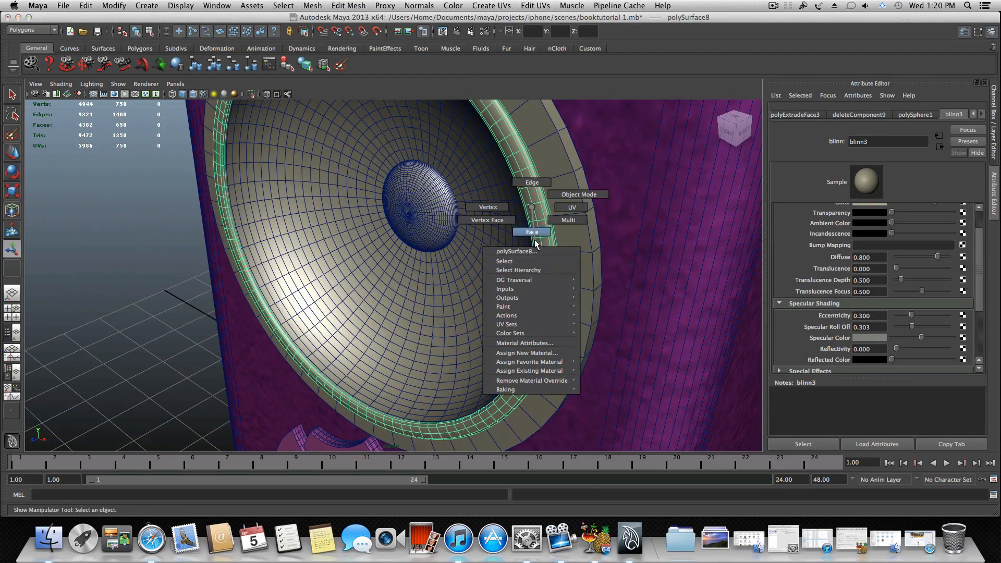
pyautogui.moveTo(528, 362)
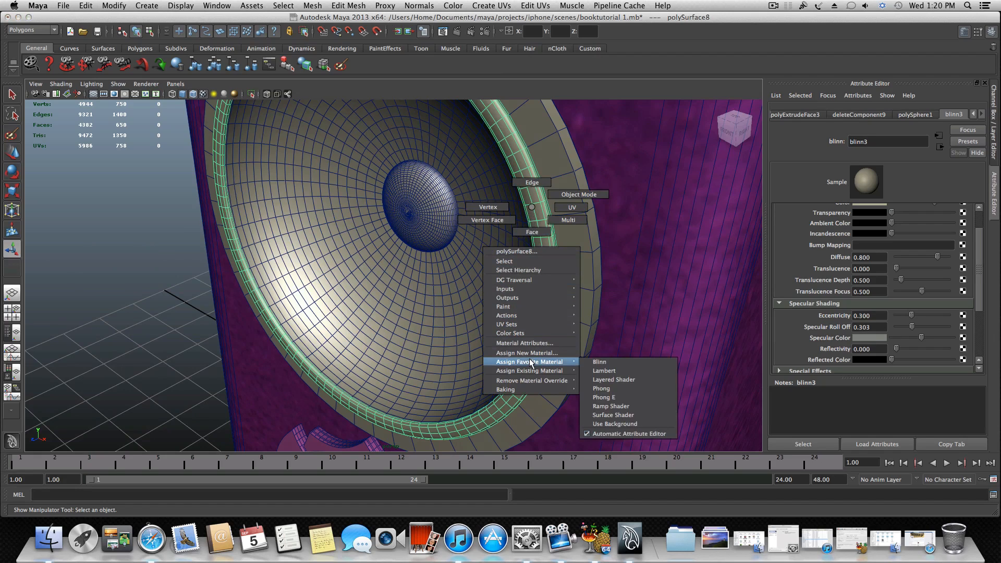
pyautogui.click(599, 362)
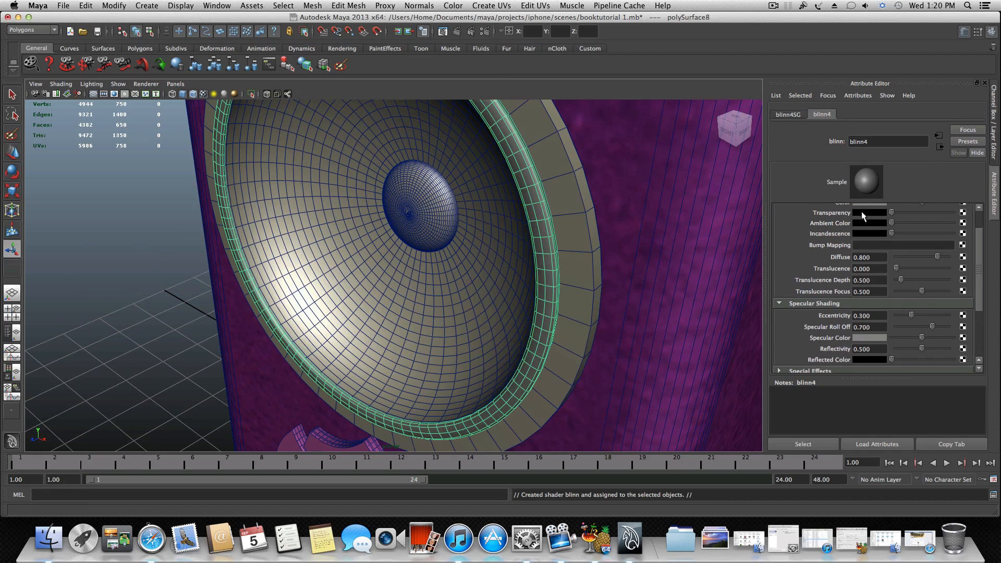
# - Assign a new mental ray mia_material_x material to the rim mesh instead
pyautogui.rightClick(546, 221)
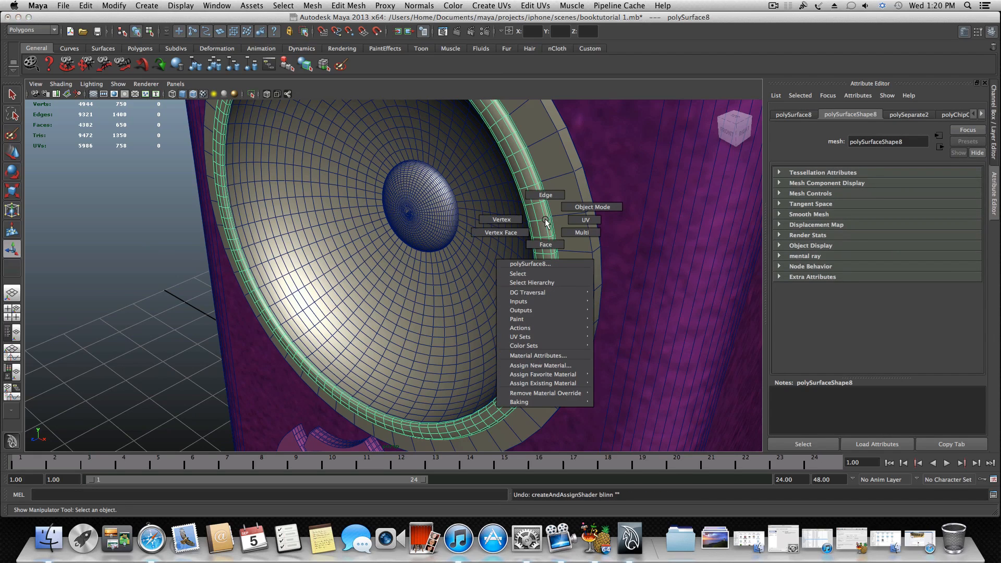
pyautogui.moveTo(542, 365)
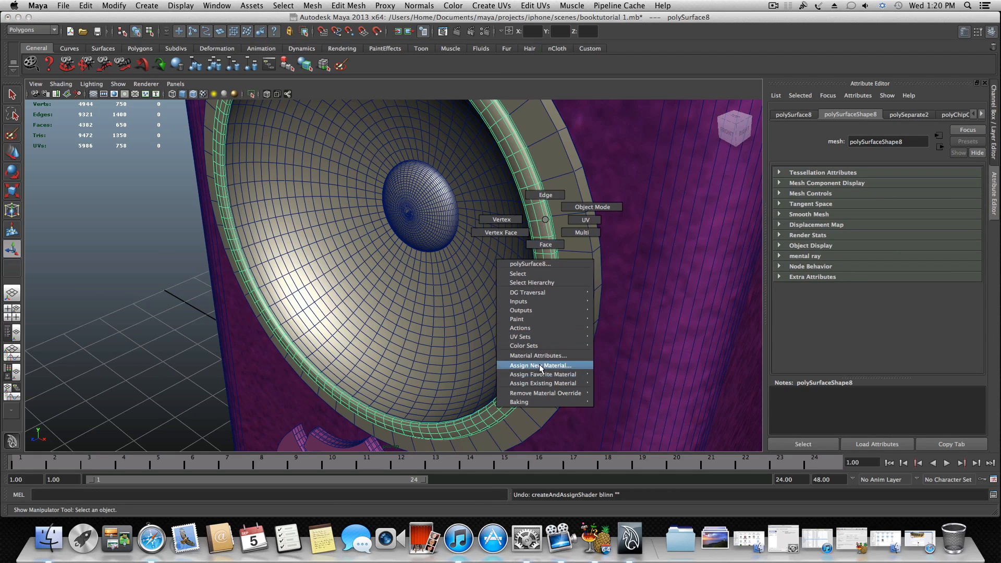
pyautogui.click(542, 365)
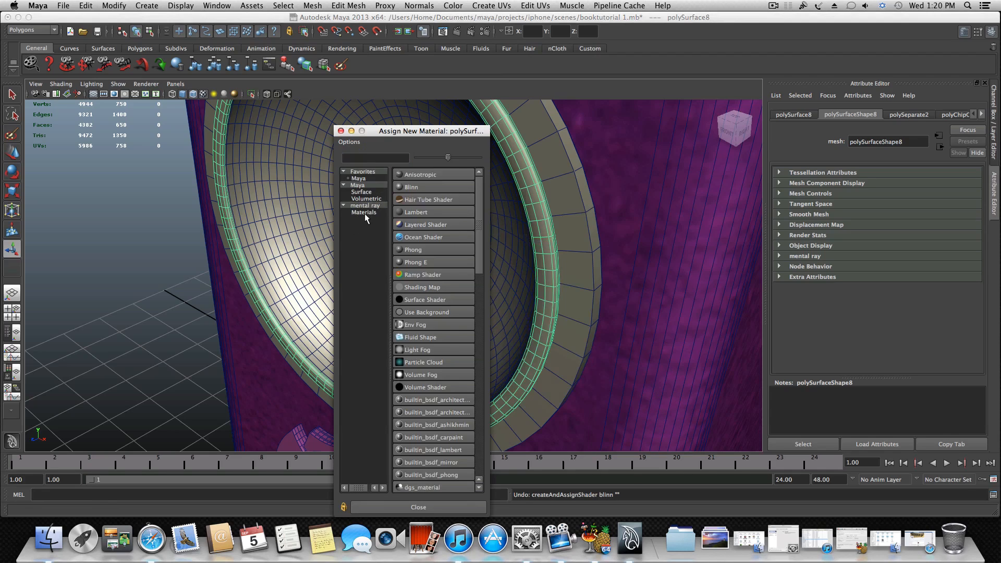
pyautogui.click(364, 211)
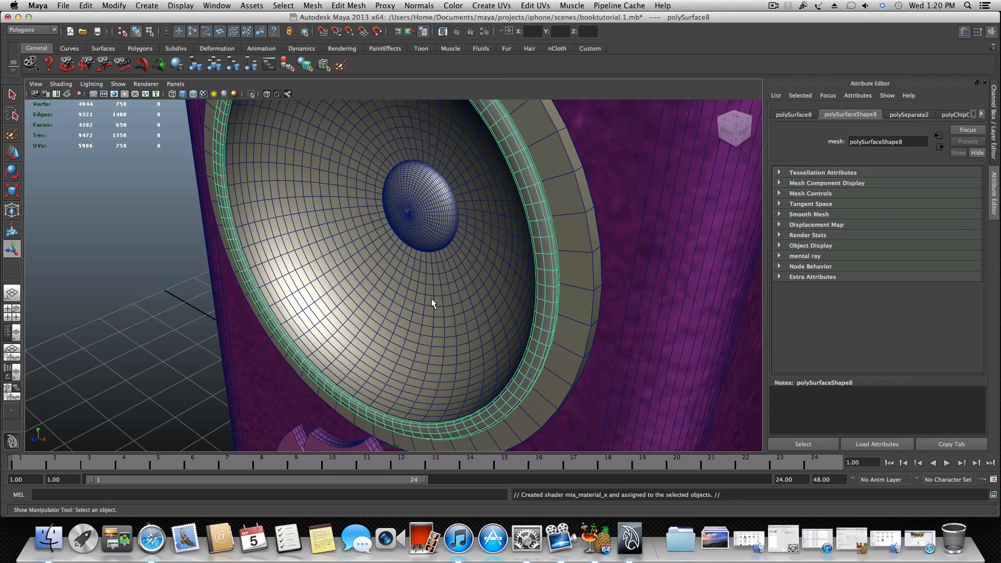
# - Show mia_material_x1's attributes and its Presets list in the Attribute Editor
pyautogui.click(802, 115)
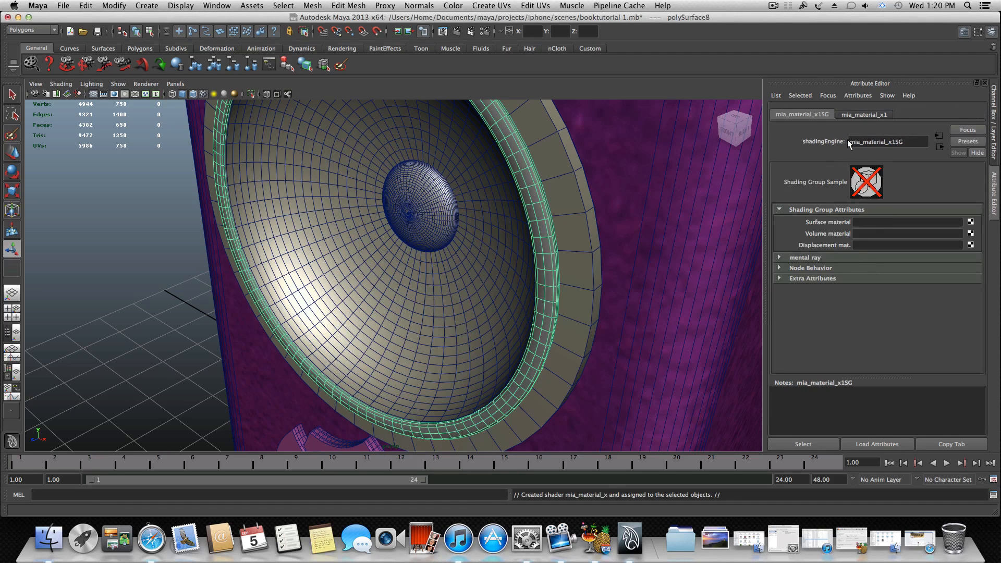
pyautogui.click(864, 115)
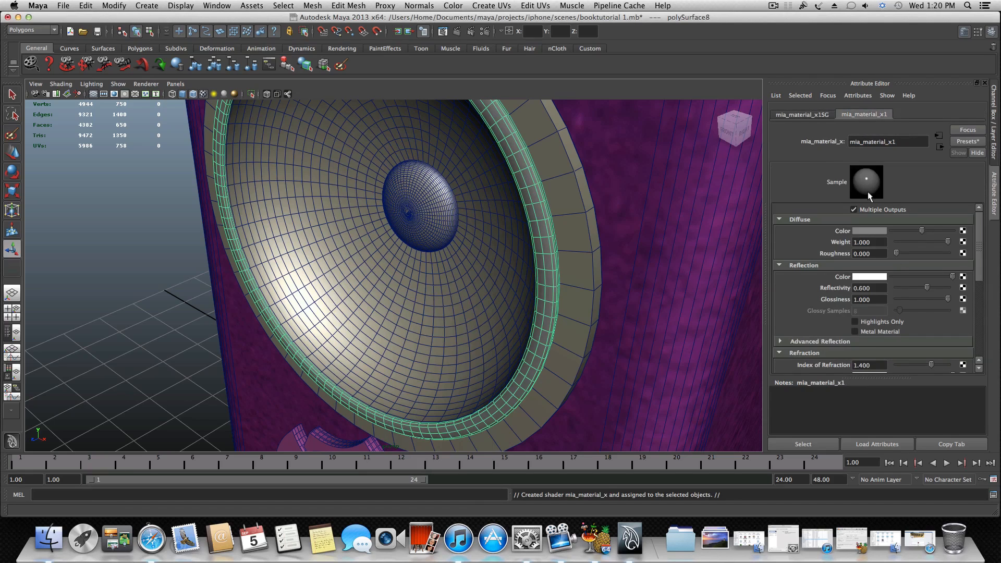
pyautogui.moveTo(969, 141)
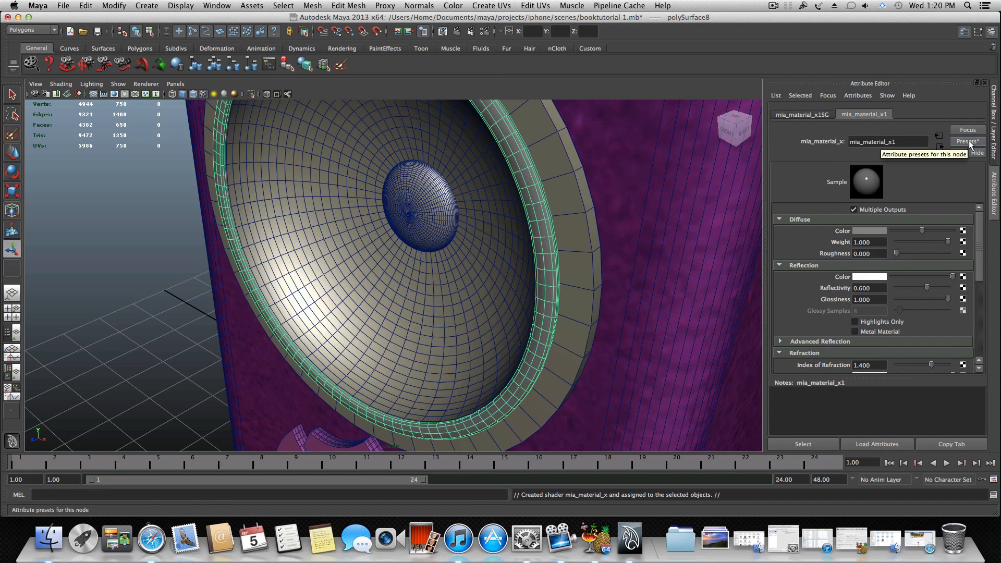
pyautogui.click(968, 141)
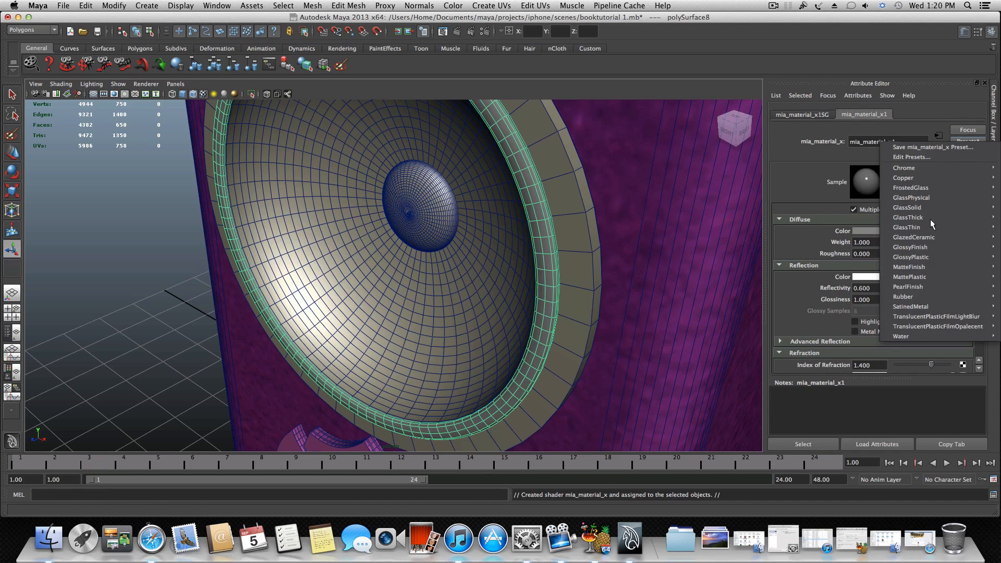
pyautogui.moveTo(906, 304)
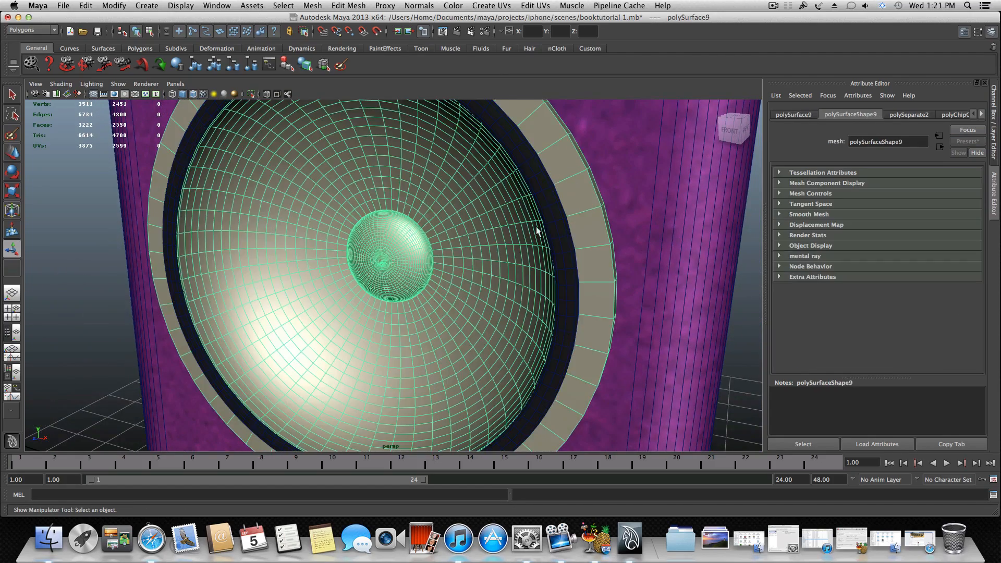
pyautogui.moveTo(536, 231); pyautogui.dragTo(610, 237)
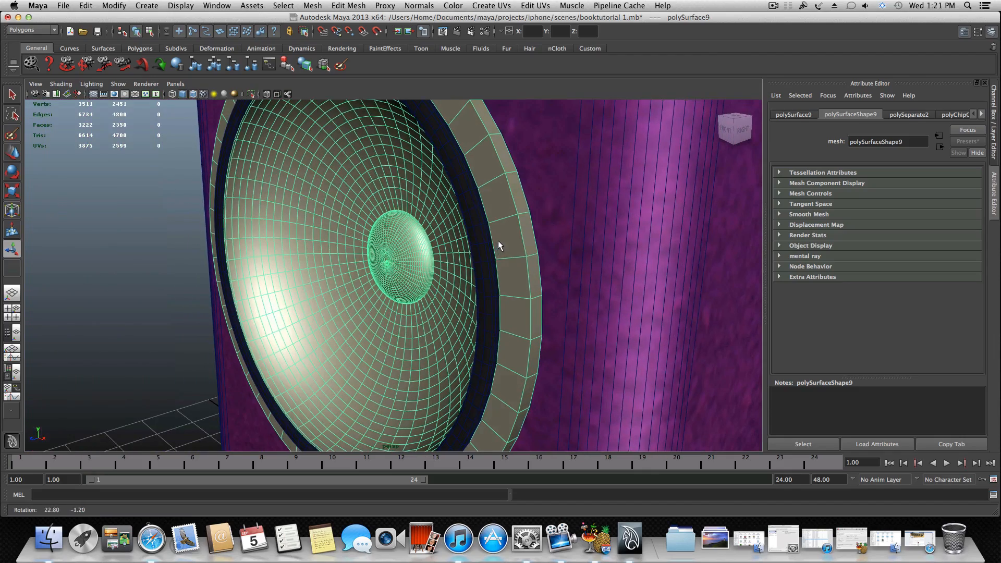
pyautogui.moveTo(499, 246); pyautogui.dragTo(527, 268)
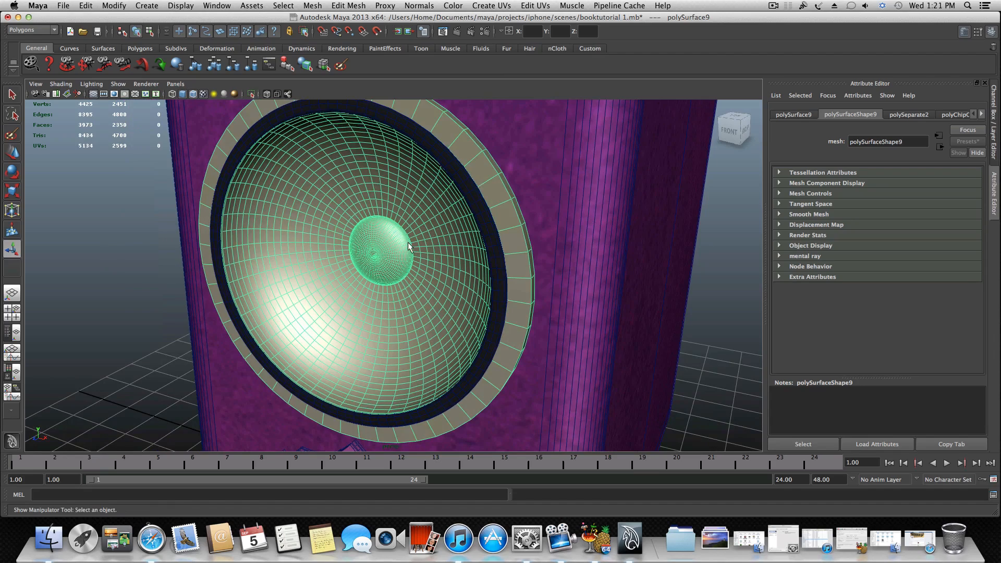
pyautogui.moveTo(408, 246); pyautogui.dragTo(447, 249)
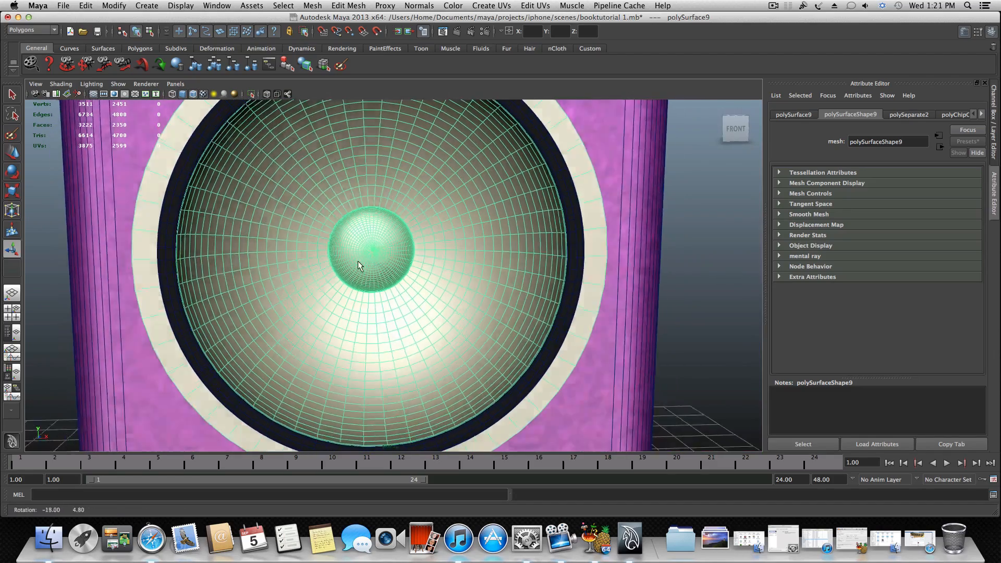
# - Switch the dust cap to face mode and paint over it to select faces
pyautogui.rightClick(375, 247)
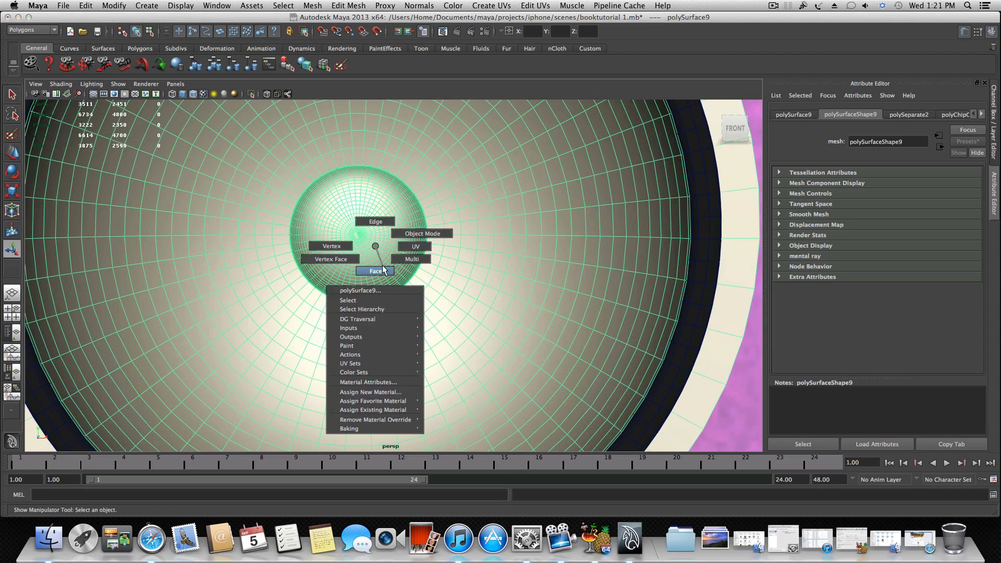
pyautogui.click(374, 271)
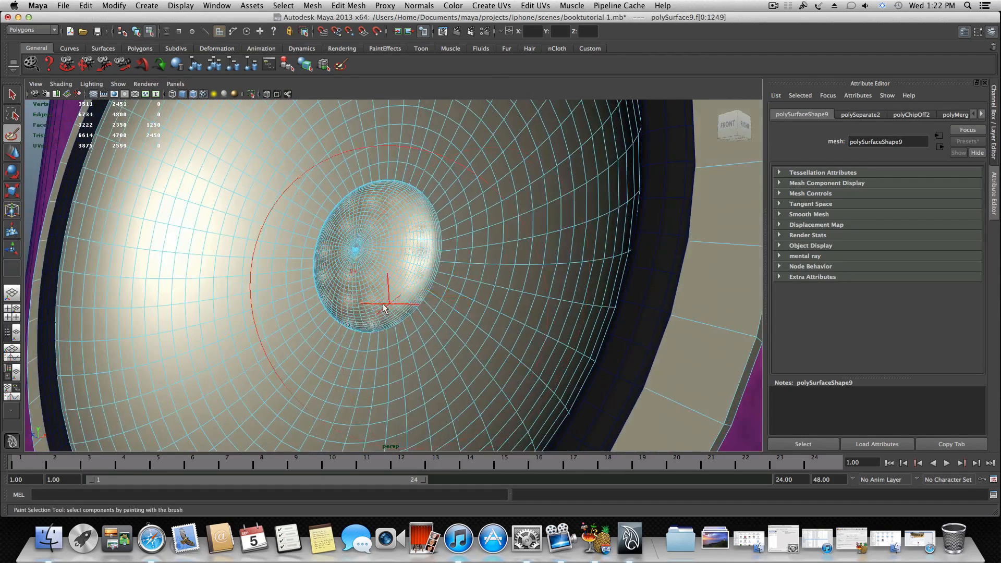
pyautogui.moveTo(382, 308); pyautogui.dragTo(472, 332)
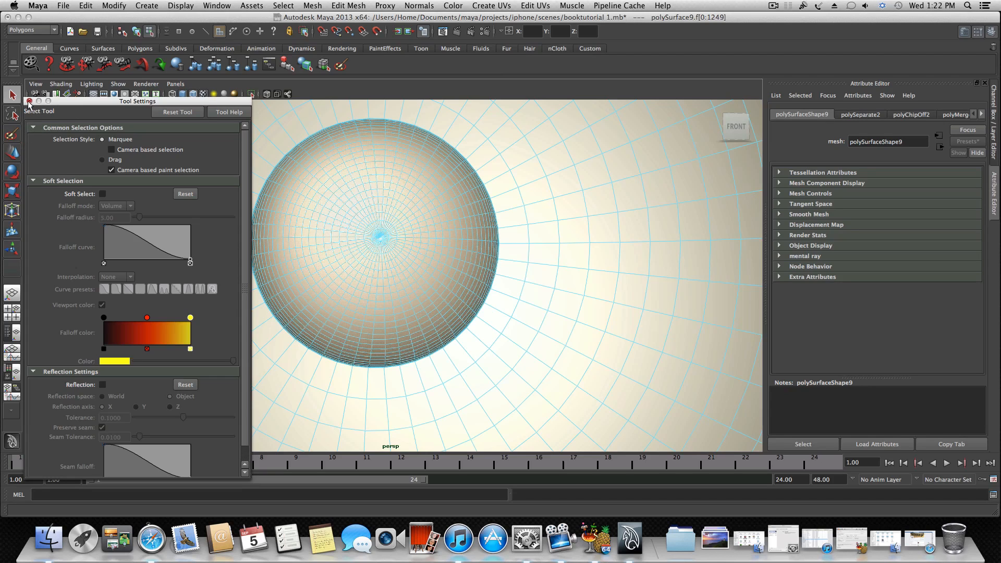
# - Use the Paint Selection Tool to cover the cap's faces 0–1249, then return to Select
pyautogui.click(11, 136)
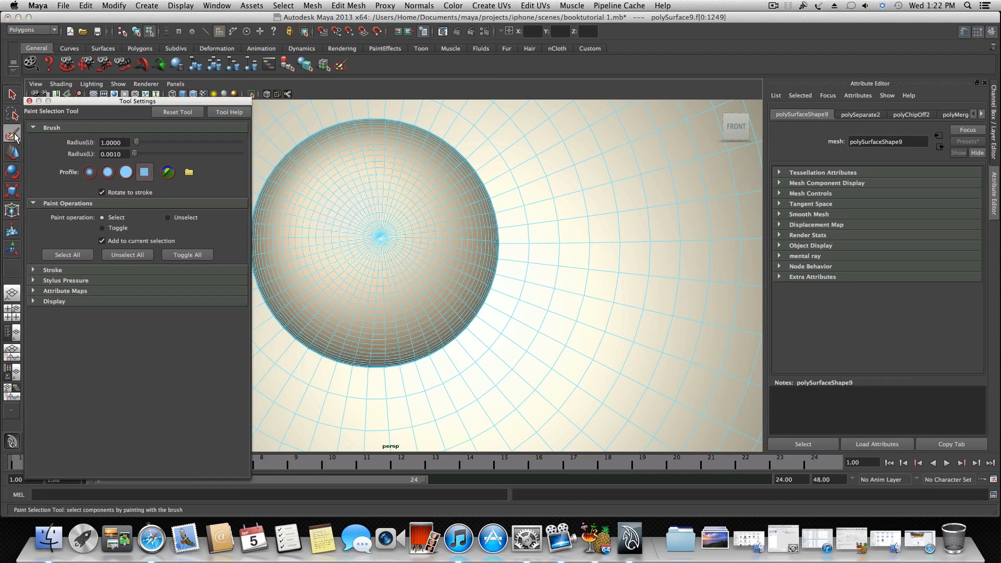
pyautogui.click(89, 172)
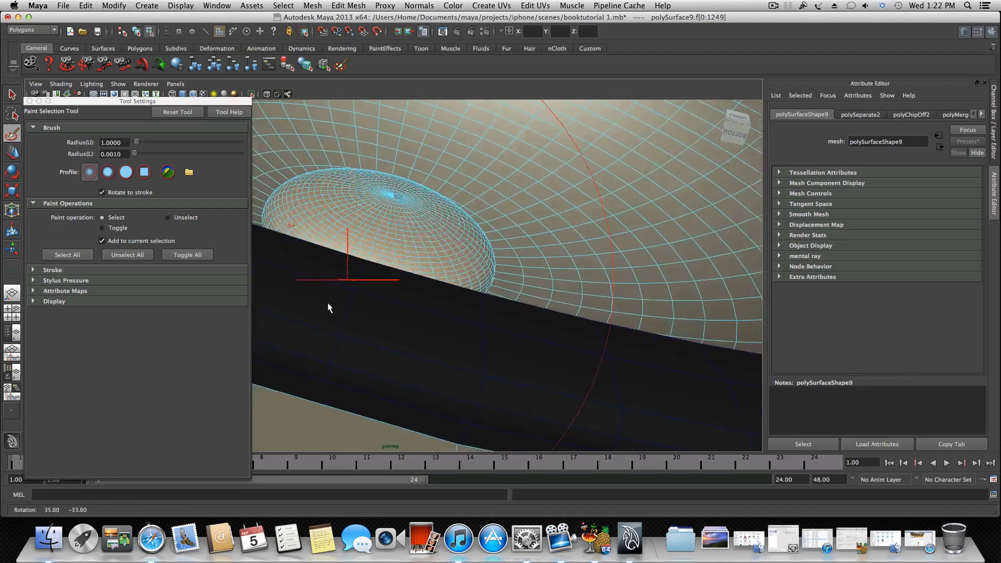
pyautogui.moveTo(328, 308); pyautogui.dragTo(367, 338)
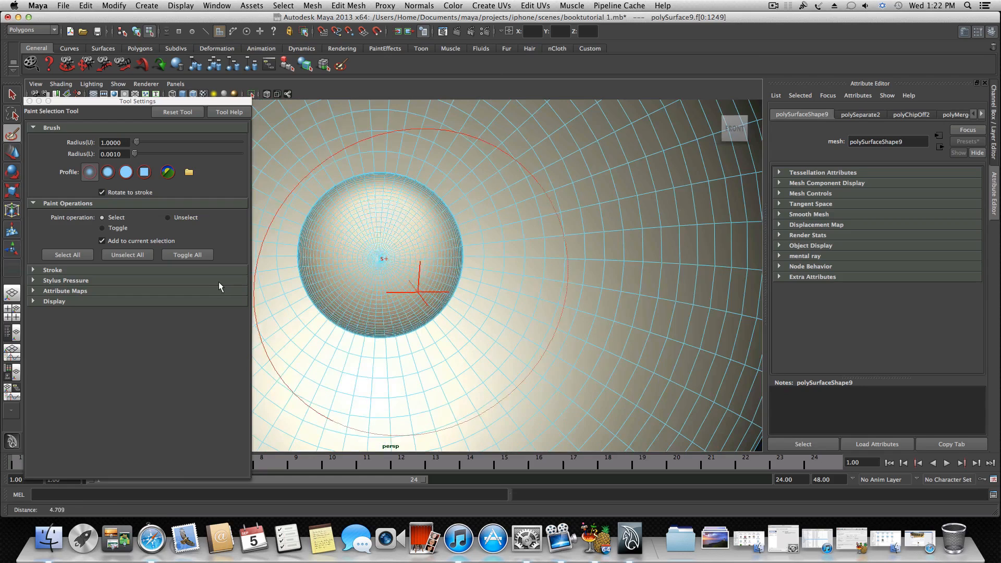
pyautogui.click(11, 94)
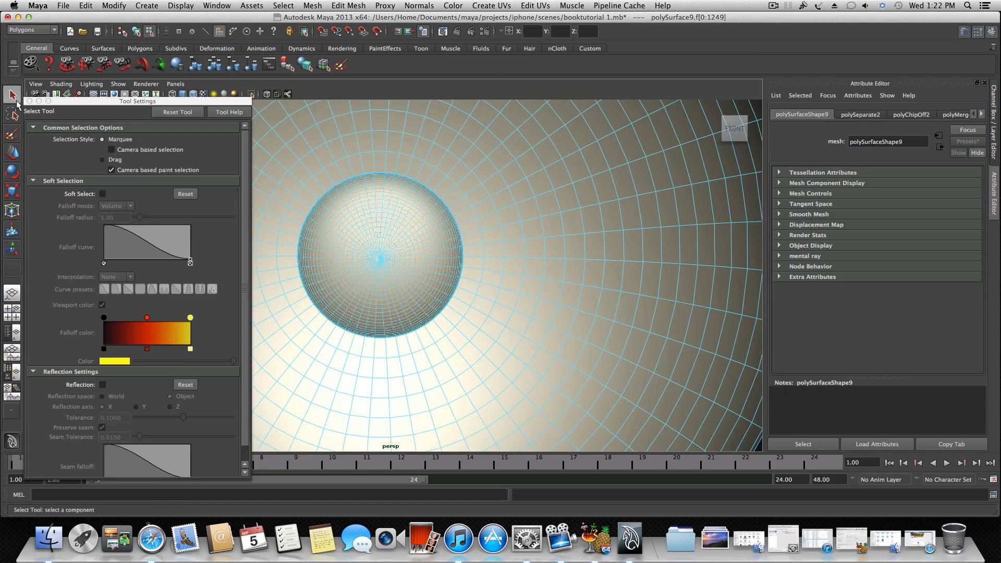
# - Assign a new Blinn material (blinn4) to the selected dust cap faces and check it in the view
pyautogui.rightClick(367, 249)
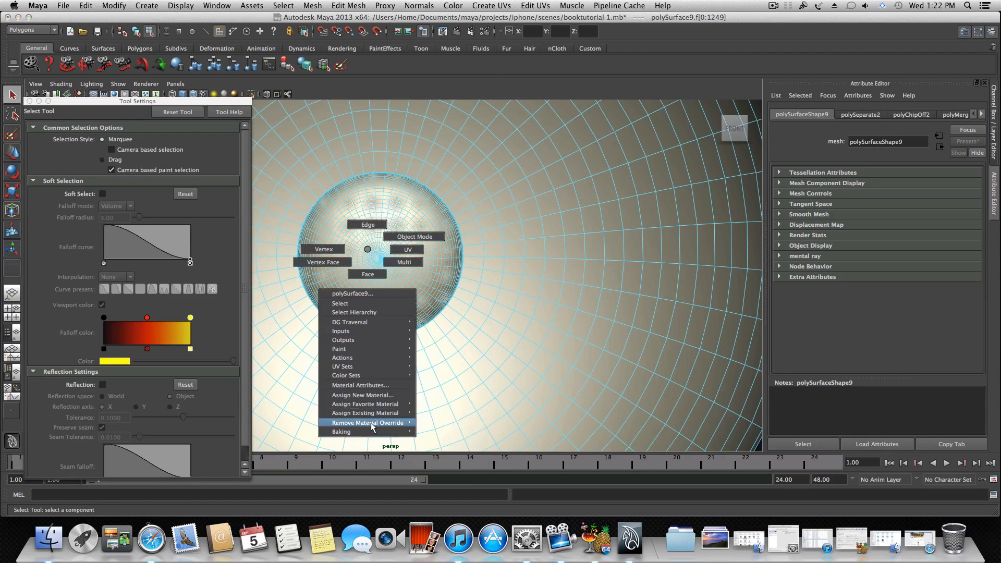
pyautogui.moveTo(370, 403)
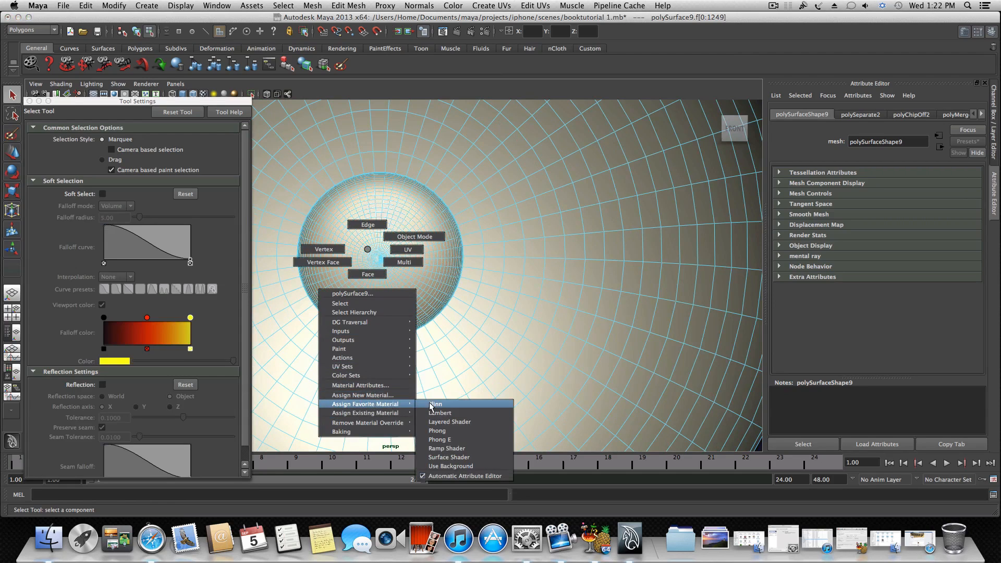
pyautogui.click(435, 404)
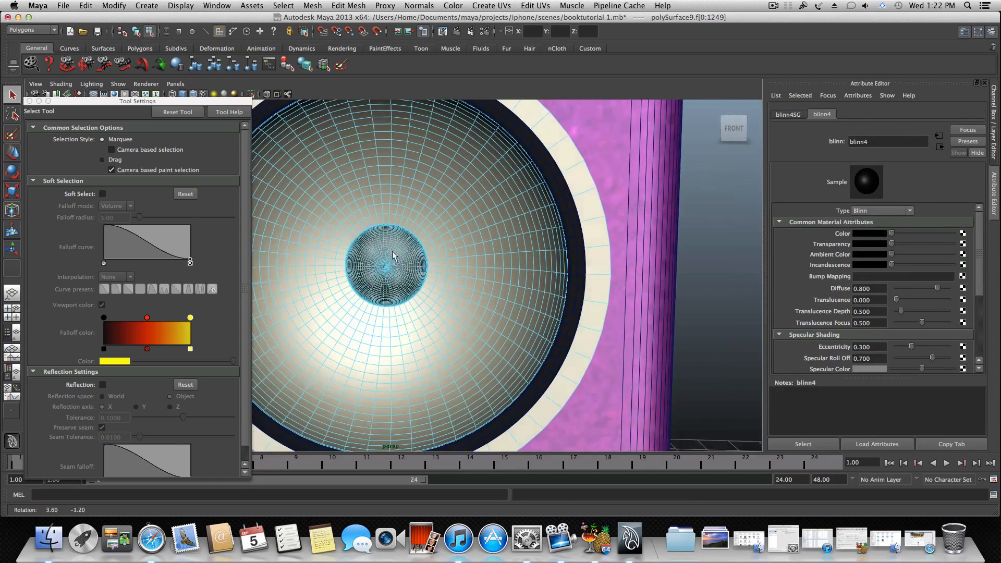
pyautogui.moveTo(393, 255); pyautogui.dragTo(505, 256)
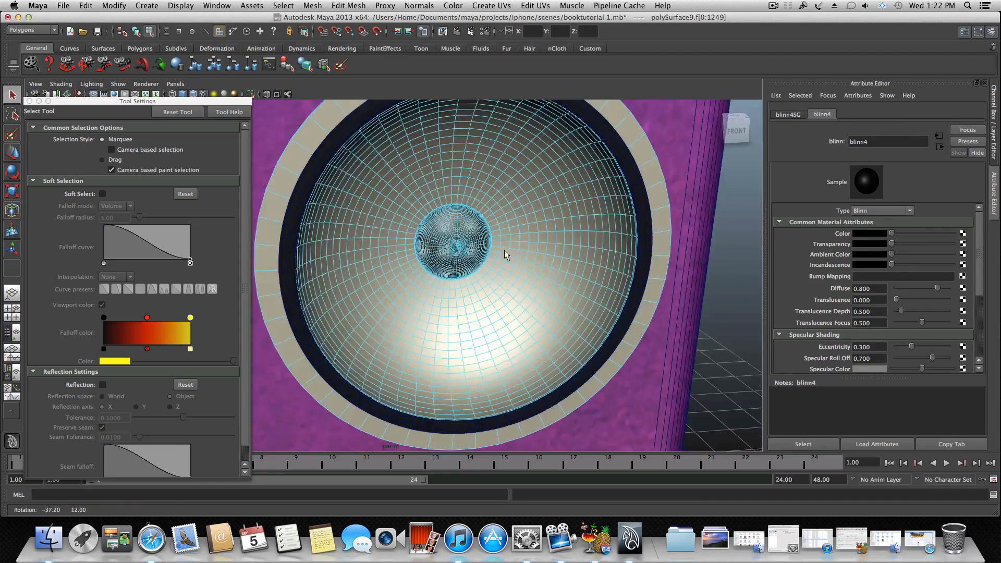
pyautogui.moveTo(504, 255); pyautogui.dragTo(556, 243)
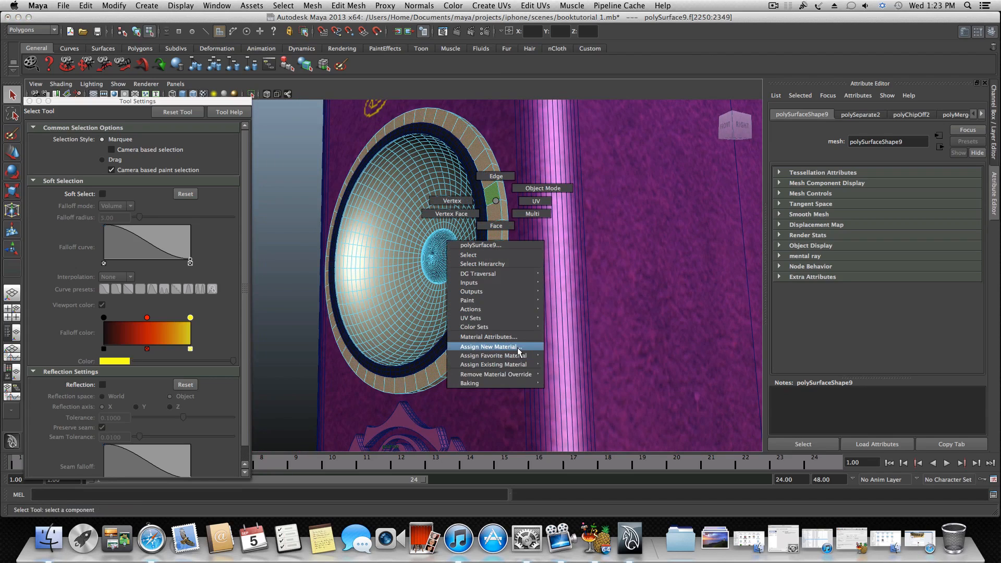
pyautogui.moveTo(494, 364)
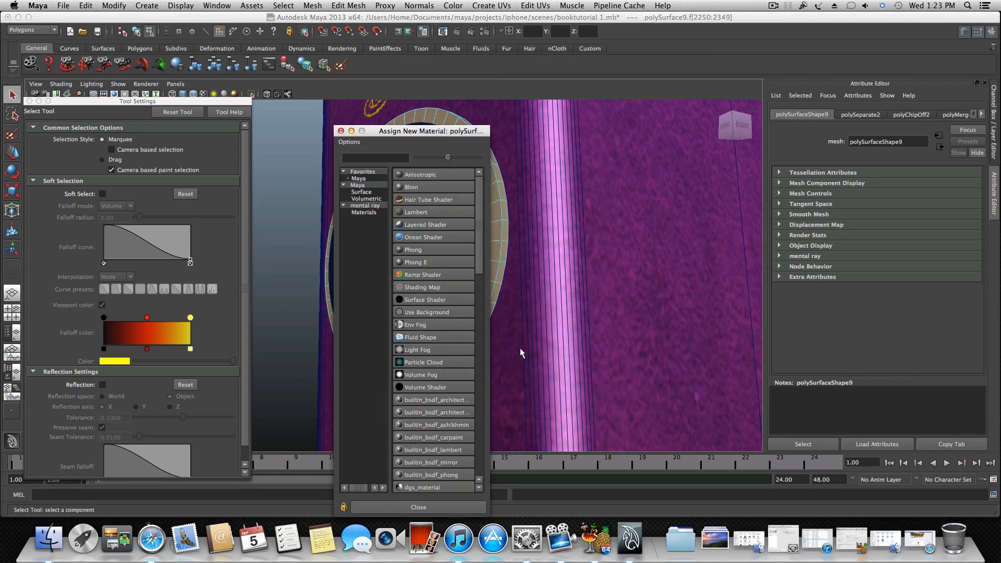
pyautogui.moveTo(423, 213)
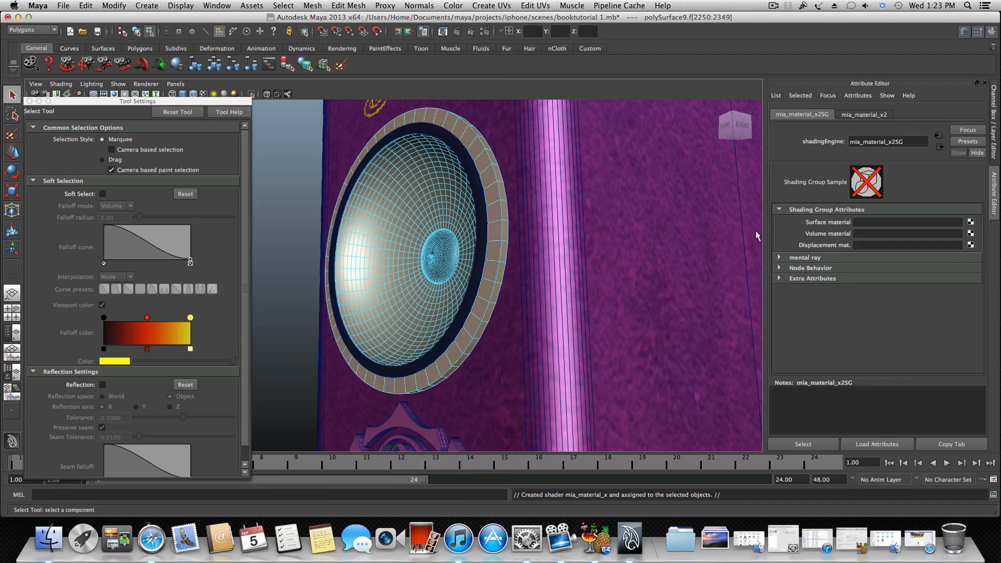
# - Show the new mia_material_x2 shader's attributes and its Presets list
pyautogui.click(863, 113)
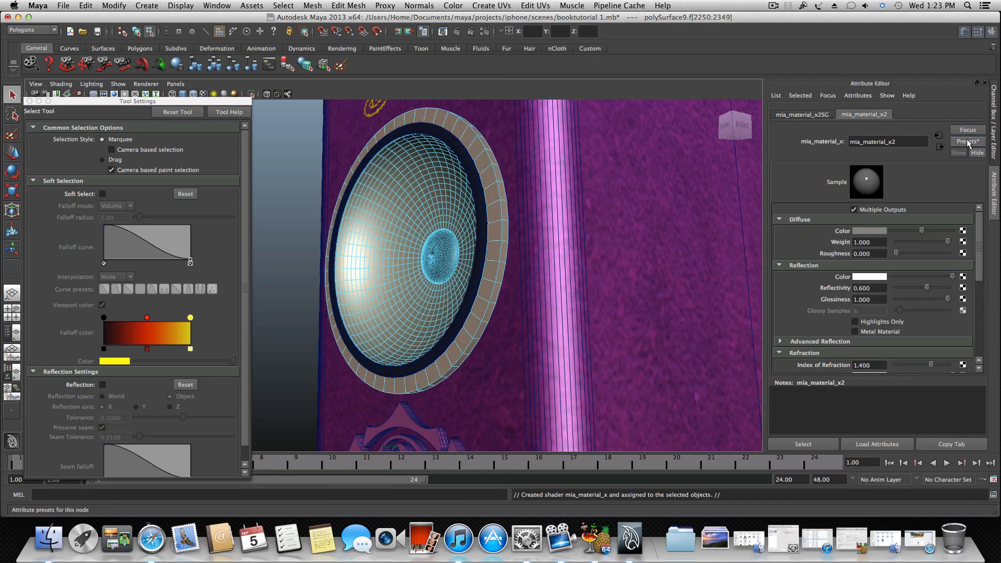
pyautogui.click(968, 129)
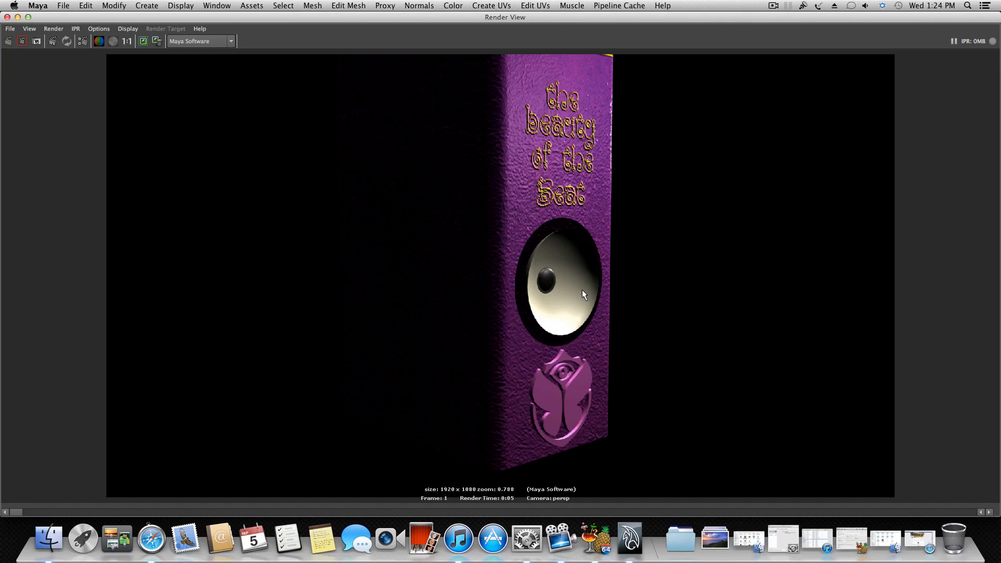
pyautogui.moveTo(425, 220)
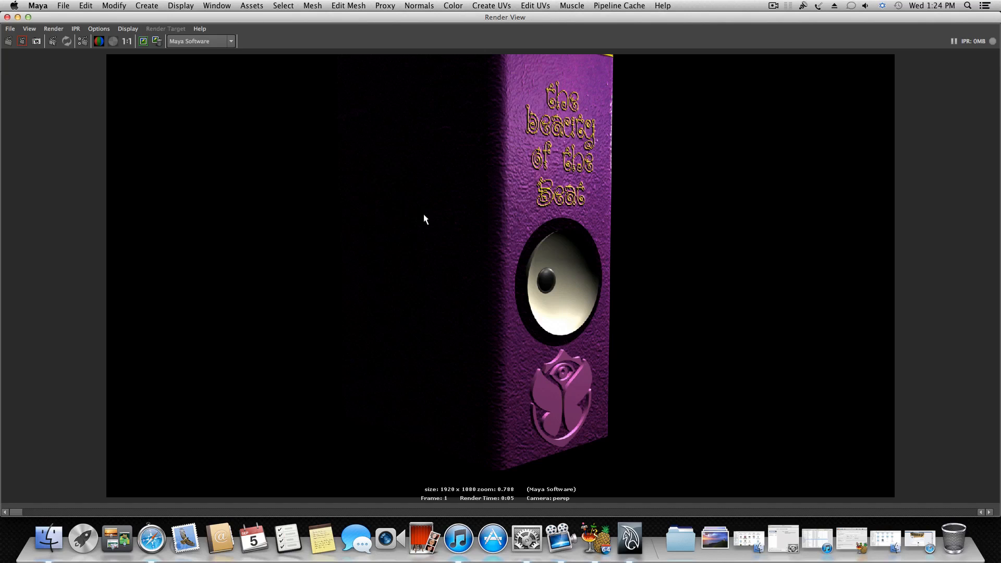
pyautogui.moveTo(356, 382)
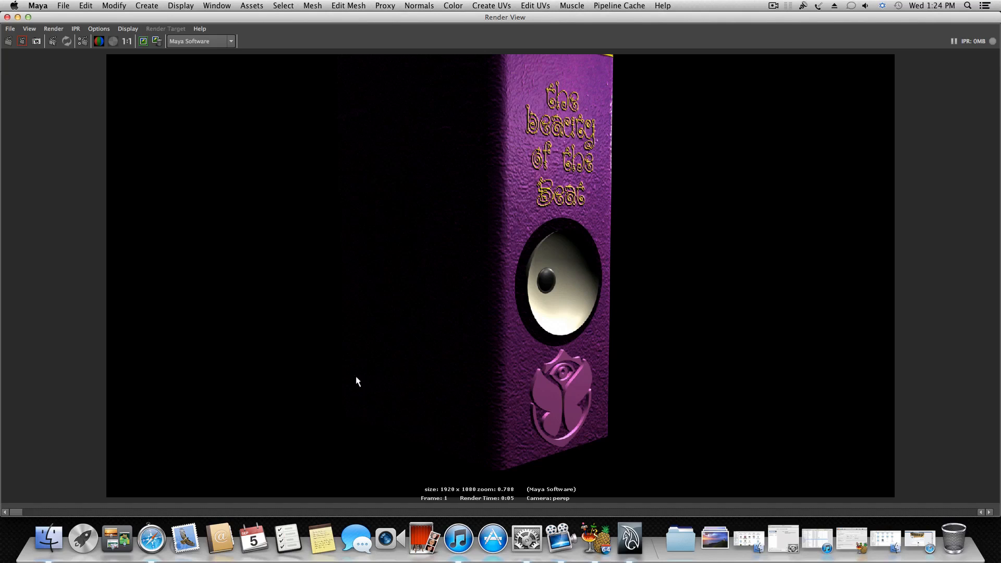
pyautogui.moveTo(547, 502)
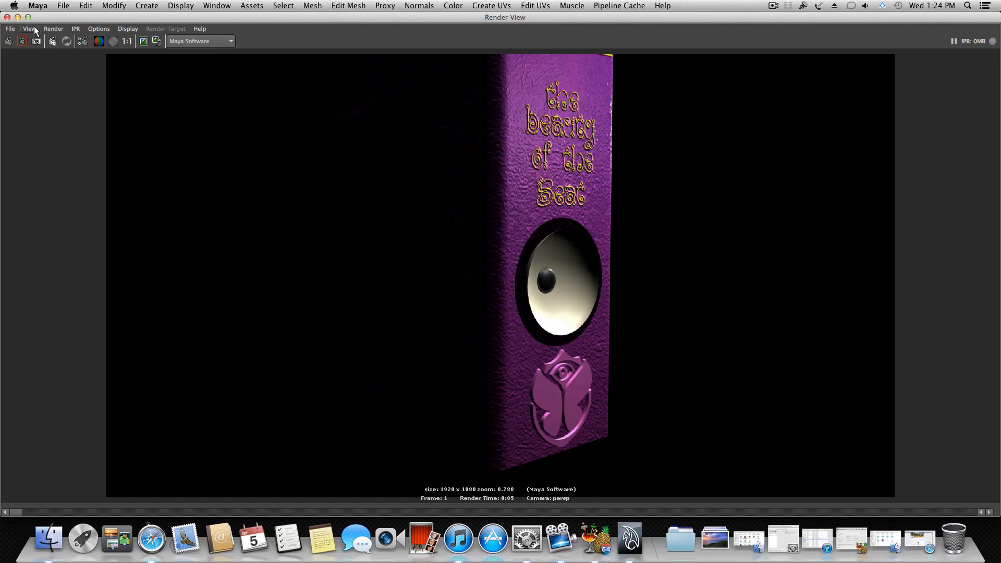
pyautogui.moveTo(481, 236)
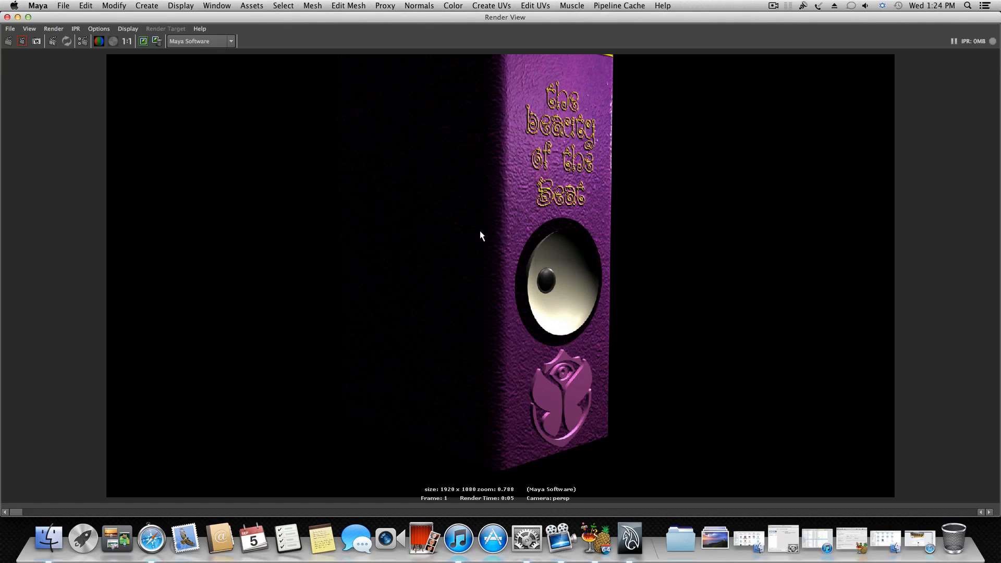
pyautogui.moveTo(550, 328)
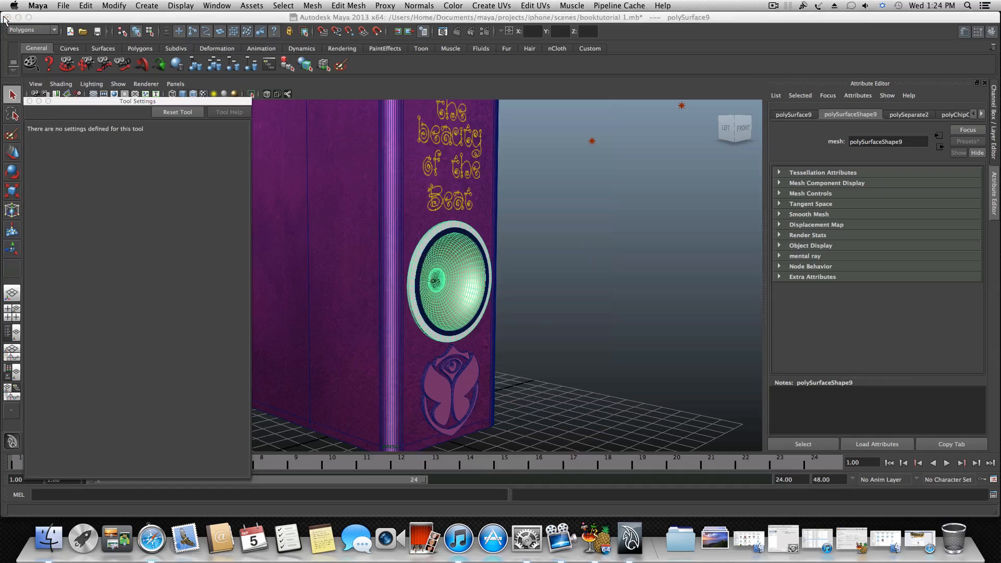
# - Set Render Using to mental ray in the Render Settings
pyautogui.click(486, 31)
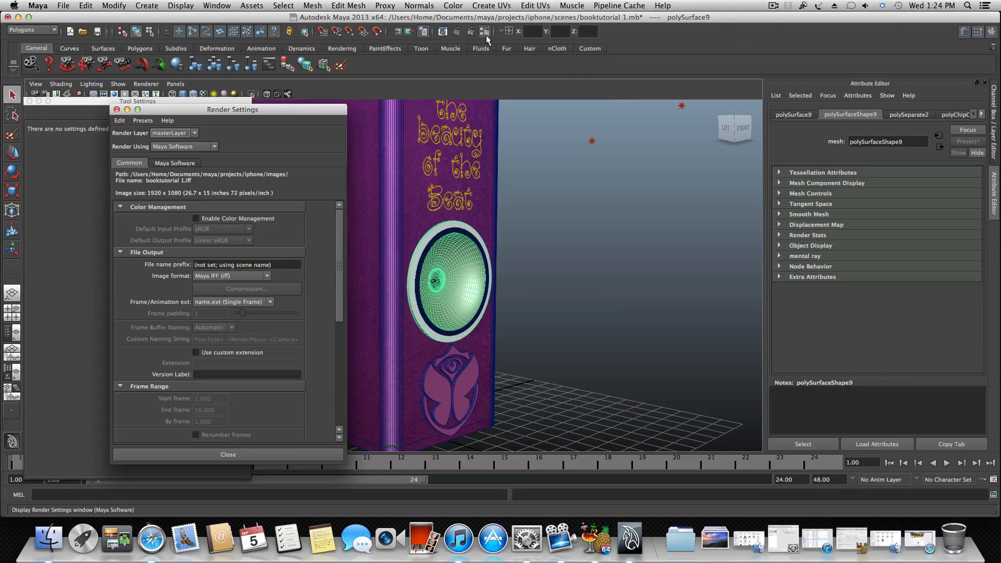
pyautogui.click(214, 146)
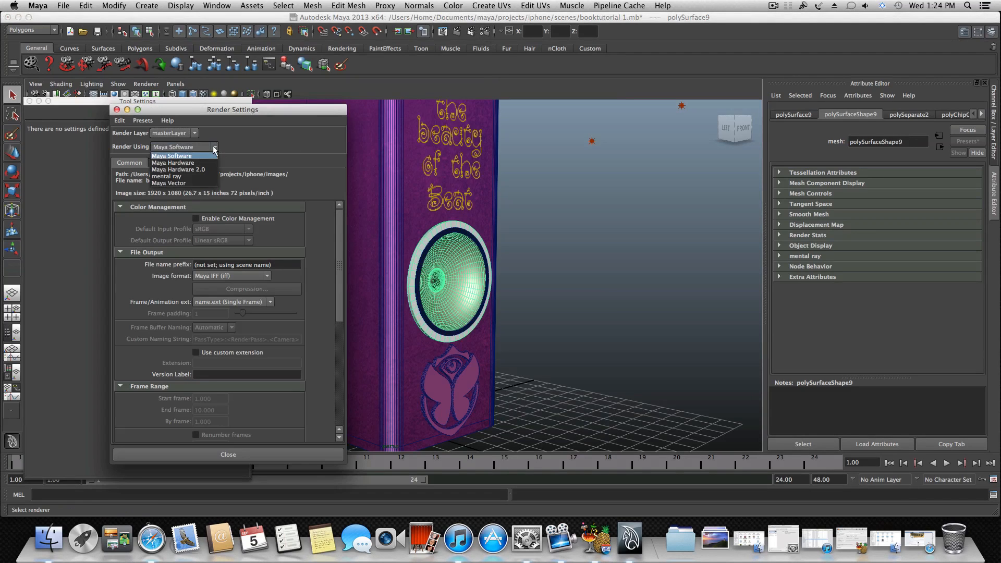
pyautogui.click(167, 176)
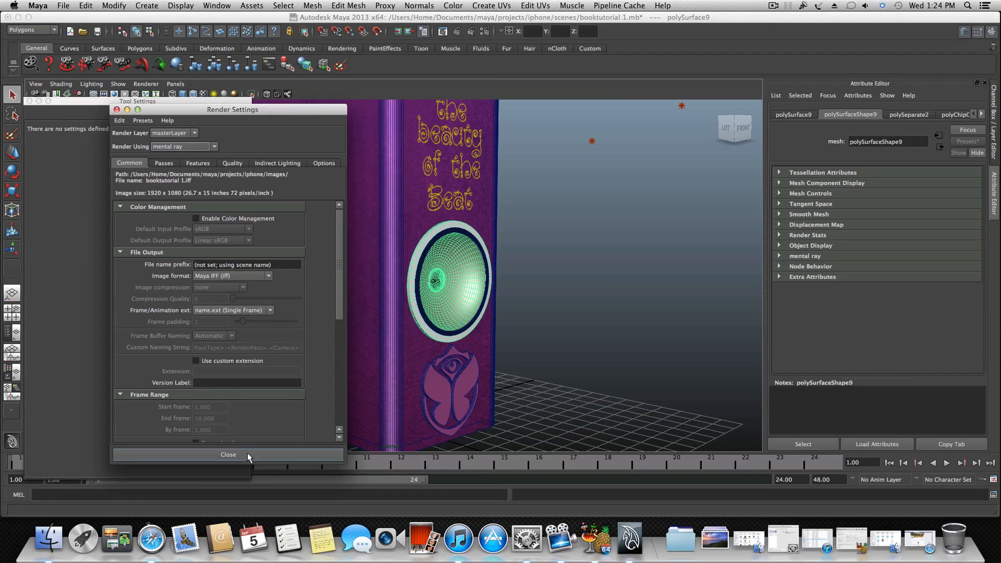
pyautogui.click(228, 455)
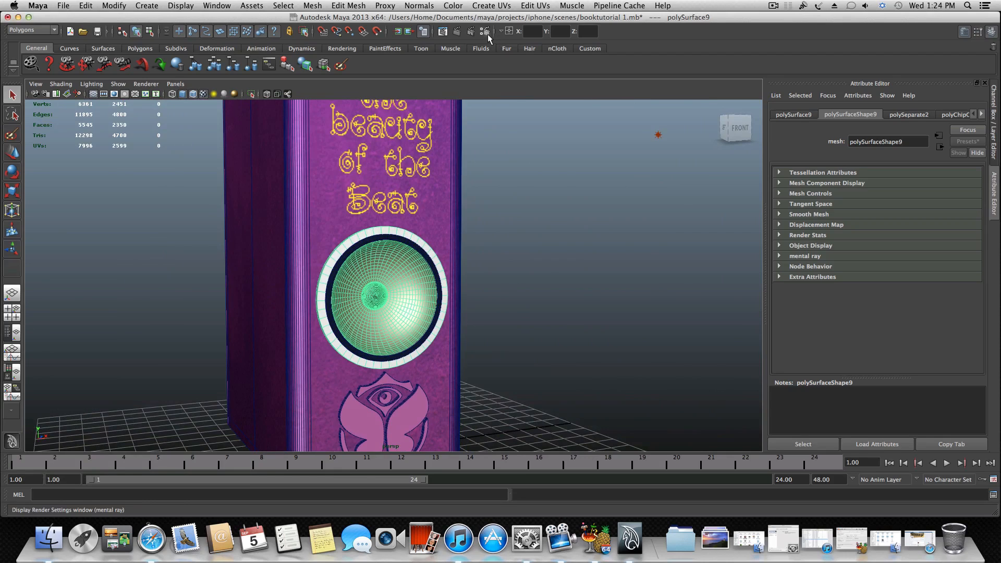
# - Bring up mental ray's Indirect Lighting settings in the reopened Render Settings
pyautogui.click(487, 30)
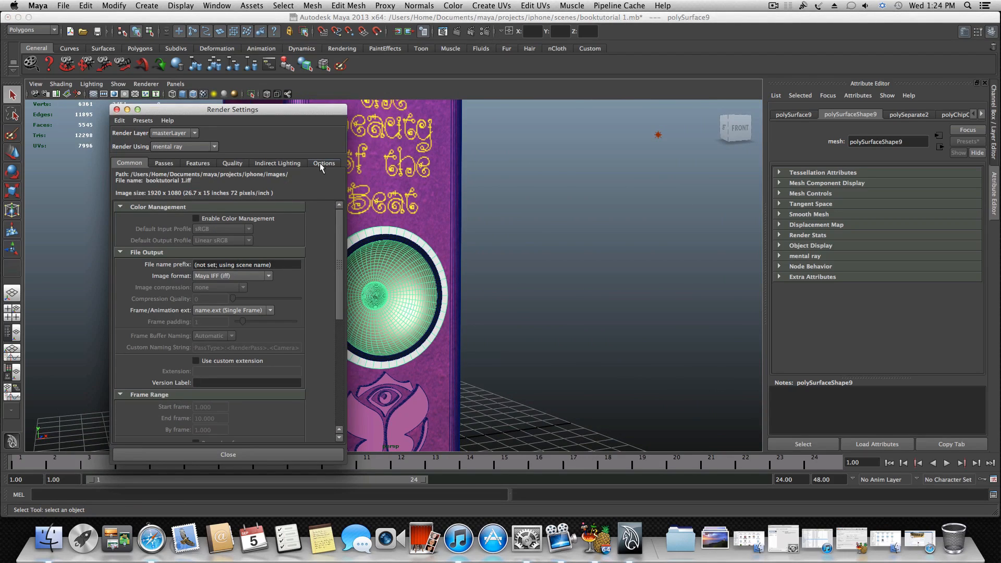
pyautogui.click(324, 162)
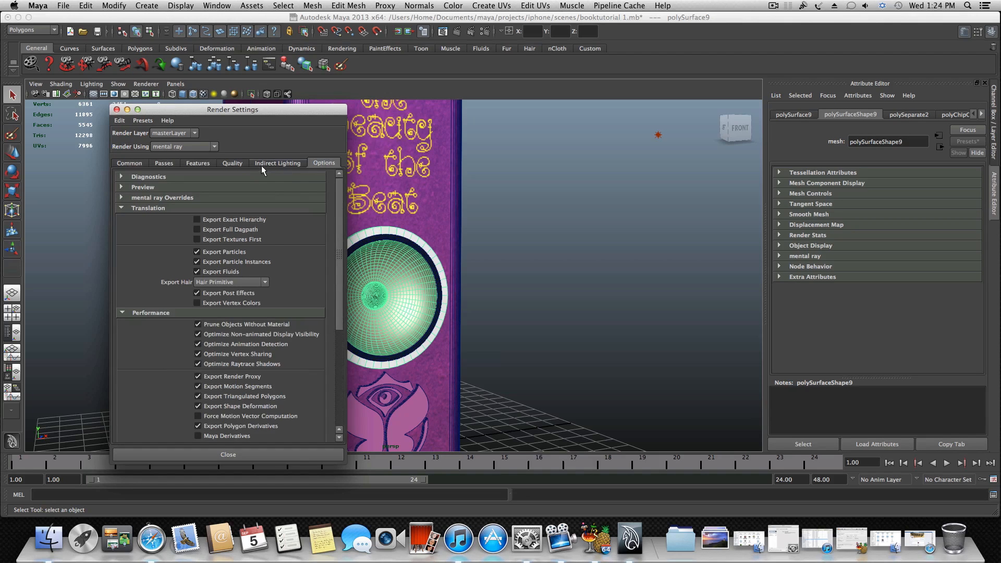
pyautogui.click(278, 162)
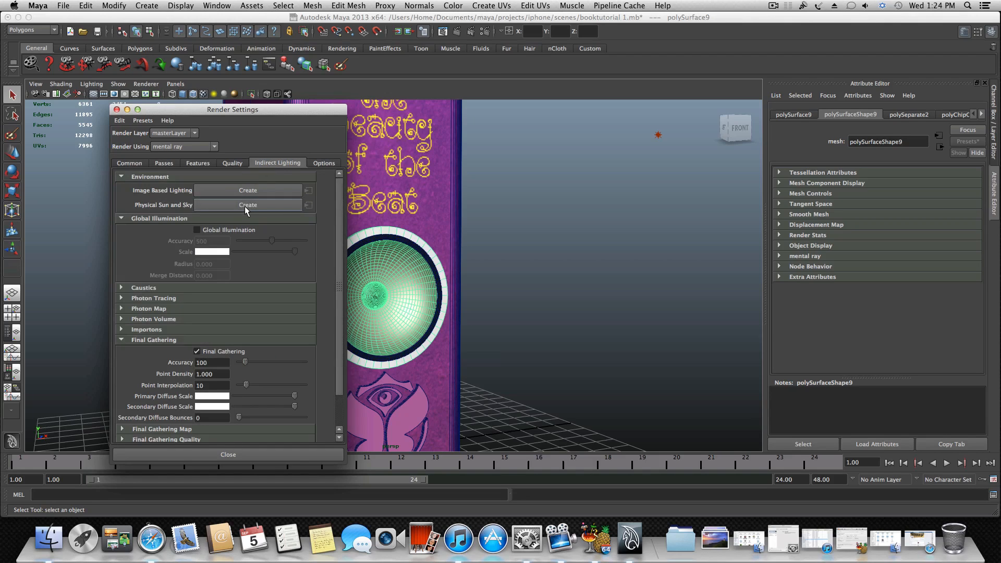
pyautogui.moveTo(266, 306)
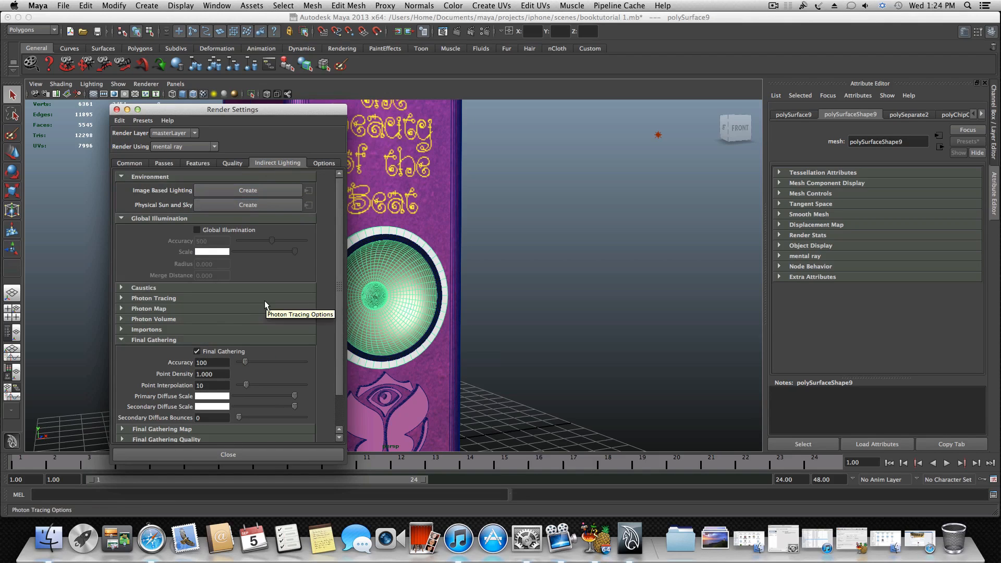
pyautogui.moveTo(340, 235)
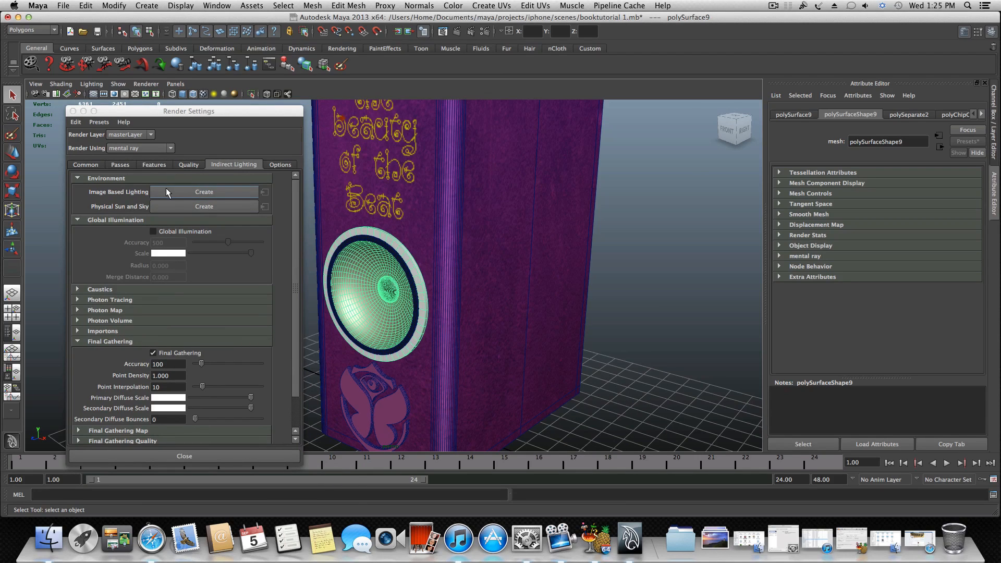
pyautogui.moveTo(178, 194)
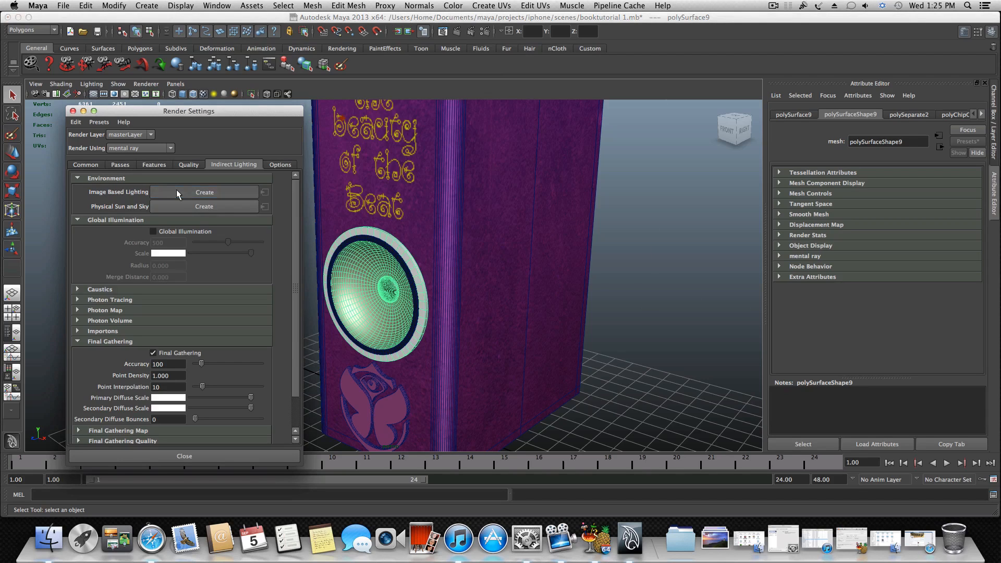
# - Create an Image Based Lighting environment sphere (mentalrayIblShape1) around the scene
pyautogui.click(204, 192)
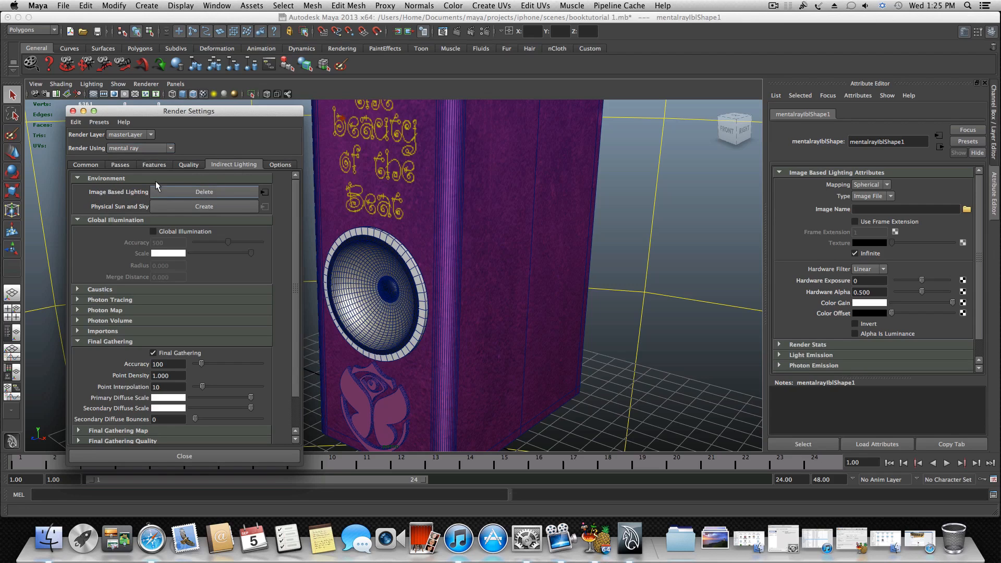
pyautogui.click(184, 455)
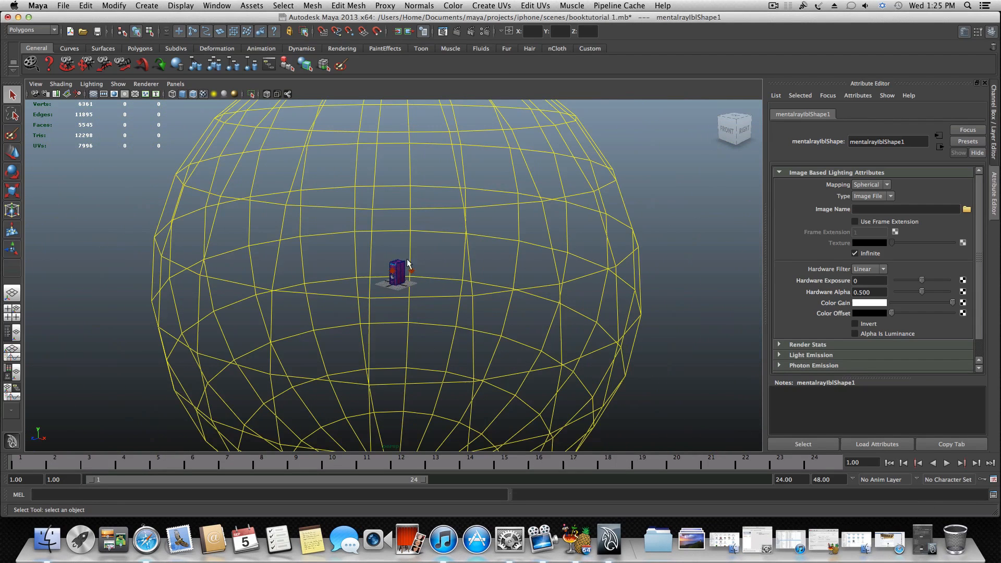
pyautogui.moveTo(499, 313)
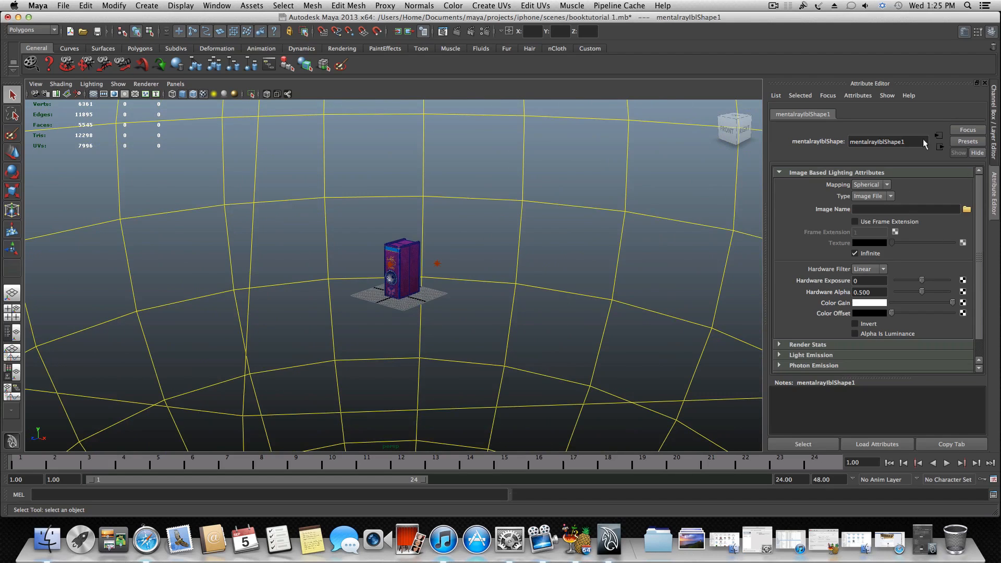
pyautogui.moveTo(893, 188)
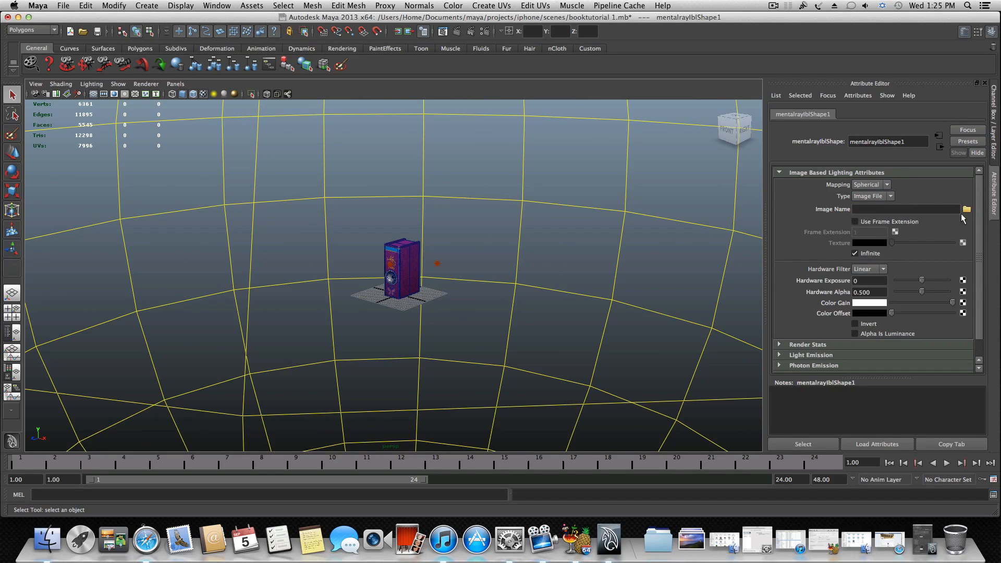
# - Browse from Home_2 through apps for burning and FORMAYA into the High_Res_HDRI_Map_Pack_1_by_smashmethod folder
pyautogui.click(965, 209)
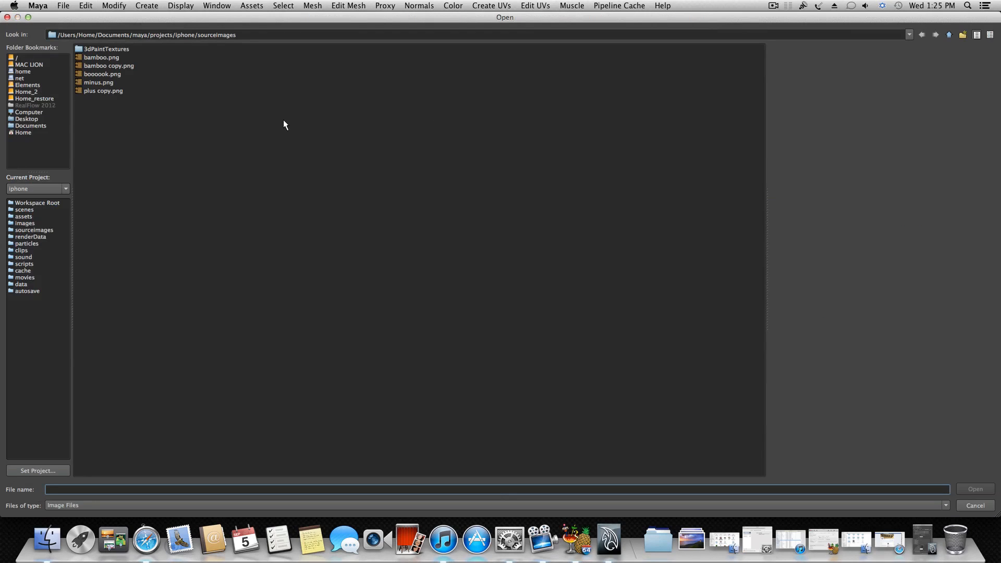
pyautogui.moveTo(33, 83)
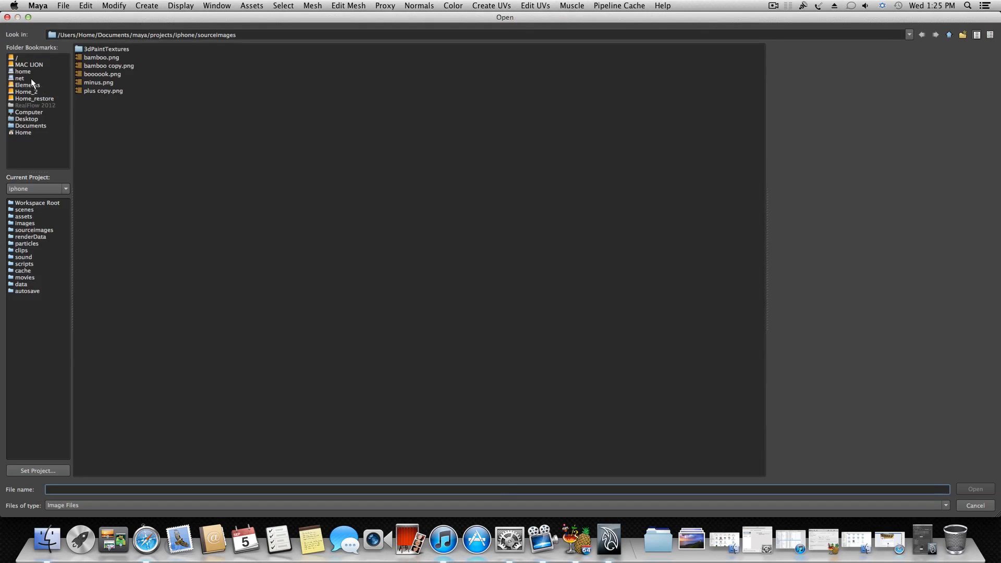
pyautogui.click(27, 92)
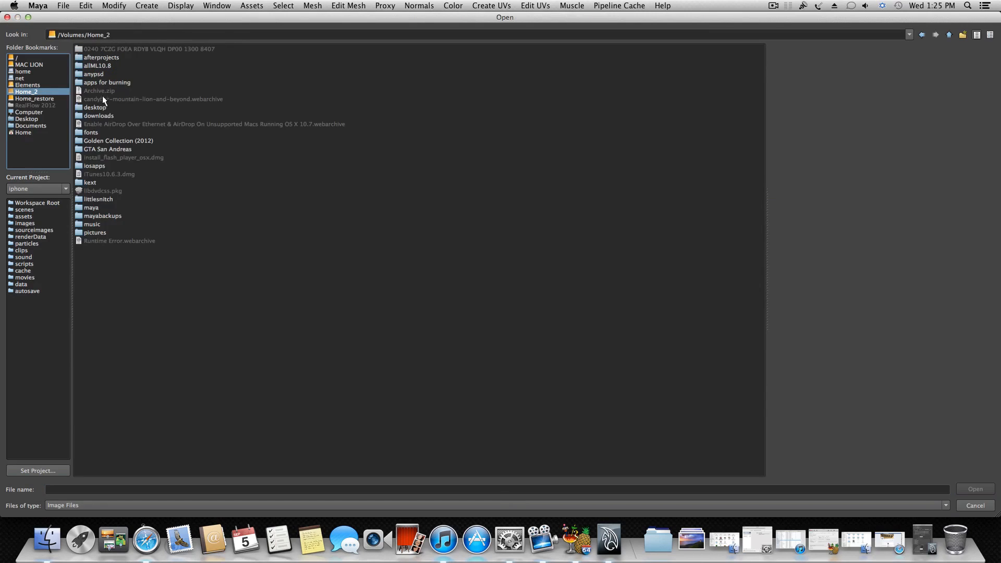
pyautogui.moveTo(95, 206)
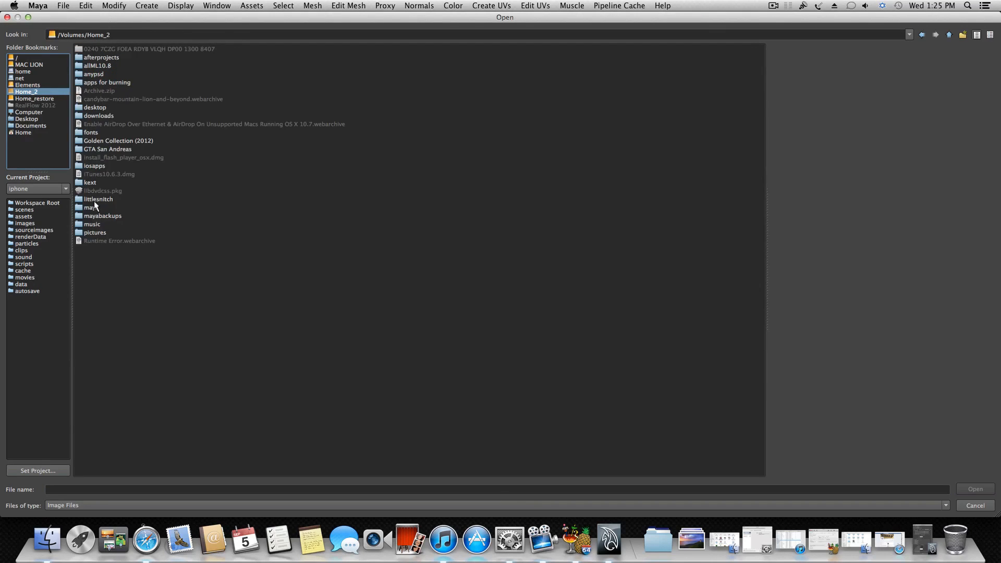
pyautogui.moveTo(103, 149)
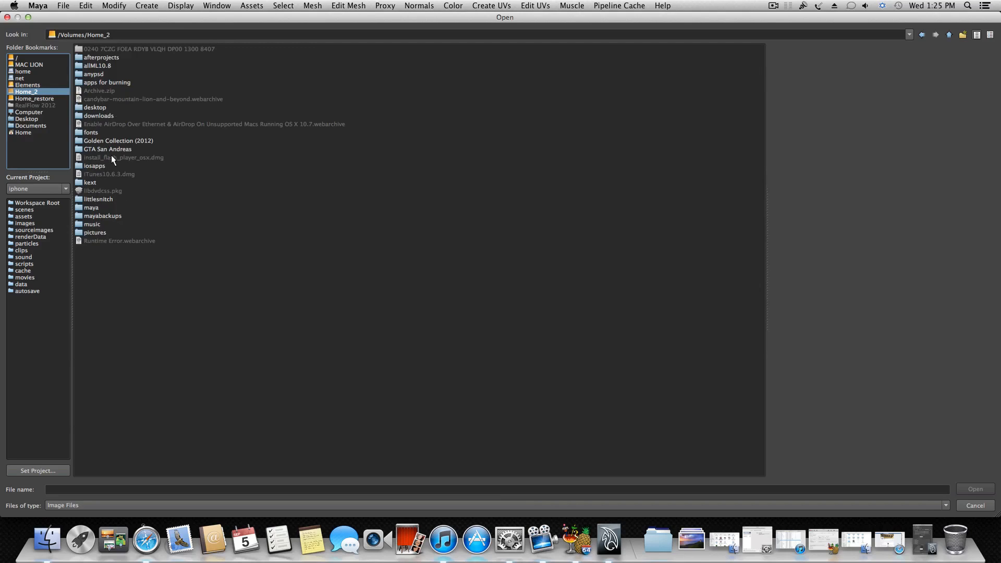
pyautogui.moveTo(92, 117)
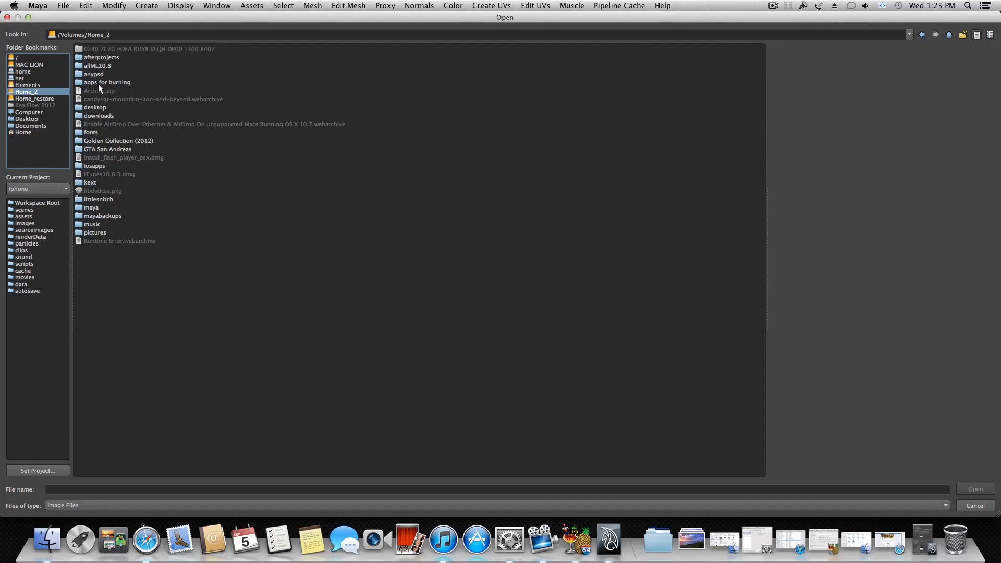
pyautogui.click(118, 141)
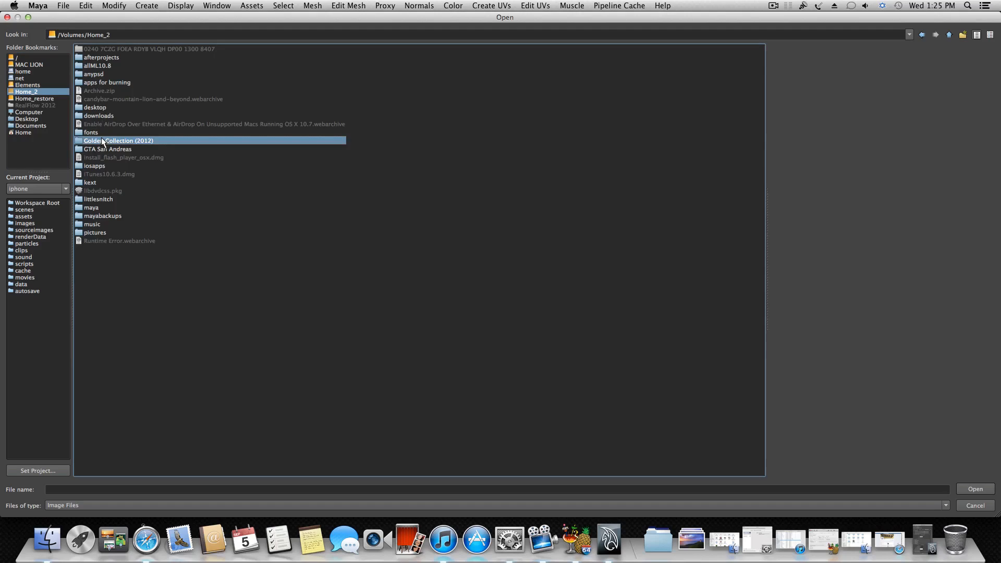
pyautogui.click(106, 82)
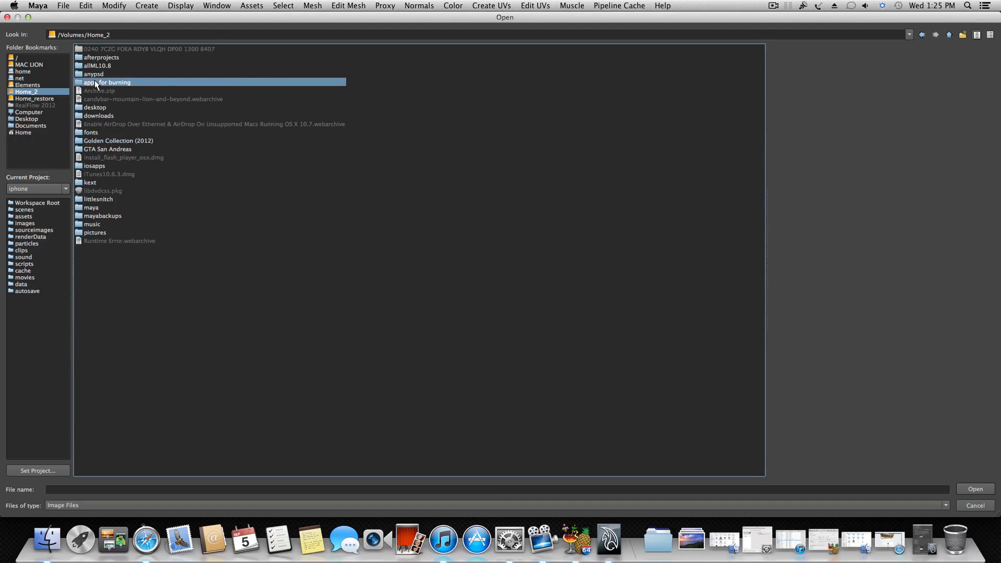
pyautogui.doubleClick(107, 82)
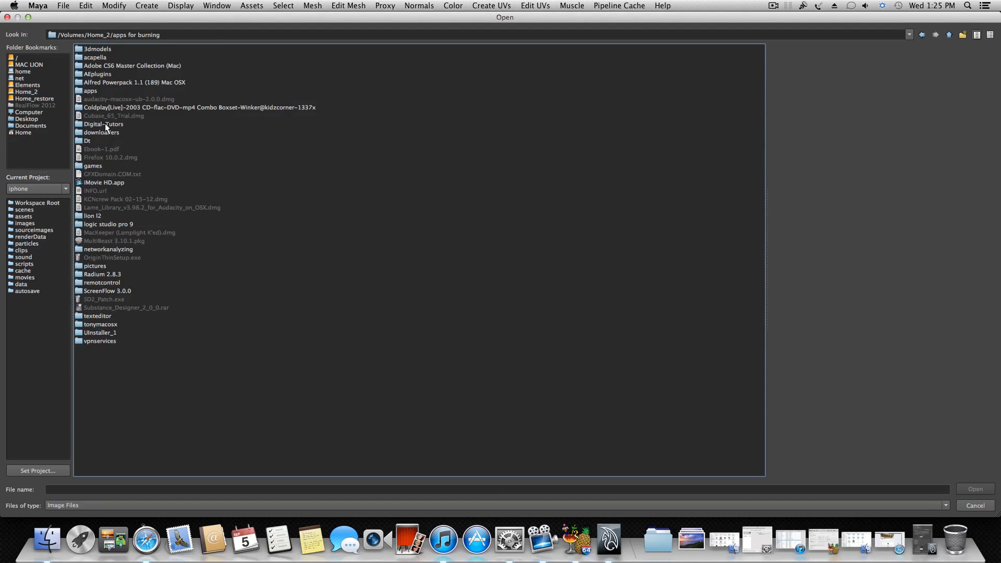
pyautogui.moveTo(133, 70)
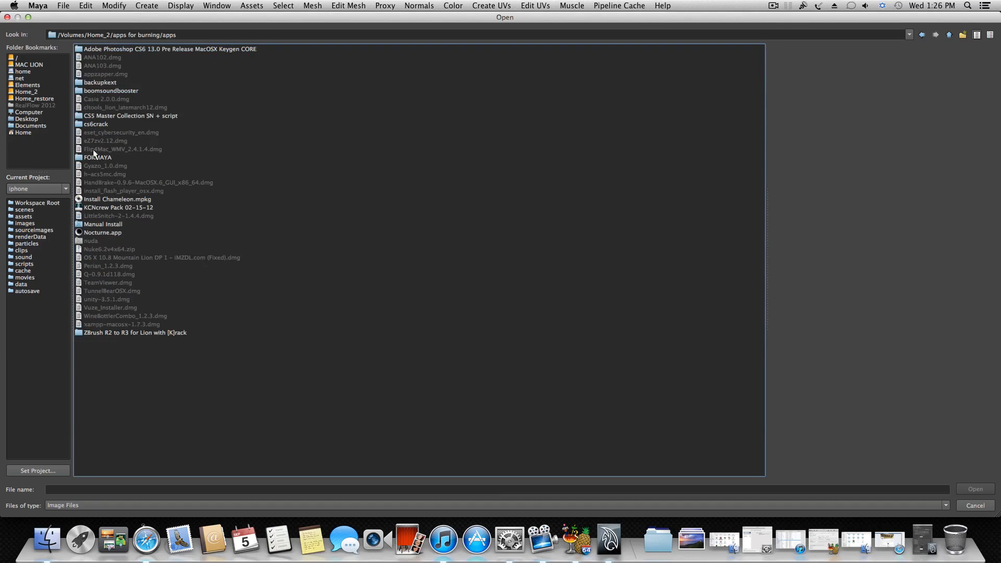
pyautogui.doubleClick(98, 158)
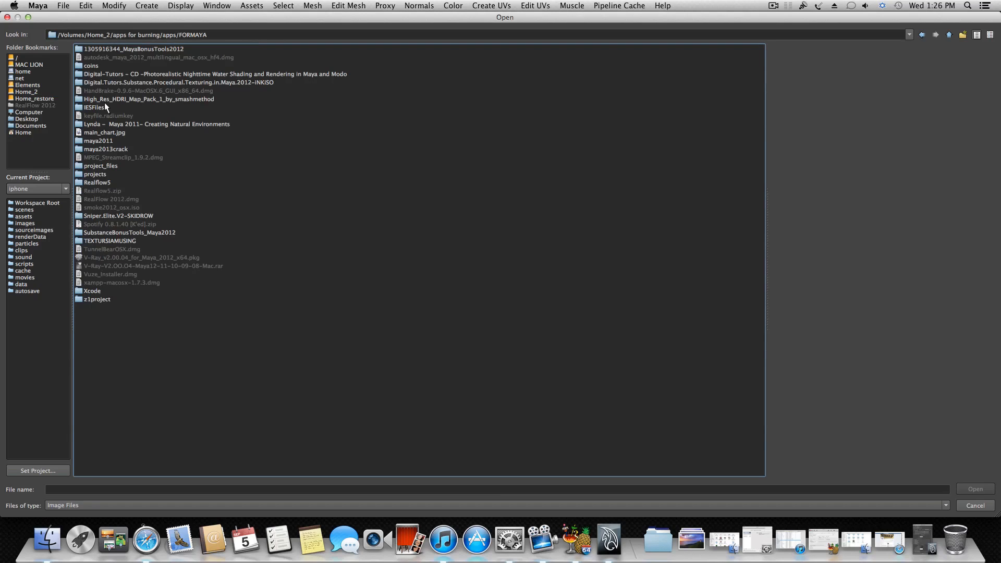
pyautogui.doubleClick(148, 98)
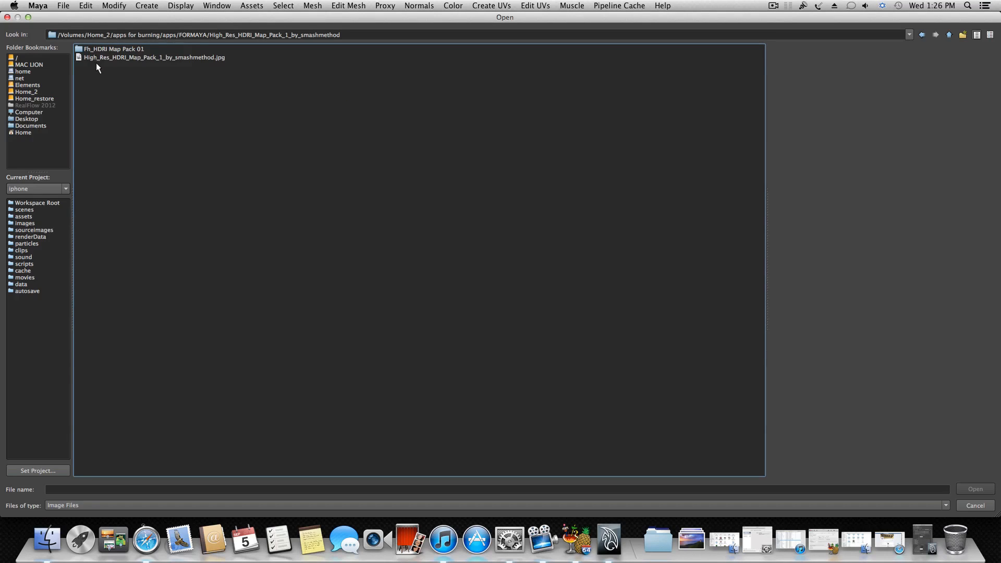
# - Load Fh_HDRI-Pack1-21.hdr from Fh_HDRI Map Pack 01 as the IBL environment image
pyautogui.click(154, 57)
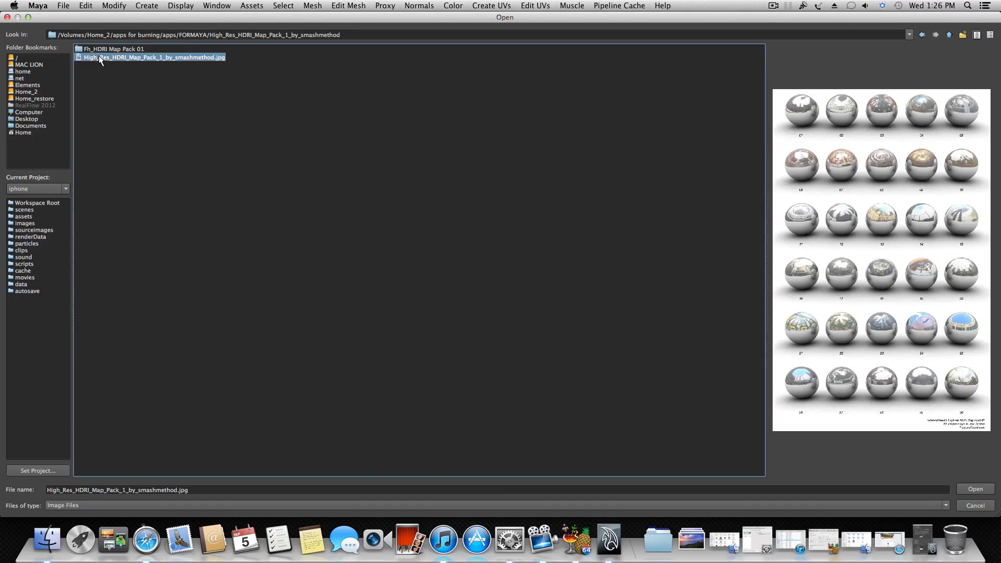
pyautogui.moveTo(874, 194)
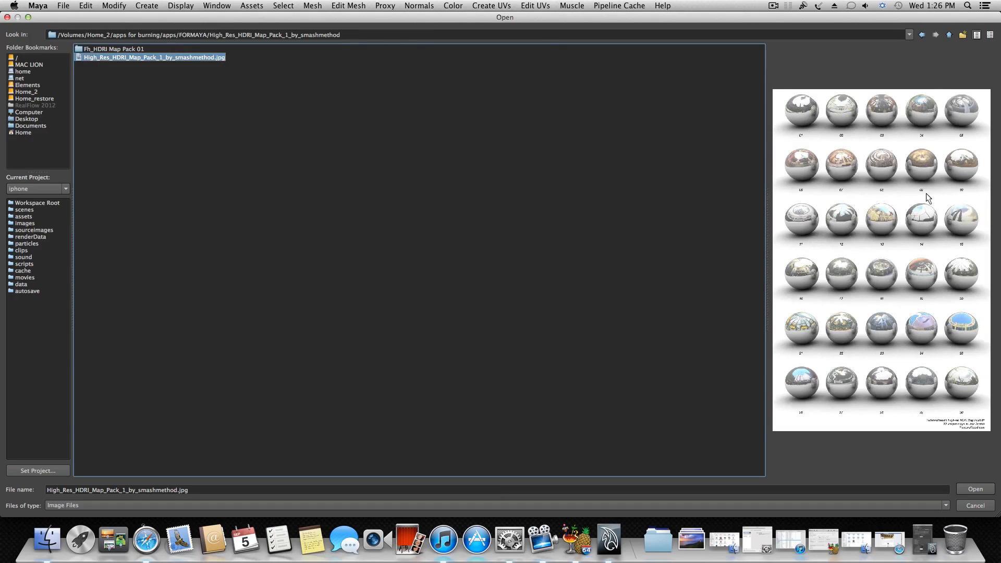
pyautogui.moveTo(830, 182)
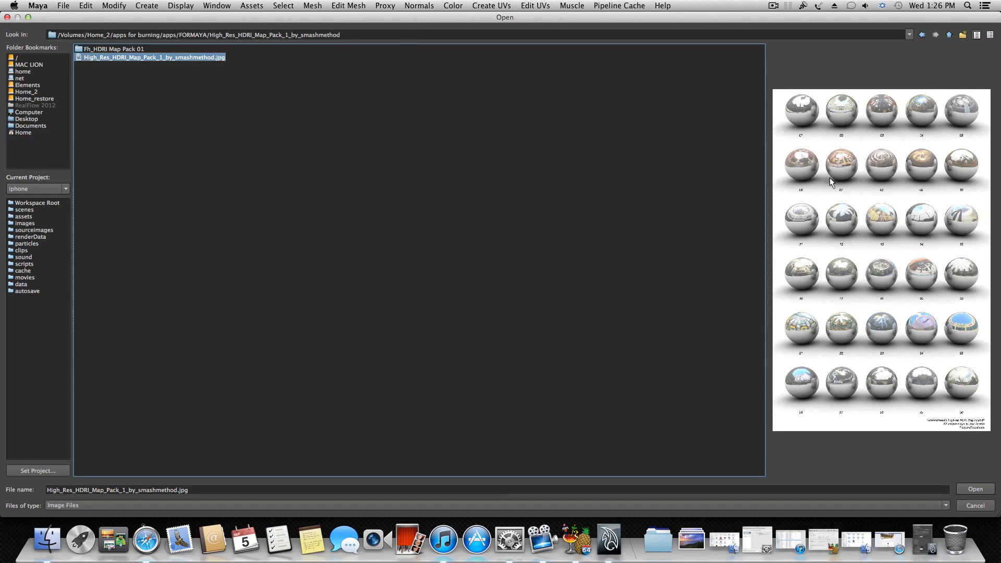
pyautogui.moveTo(862, 232)
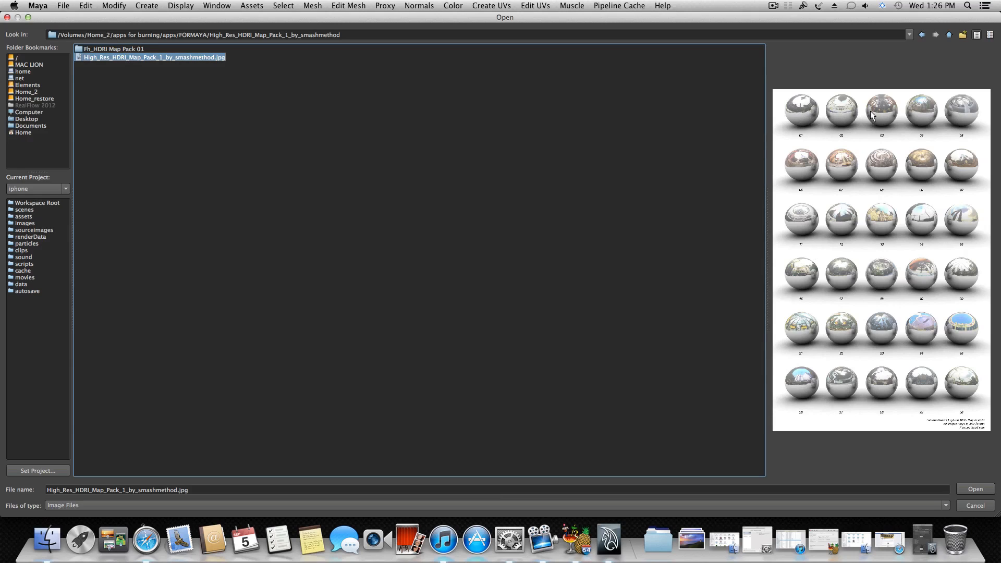
pyautogui.moveTo(909, 126)
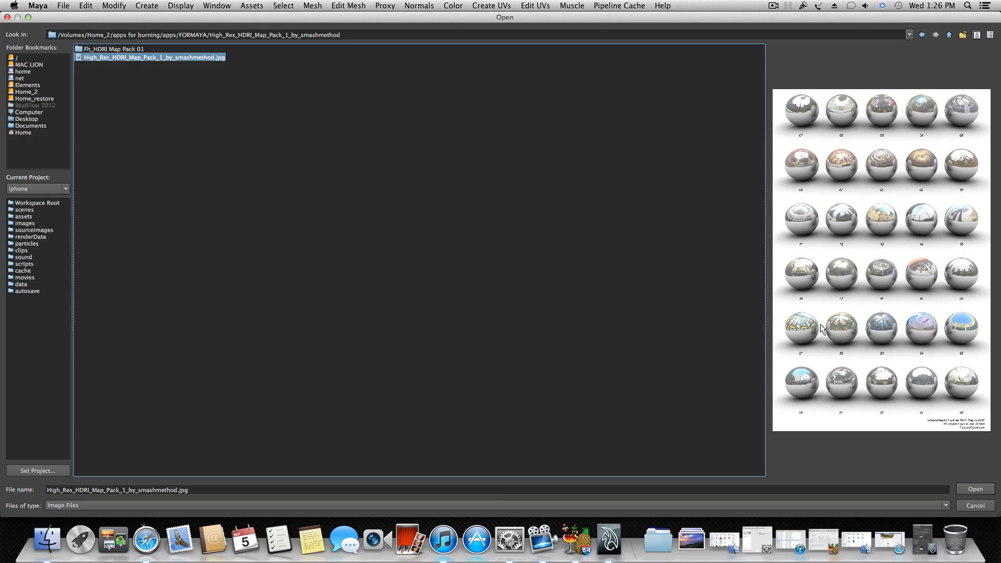
pyautogui.moveTo(894, 249)
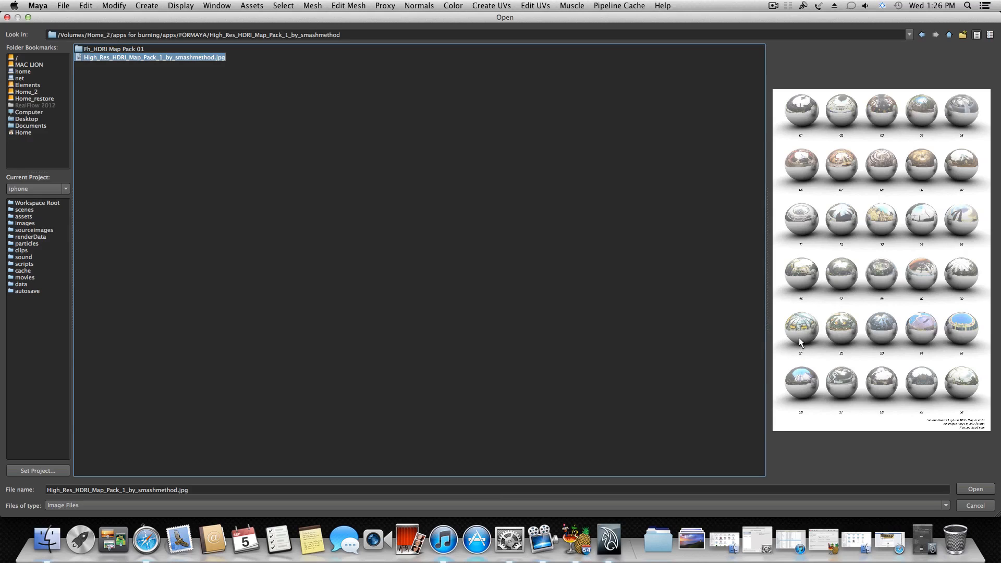
pyautogui.moveTo(197, 96)
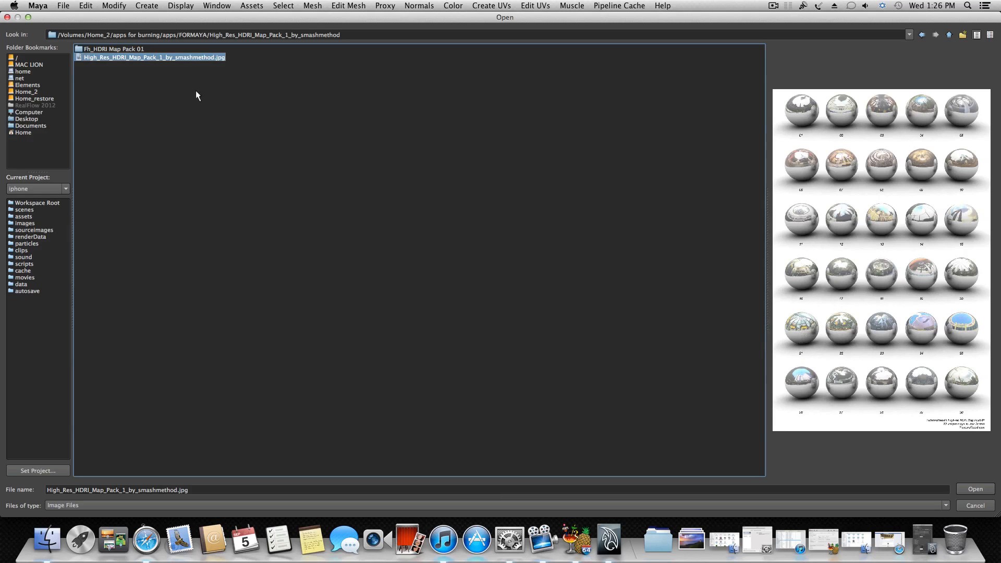
pyautogui.doubleClick(113, 49)
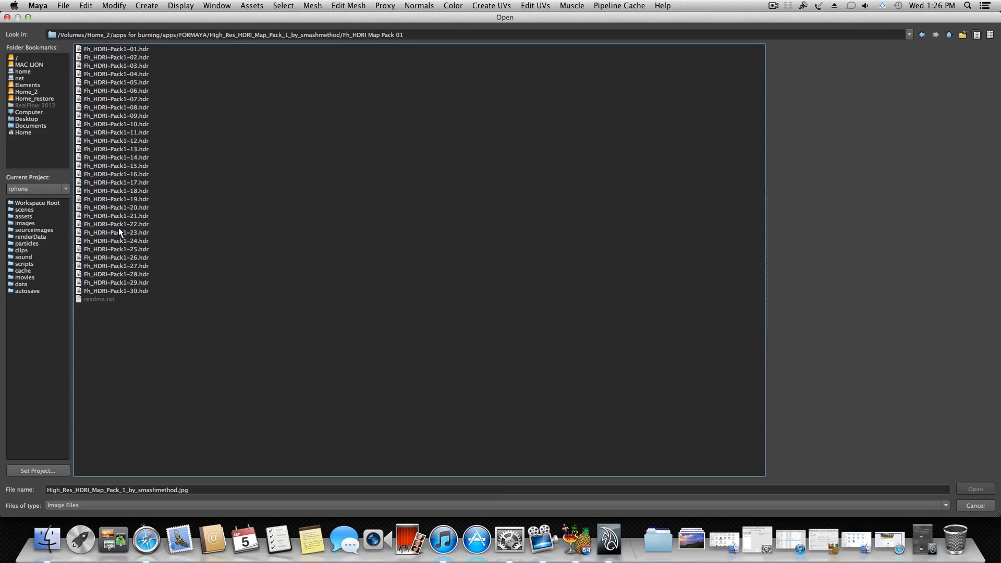
pyautogui.click(115, 215)
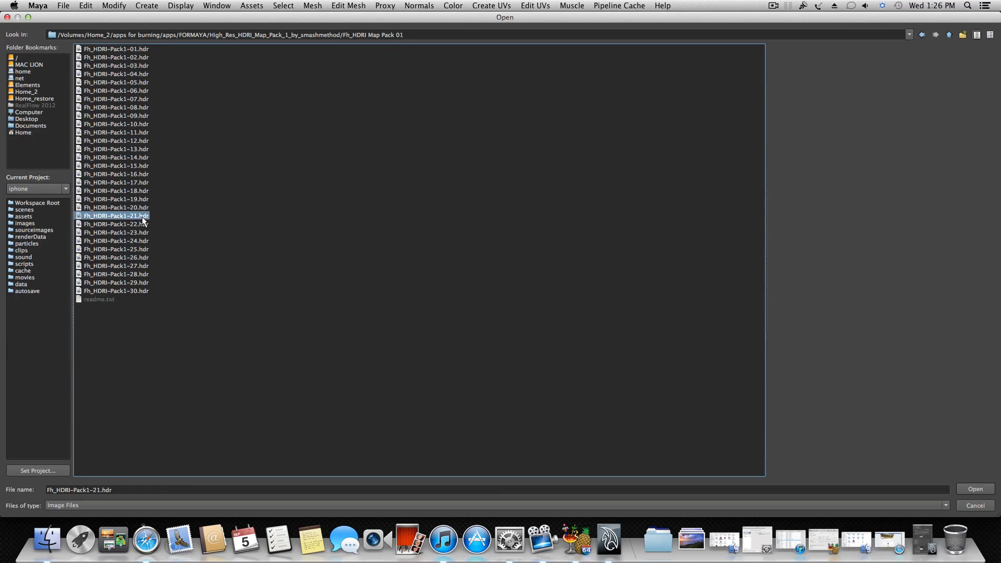
pyautogui.moveTo(603, 320)
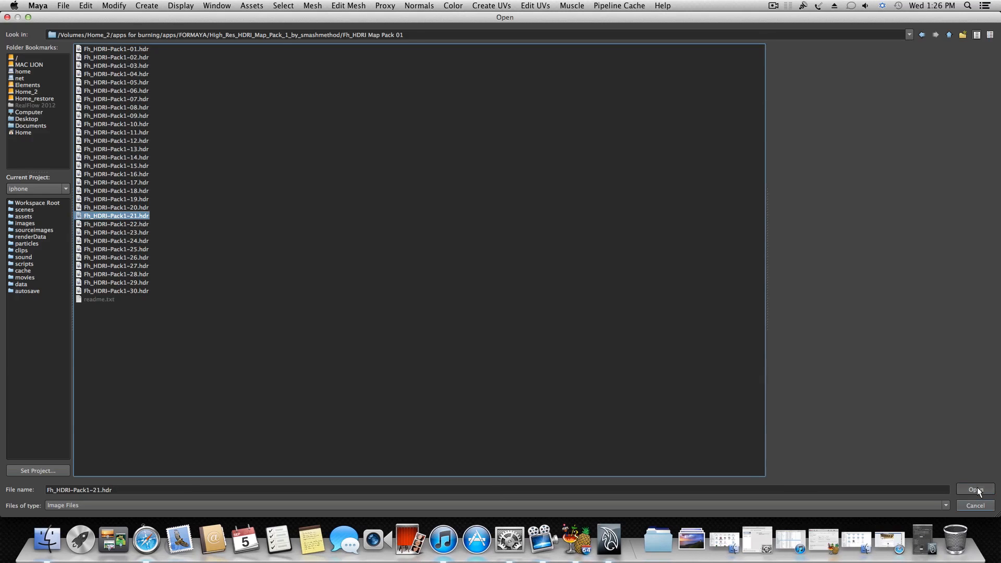
pyautogui.click(975, 490)
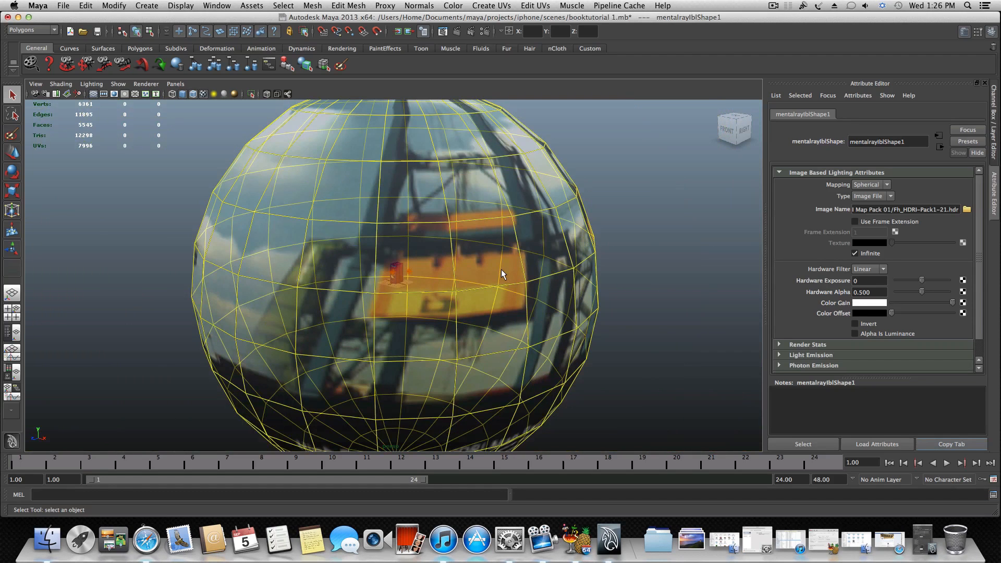
# - Bring up the empty Render View window with mental ray as the renderer
pyautogui.moveTo(501, 274); pyautogui.dragTo(618, 291)
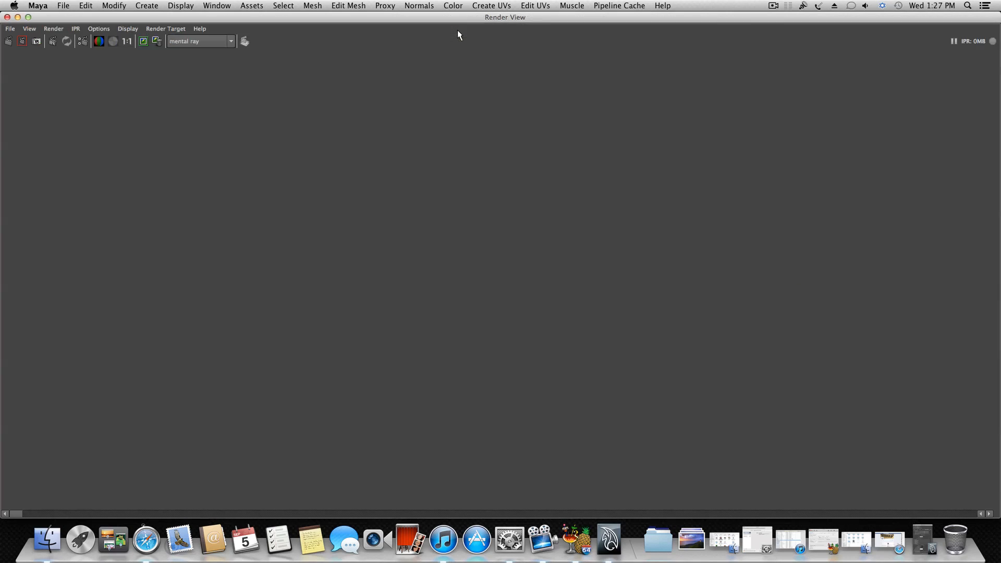
# - Render the current frame with mental ray, showing the purple speaker book against the HDRI background
pyautogui.click(8, 40)
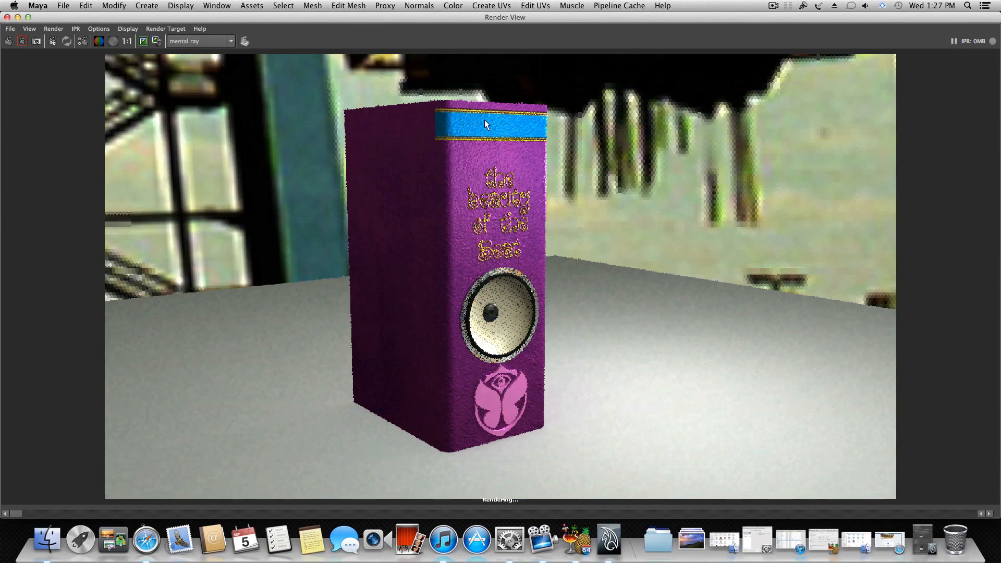
pyautogui.moveTo(605, 74)
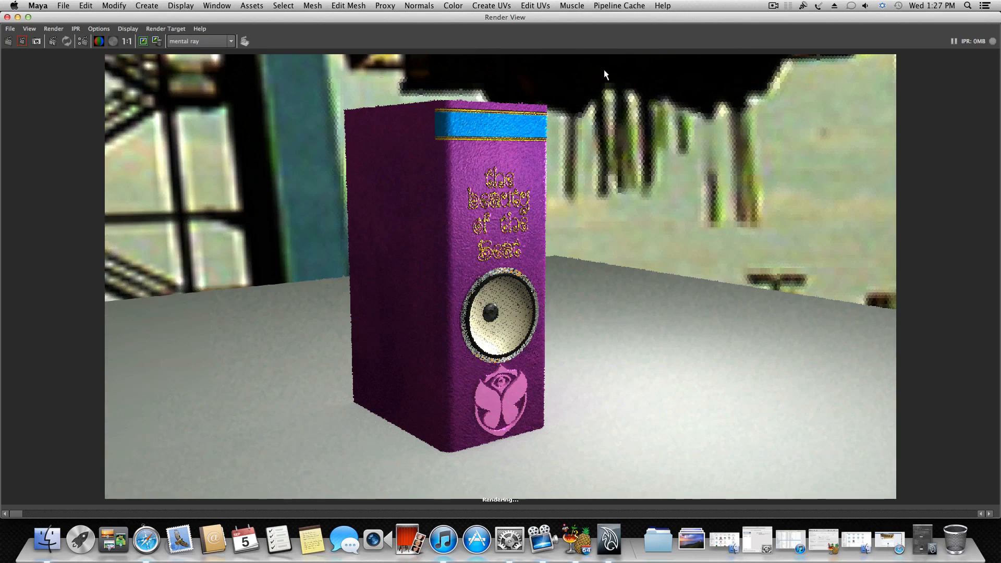
pyautogui.moveTo(268, 27)
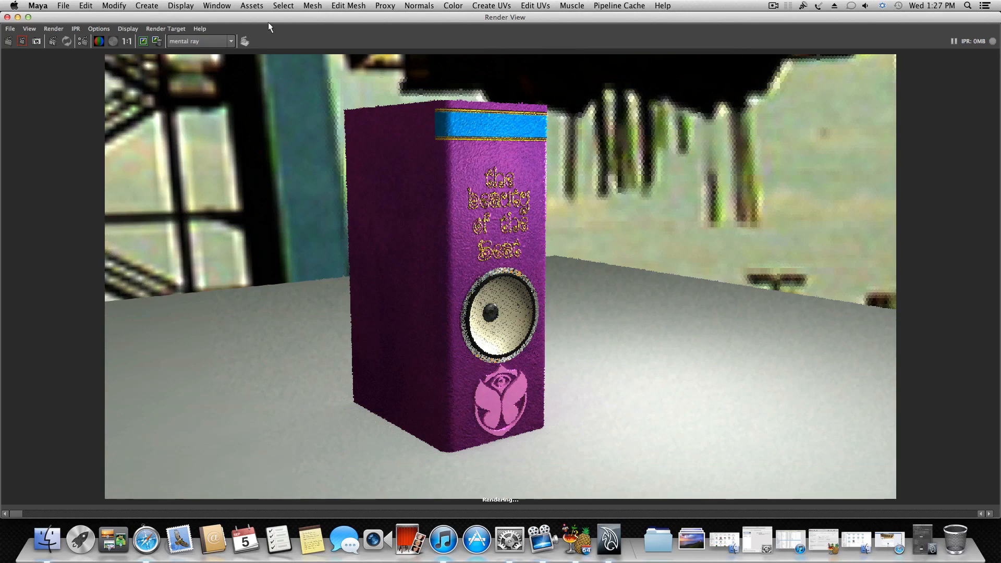
pyautogui.moveTo(508, 234)
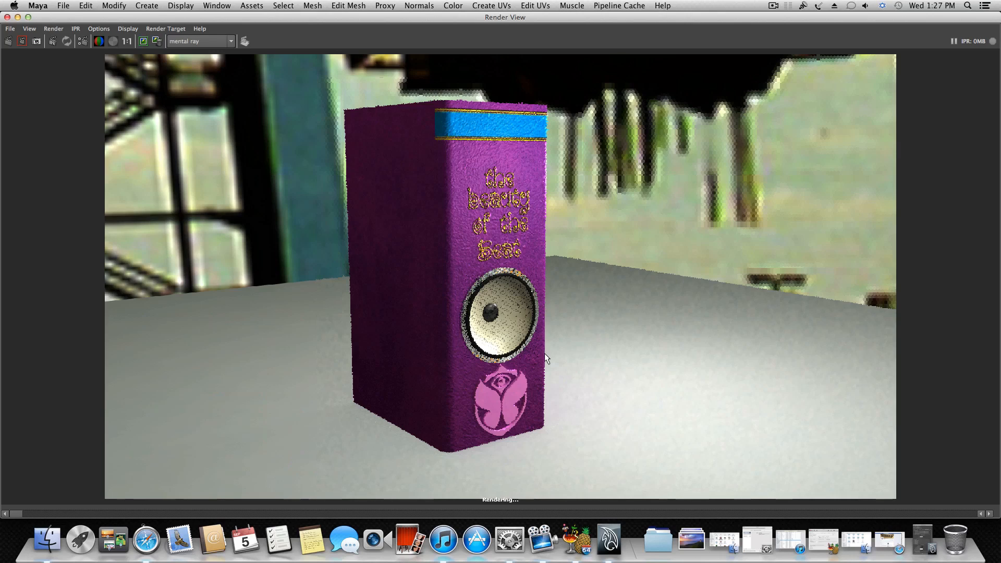
pyautogui.moveTo(198, 93)
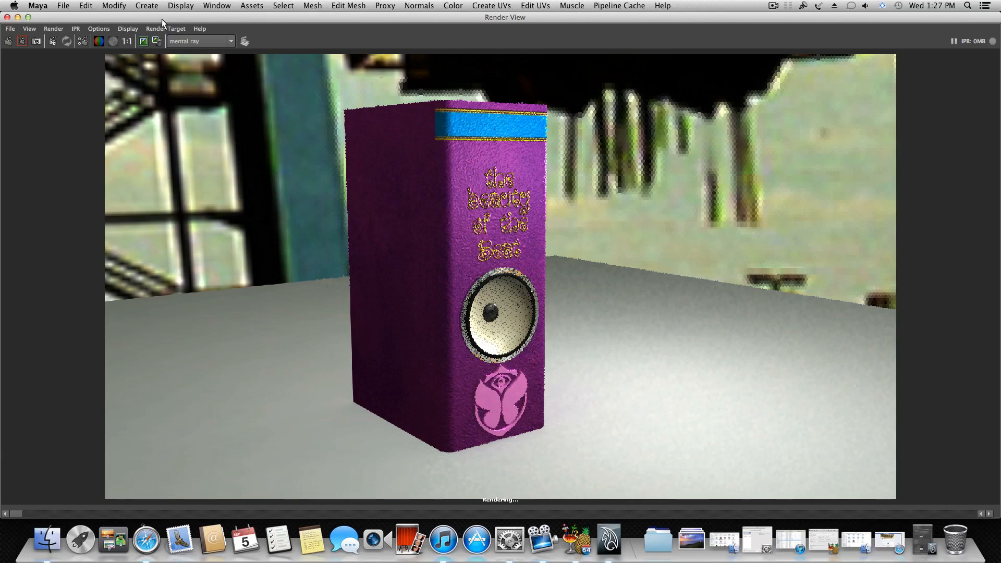
pyautogui.moveTo(465, 151)
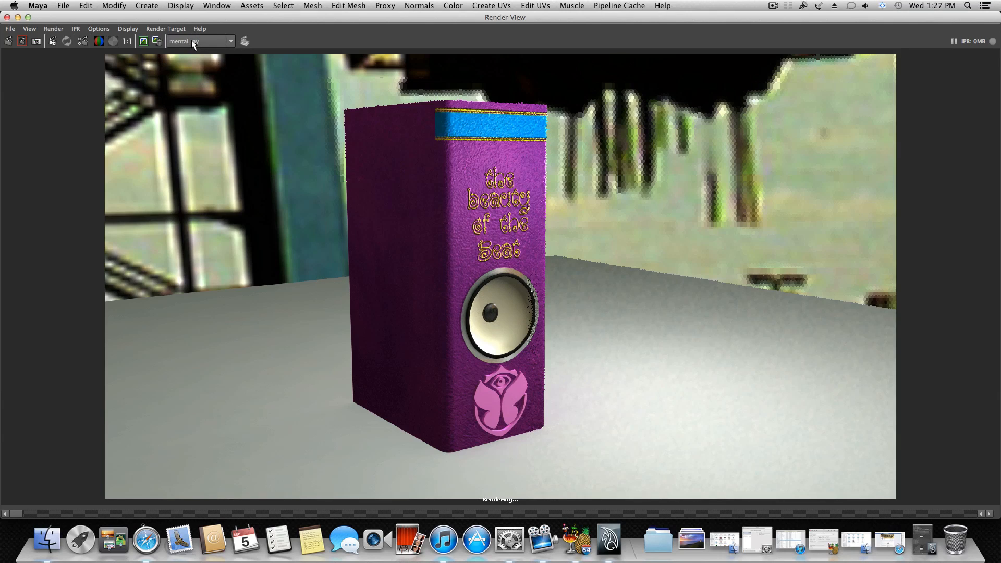
pyautogui.moveTo(217, 56)
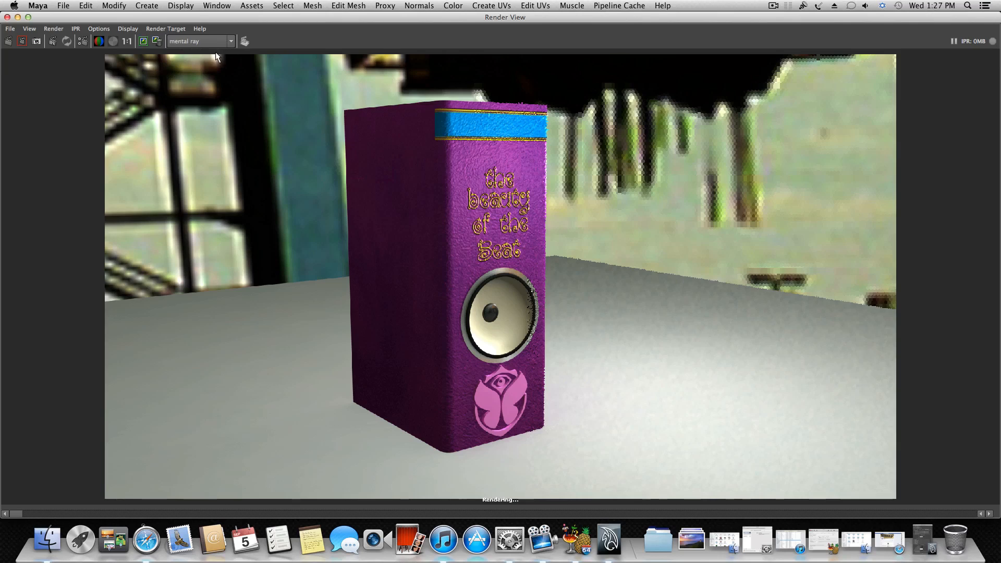
pyautogui.moveTo(536, 251)
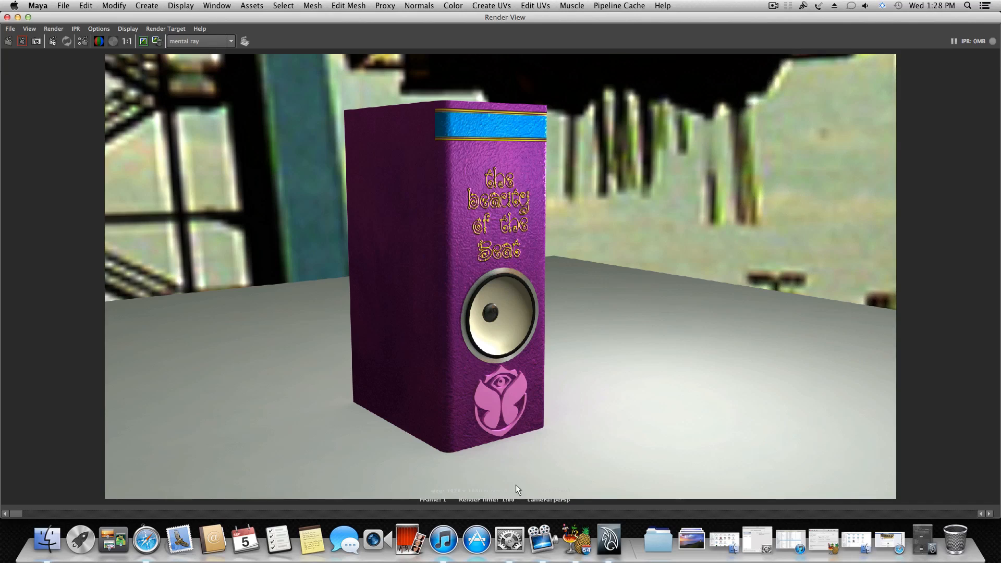
pyautogui.moveTo(192, 39)
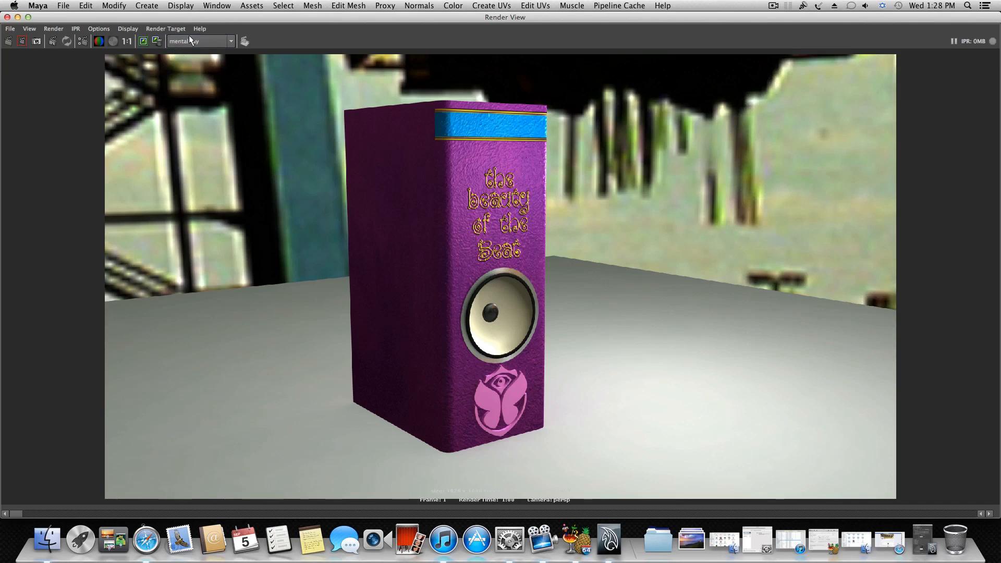
pyautogui.moveTo(508, 126)
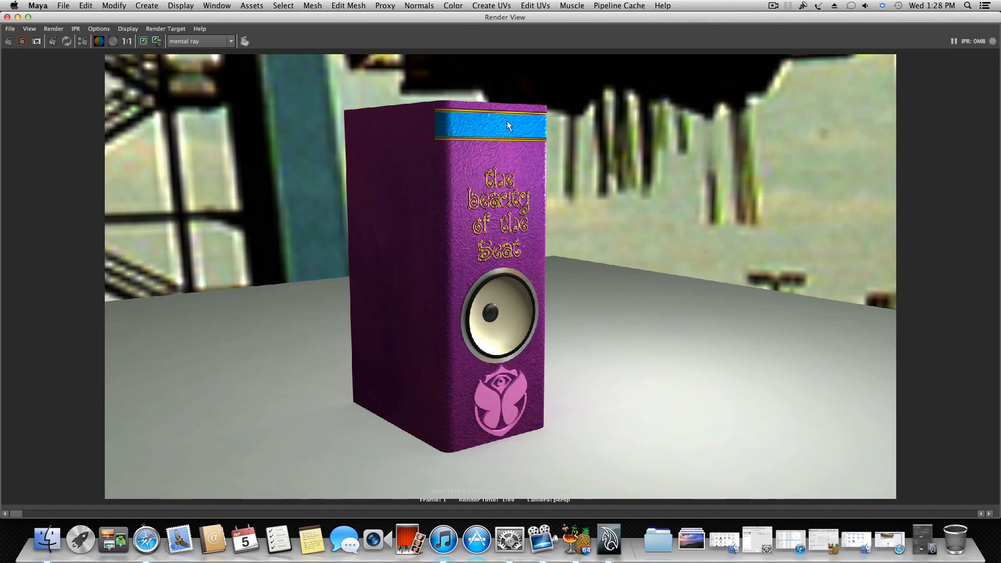
pyautogui.moveTo(488, 308)
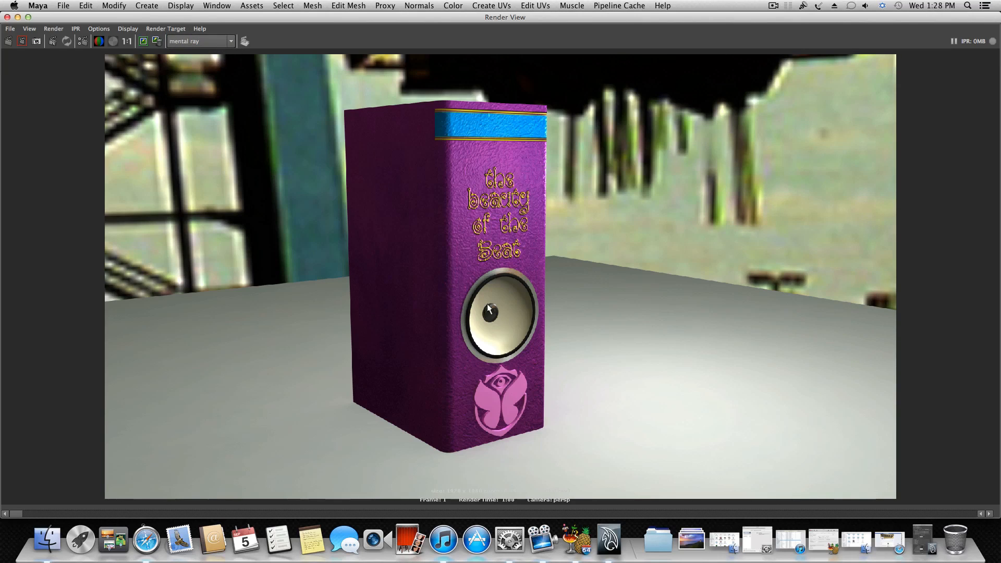
pyautogui.moveTo(524, 433)
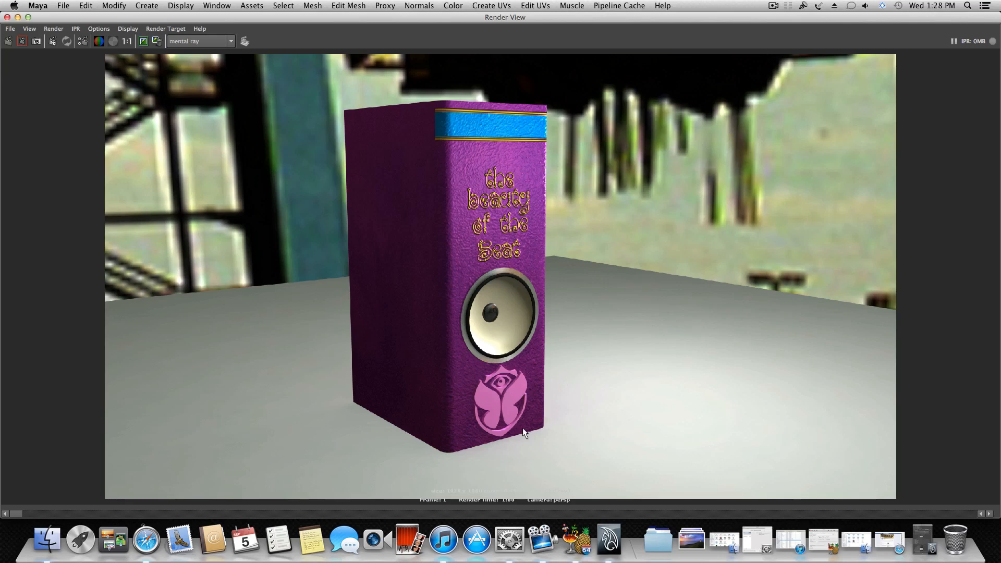
pyautogui.moveTo(517, 422)
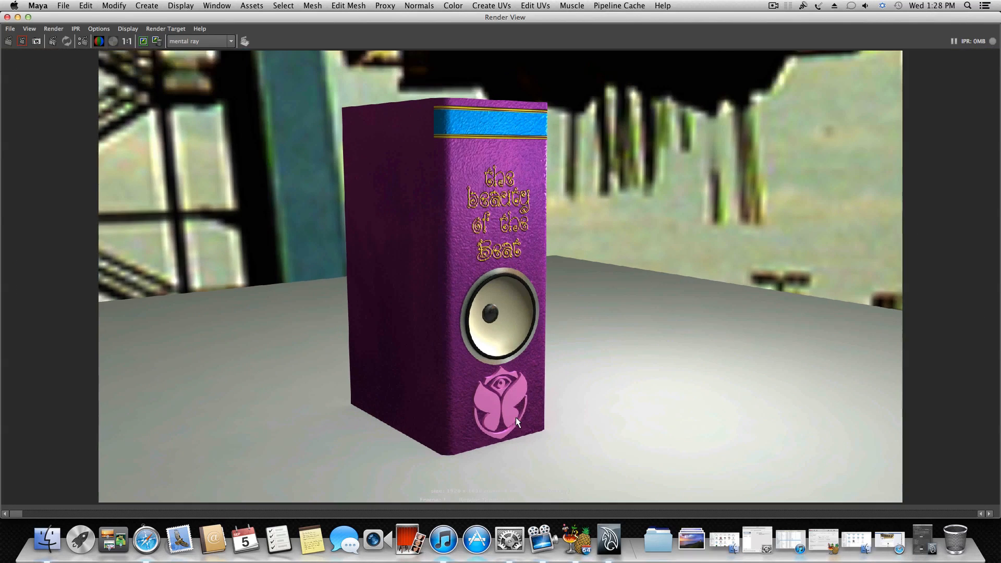
pyautogui.moveTo(564, 238)
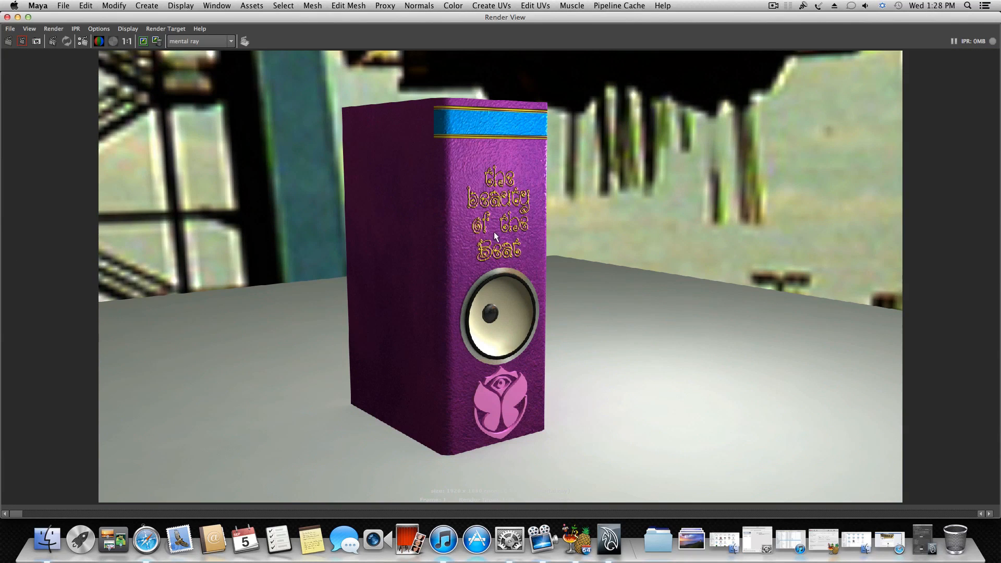
pyautogui.moveTo(385, 232)
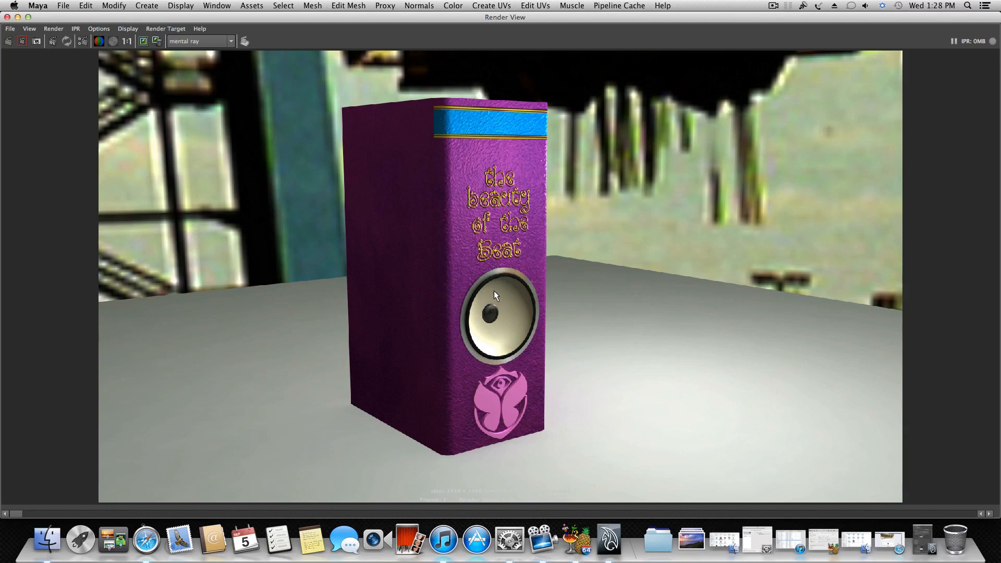
pyautogui.moveTo(508, 314)
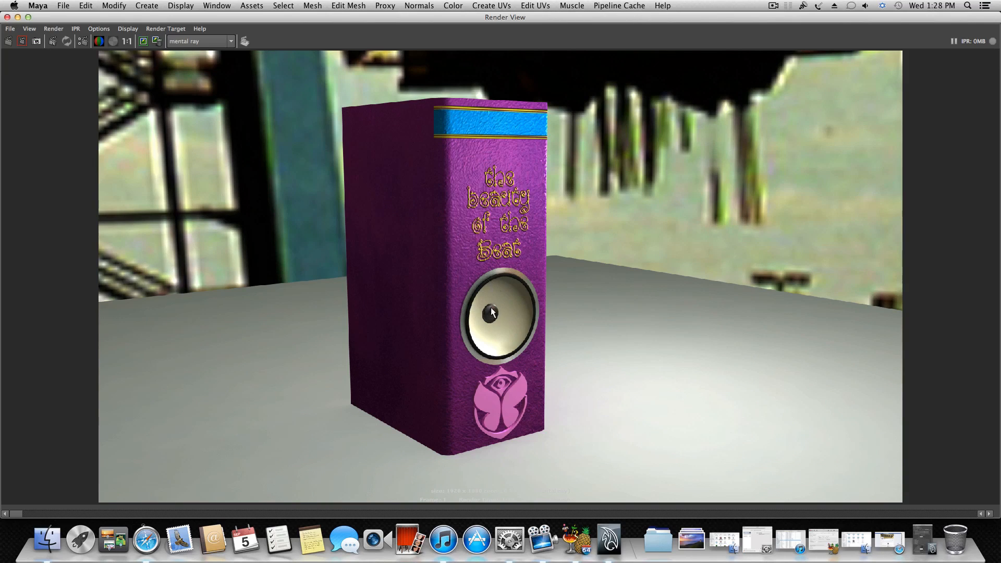
pyautogui.moveTo(478, 391)
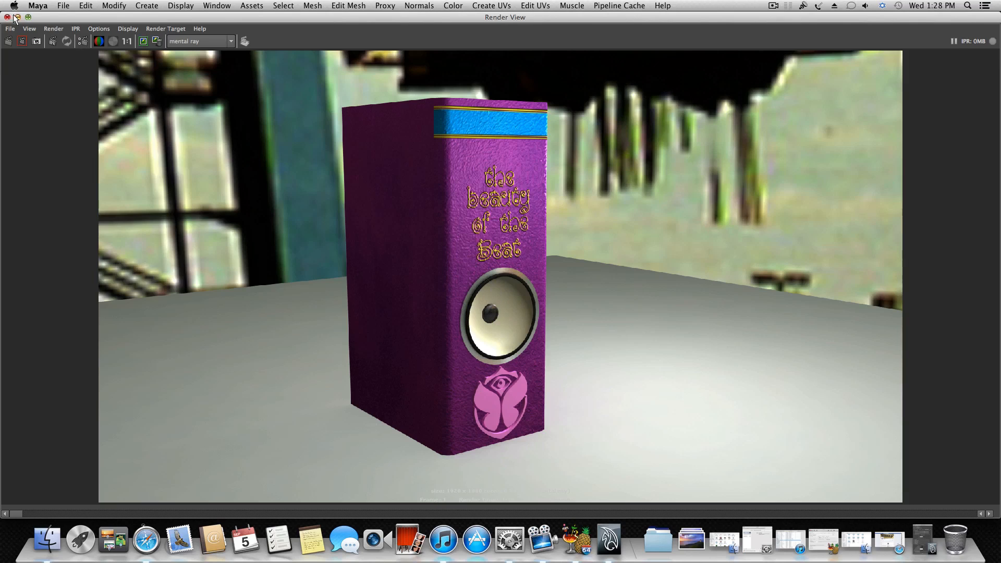
pyautogui.moveTo(17, 18)
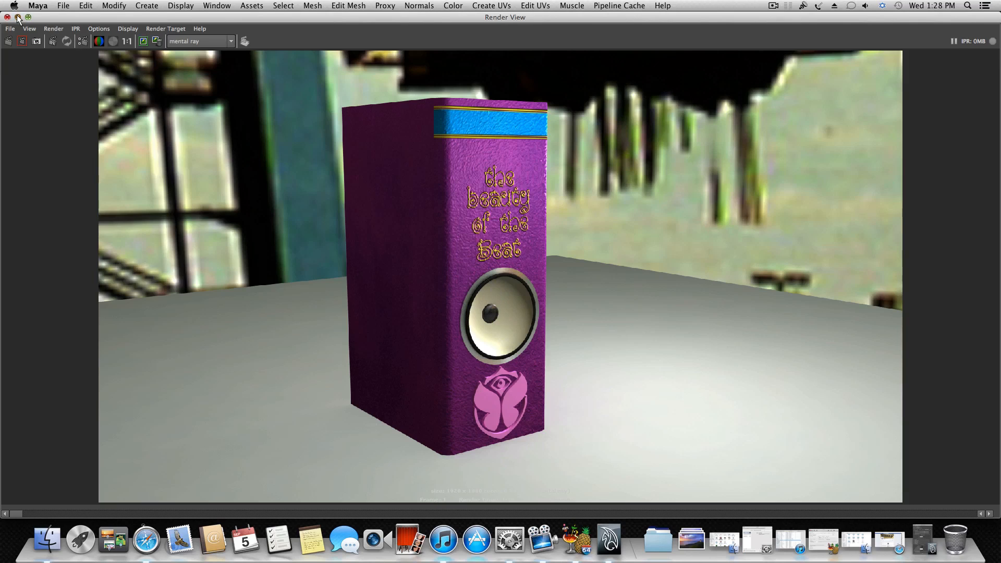
# - Close the finished render and orbit the speaker book from head-on back to an angled view
pyautogui.click(8, 18)
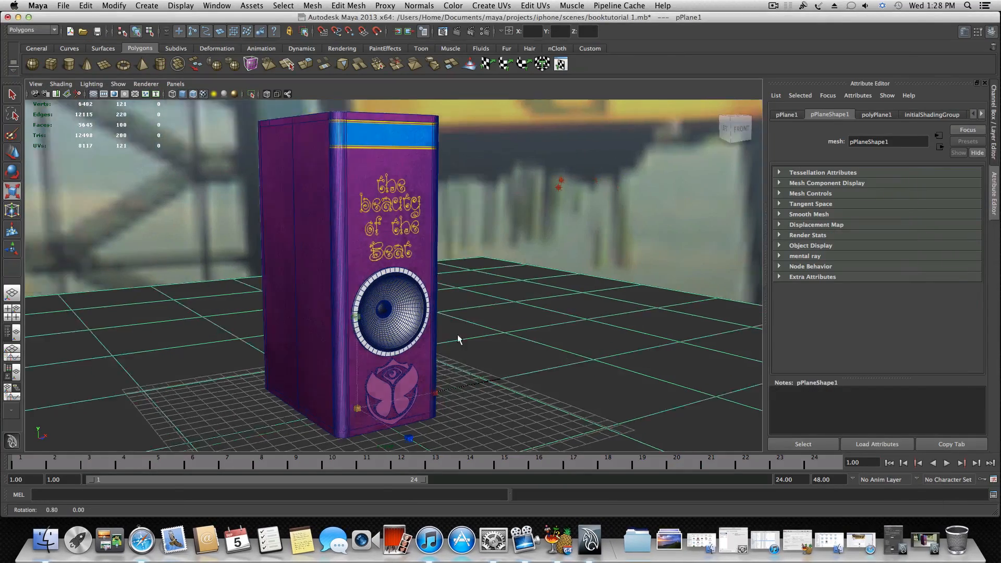
pyautogui.moveTo(457, 339); pyautogui.dragTo(420, 355)
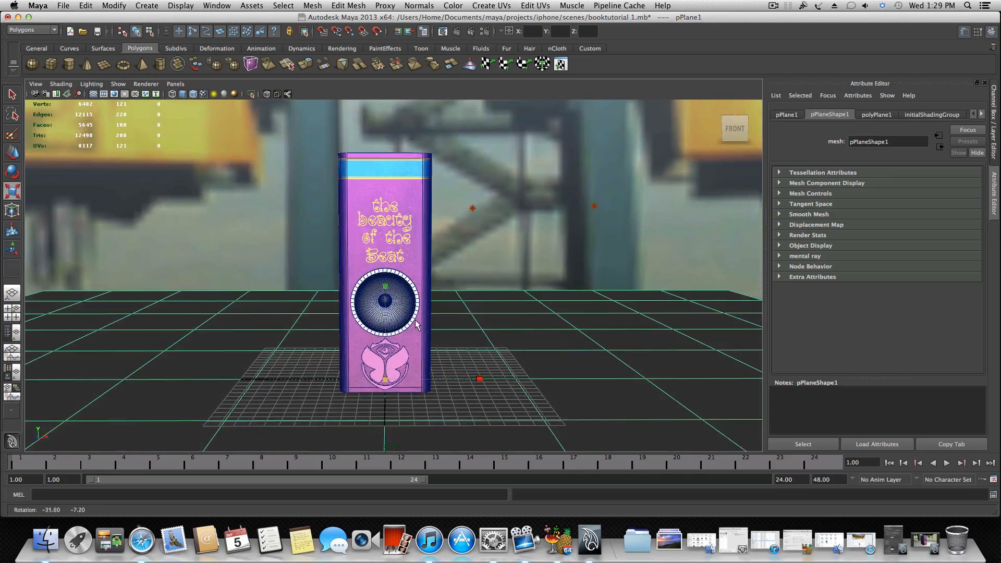
pyautogui.moveTo(415, 319); pyautogui.dragTo(403, 301)
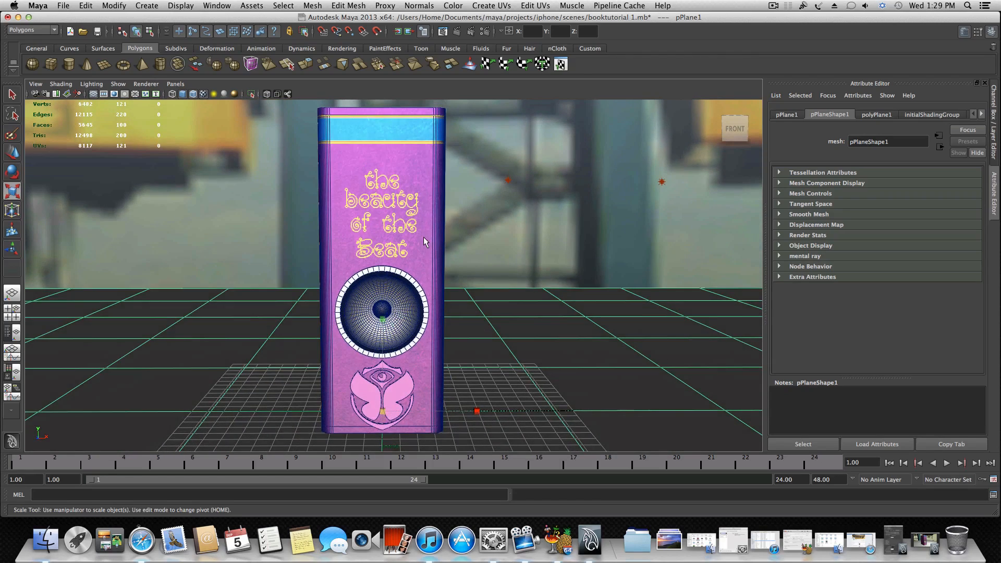
pyautogui.moveTo(406, 280)
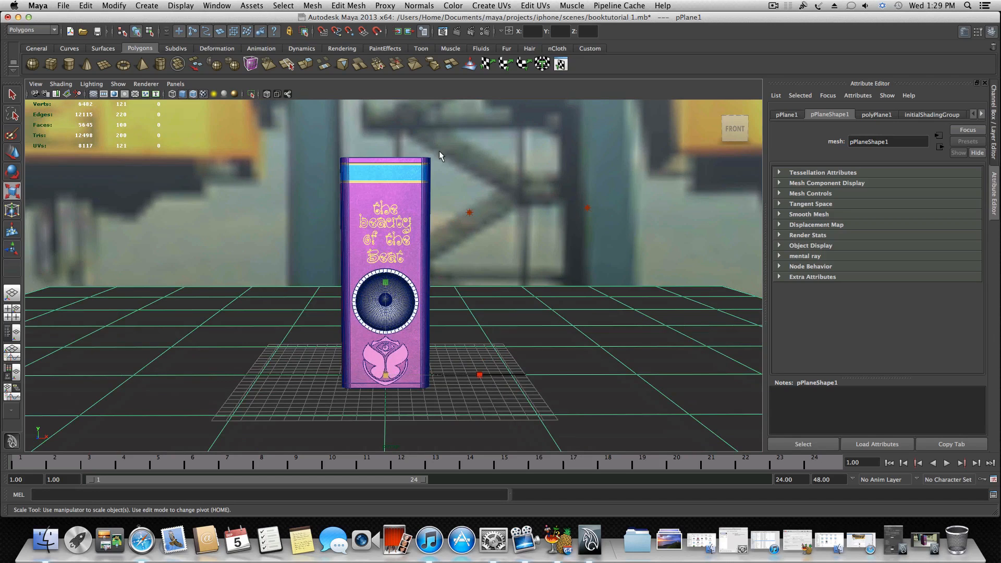
pyautogui.moveTo(279, 280)
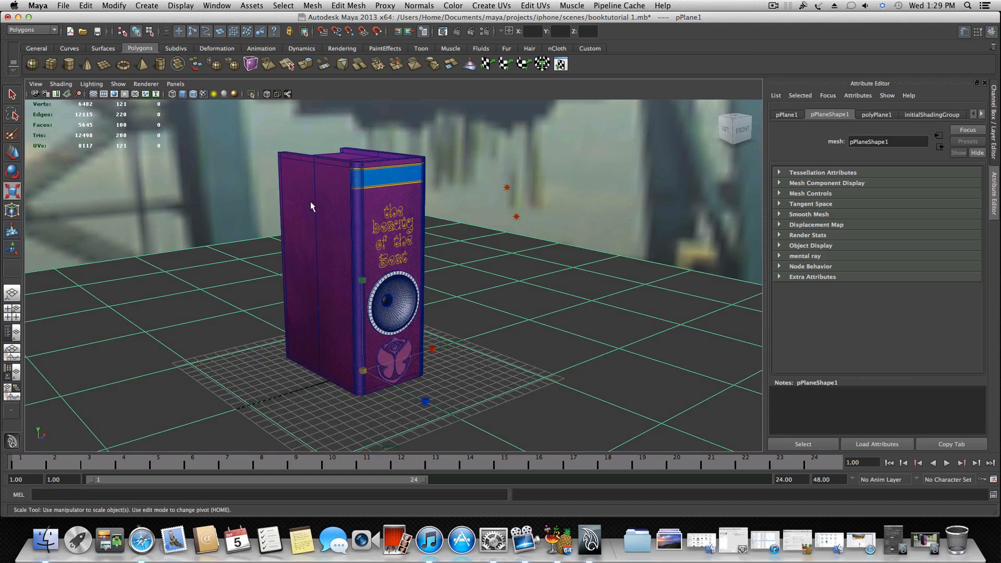
pyautogui.moveTo(416, 119)
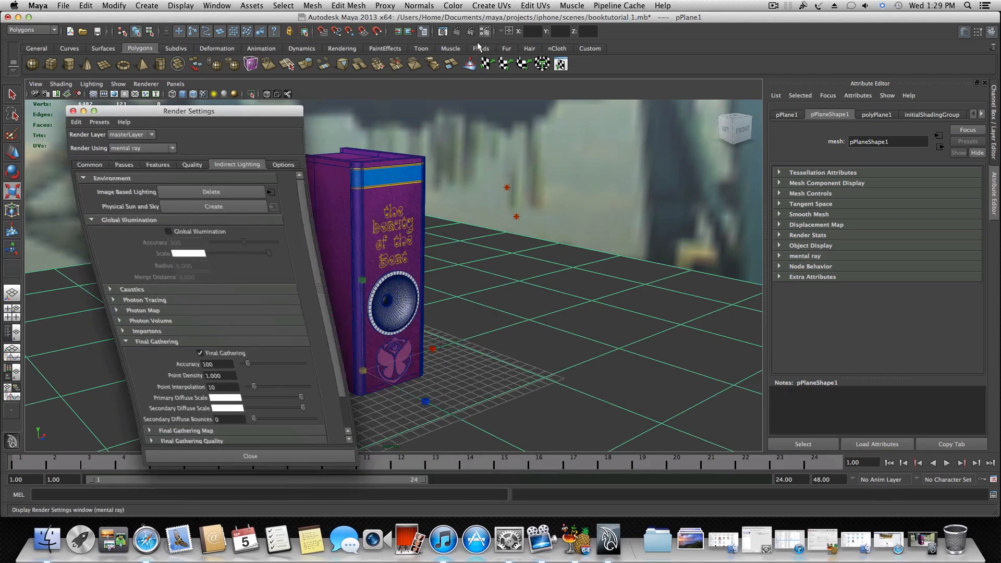
# - Try Maya Software as the renderer, then keep mental ray selected
pyautogui.click(142, 148)
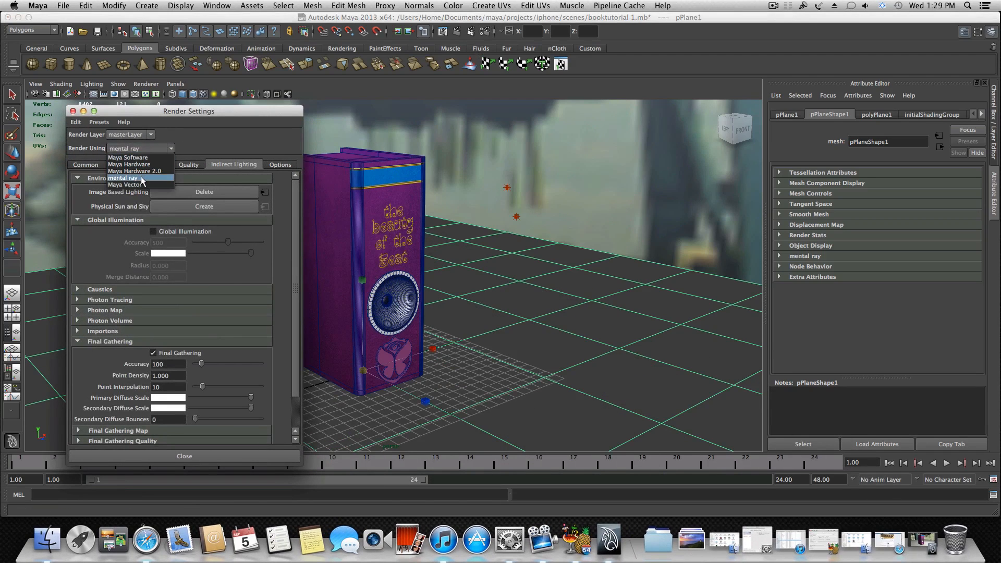
pyautogui.click(127, 157)
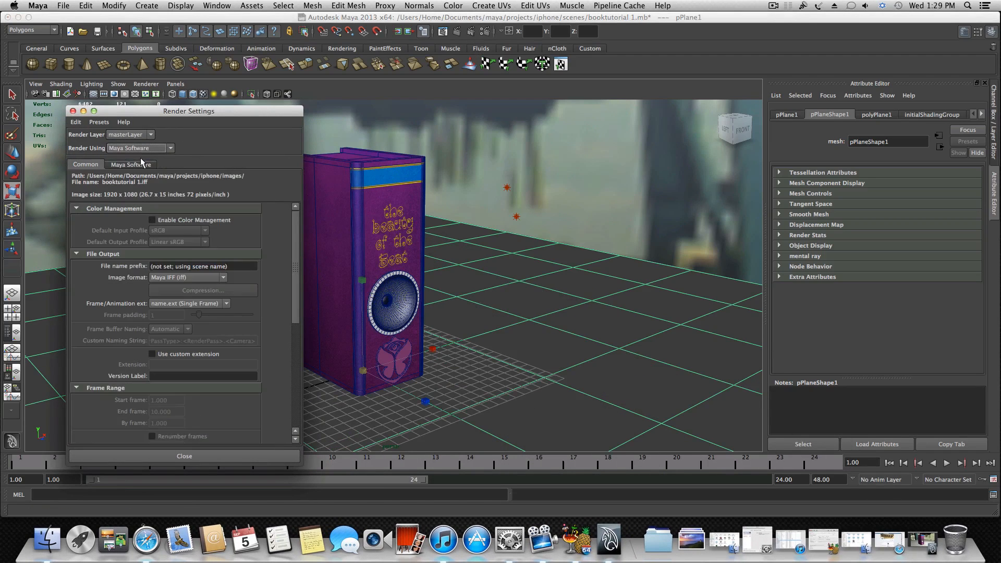
pyautogui.click(139, 148)
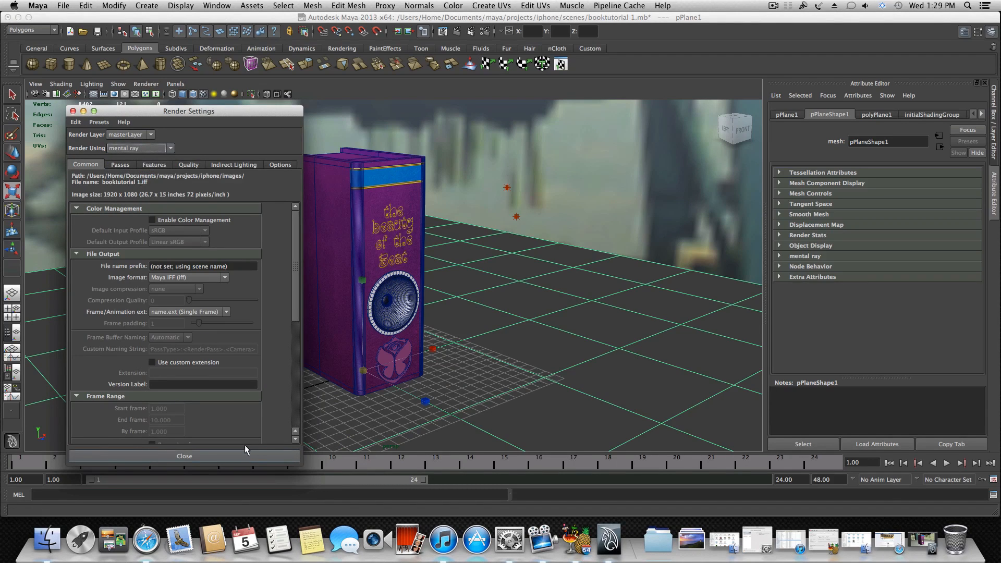
# - Review the Indirect Lighting, Quality and Common tabs, then close the Render Settings
pyautogui.click(233, 165)
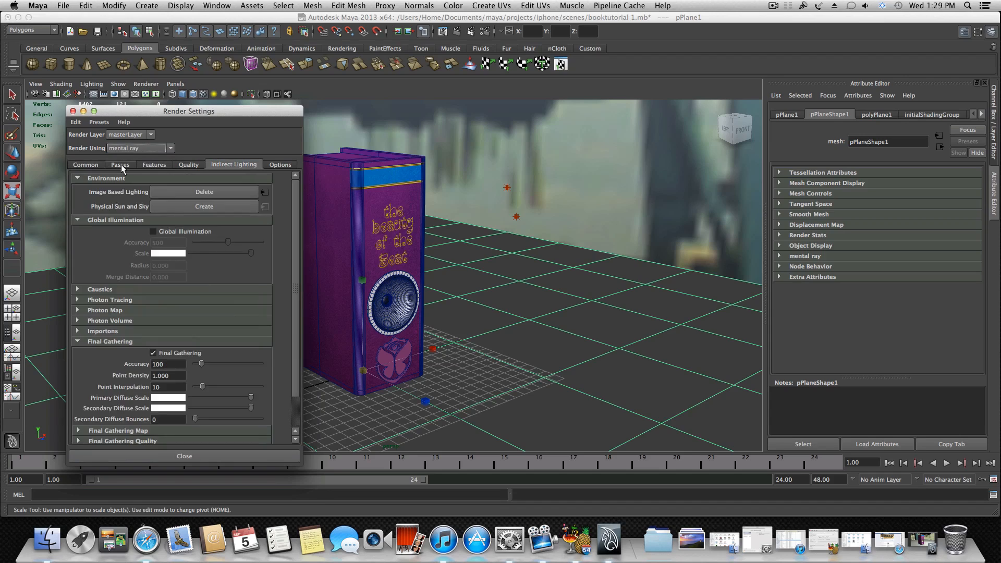
pyautogui.click(187, 164)
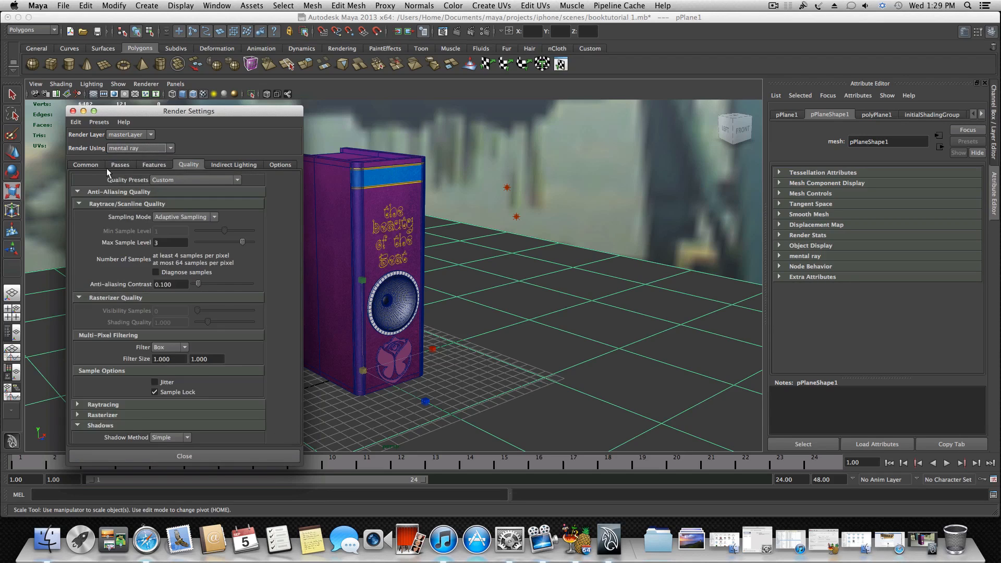
pyautogui.click(85, 165)
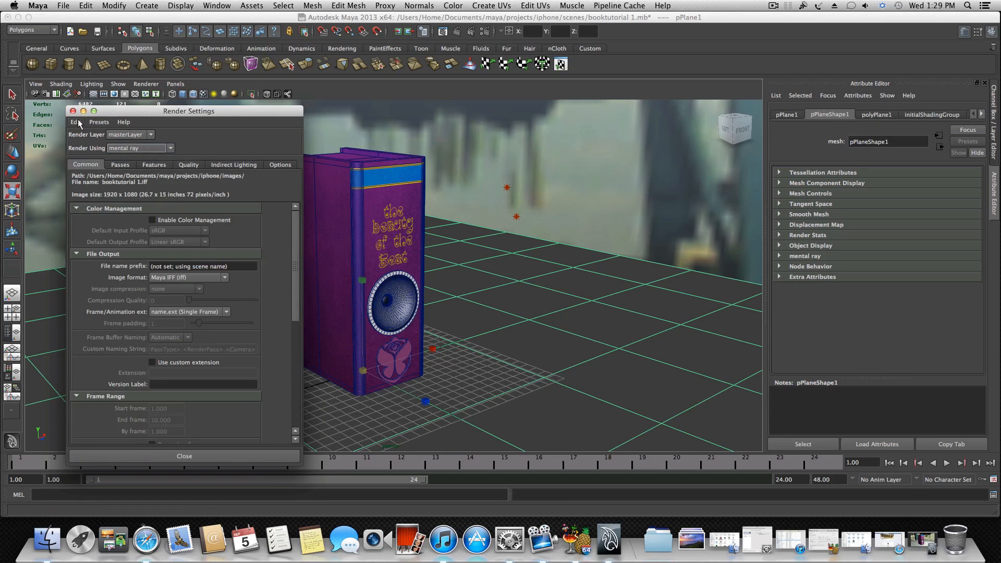
pyautogui.click(184, 455)
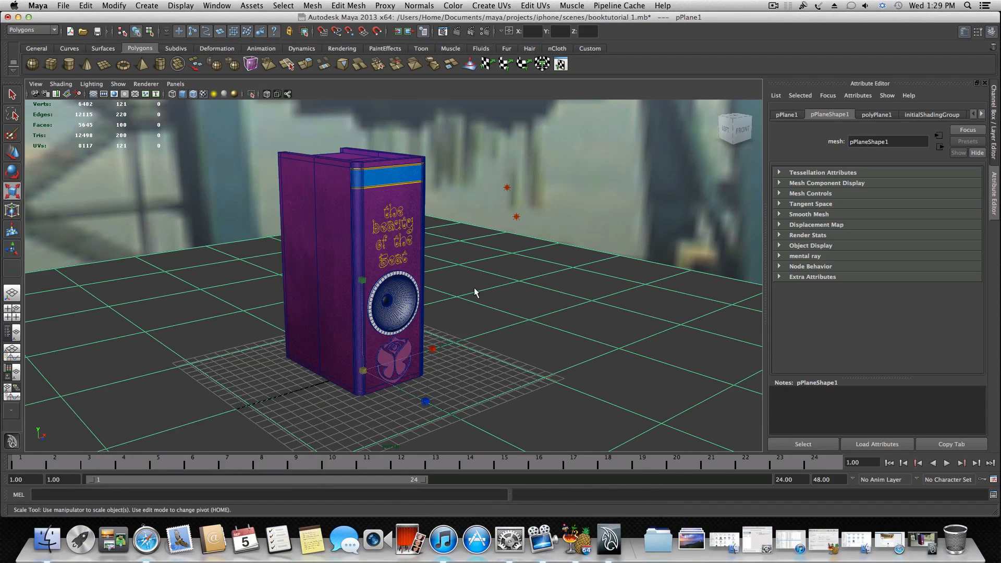
pyautogui.moveTo(475, 292); pyautogui.dragTo(430, 287)
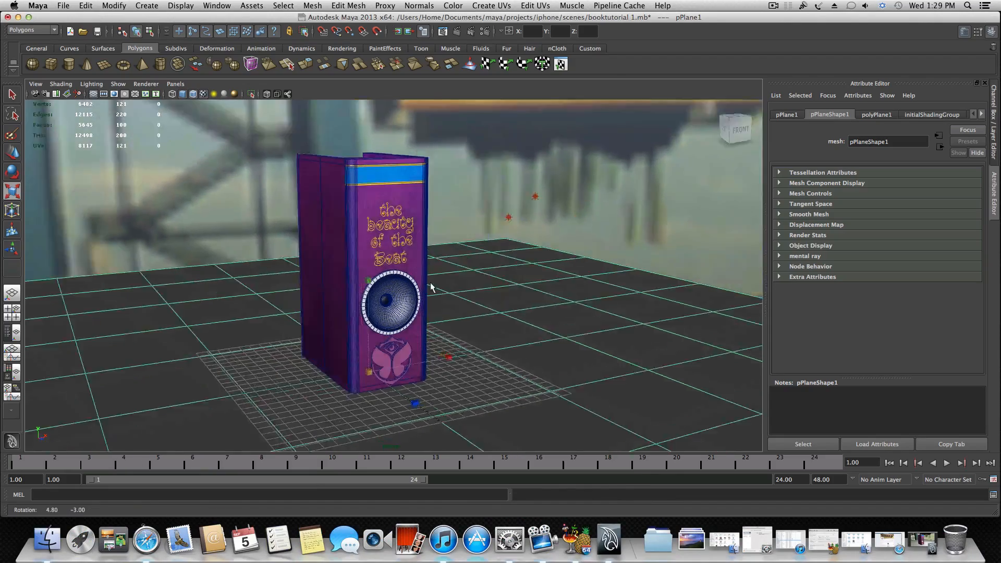
pyautogui.moveTo(430, 287); pyautogui.dragTo(367, 313)
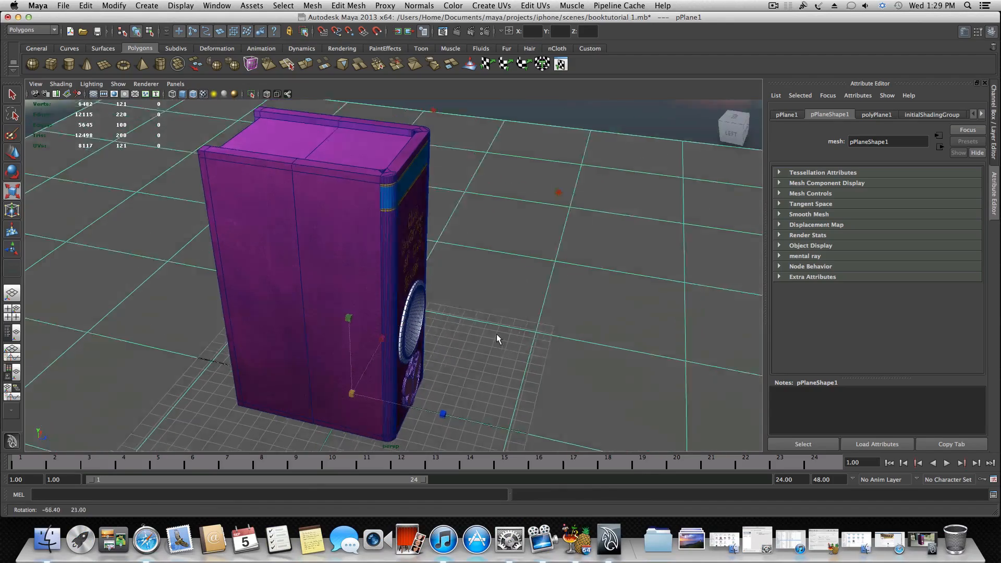
pyautogui.moveTo(499, 338); pyautogui.dragTo(305, 334)
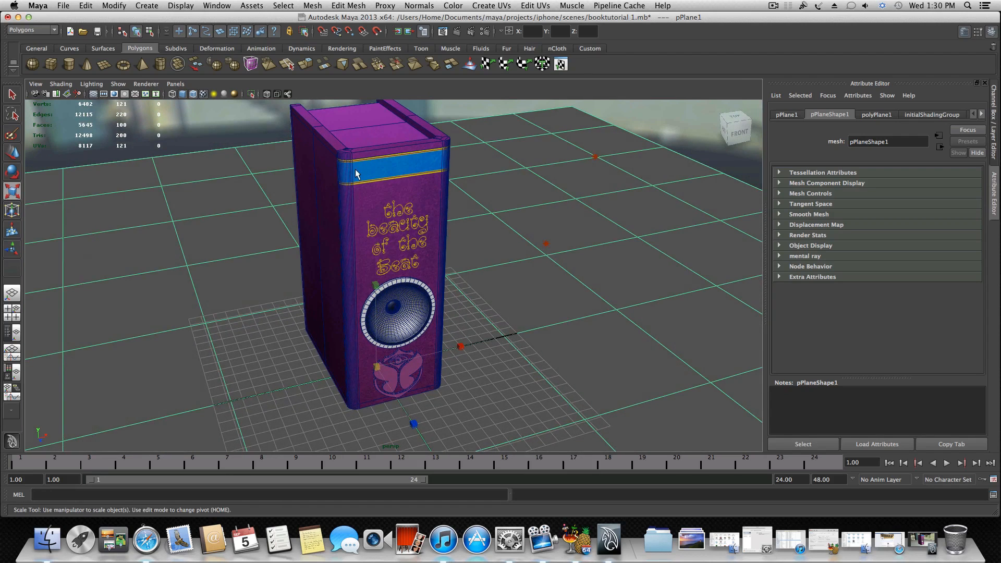
pyautogui.moveTo(363, 165)
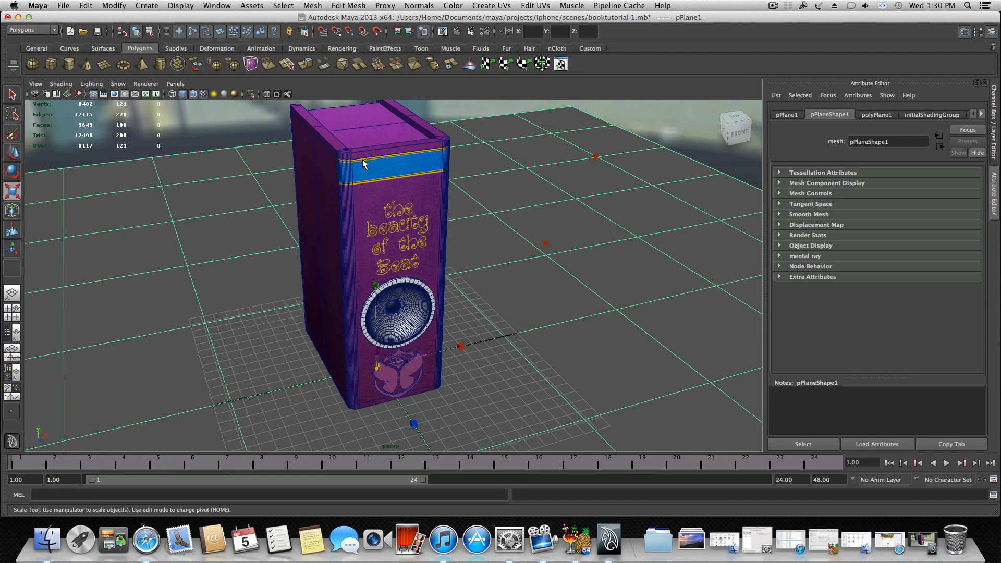
pyautogui.moveTo(582, 158)
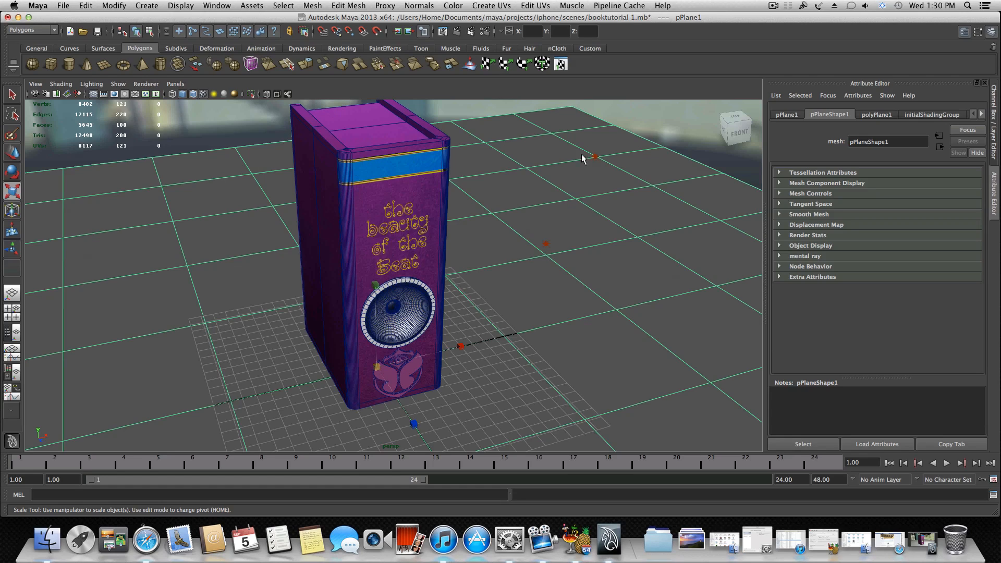
pyautogui.moveTo(332, 123)
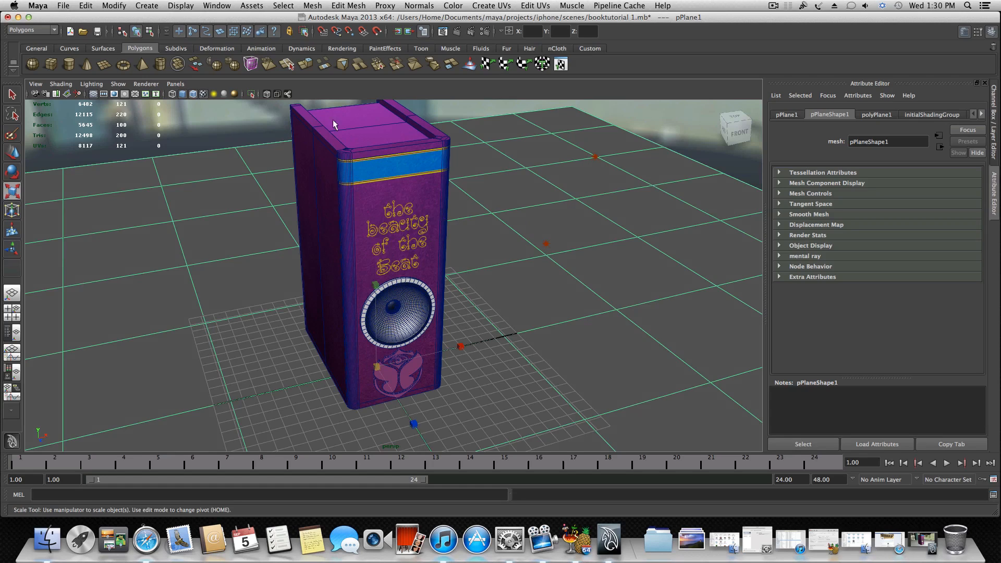